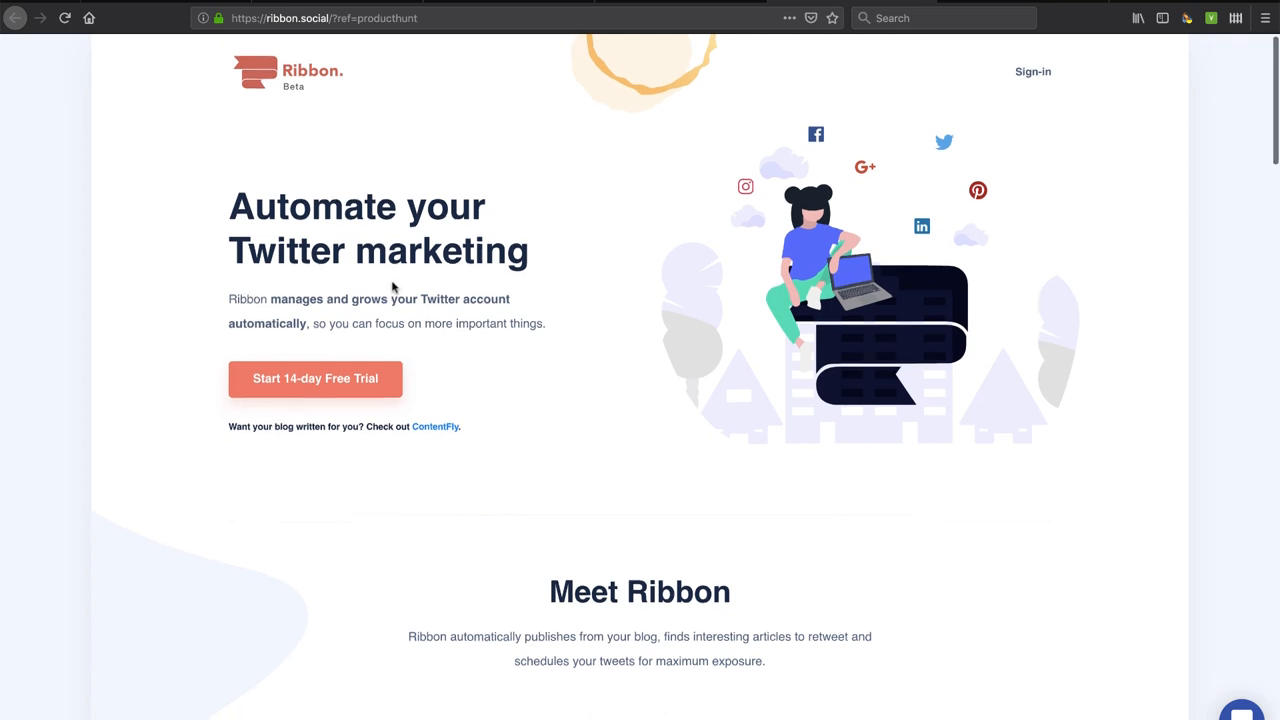
mouse_move(356, 88)
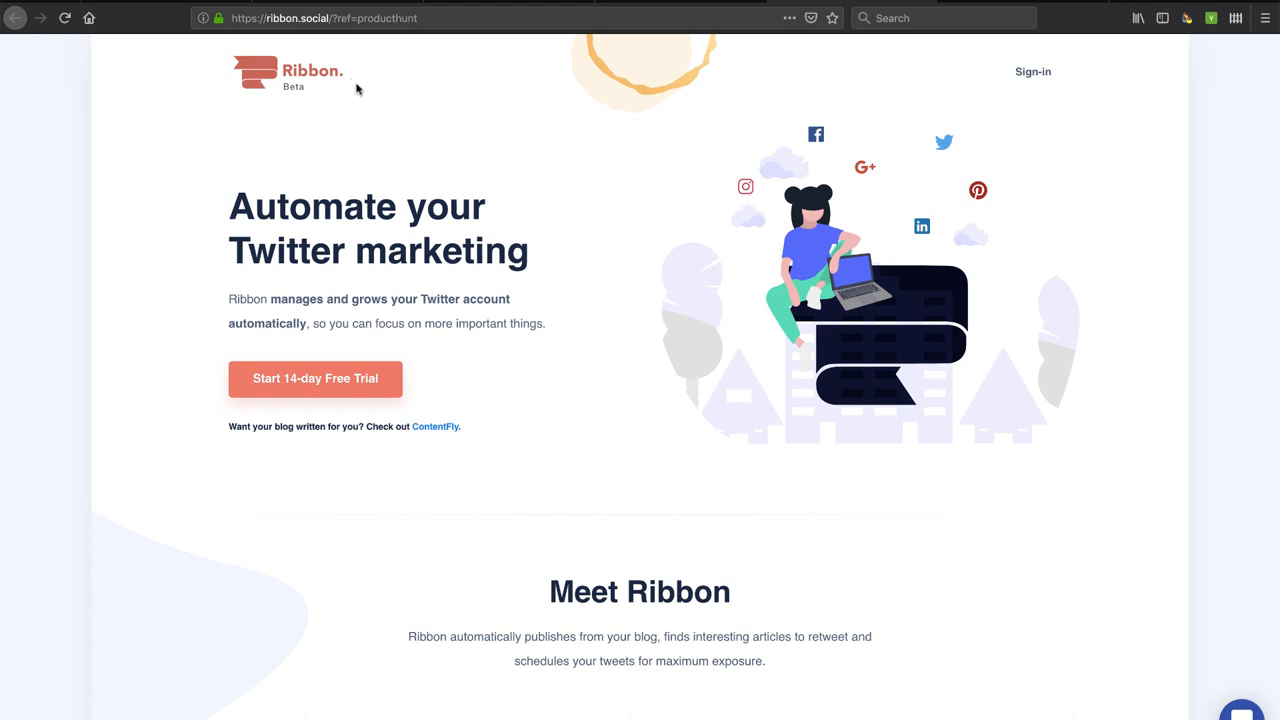
mouse_move(792, 212)
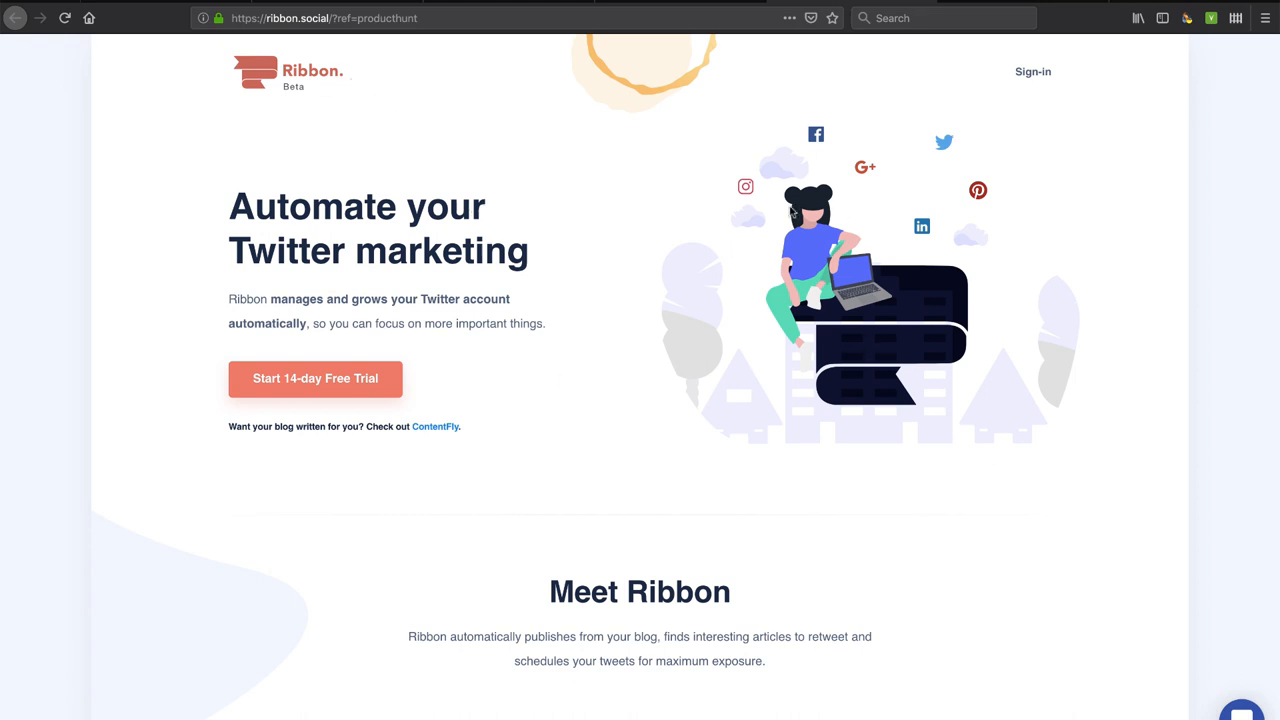
mouse_move(862, 168)
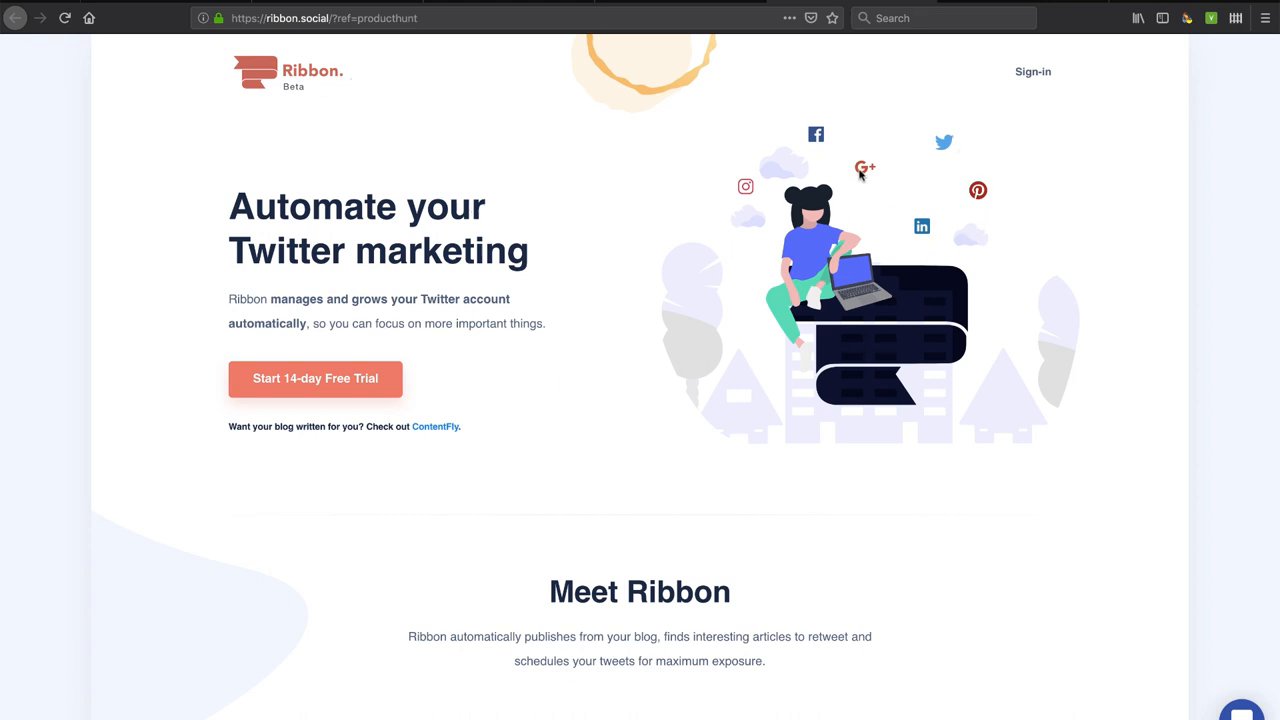
mouse_move(632, 472)
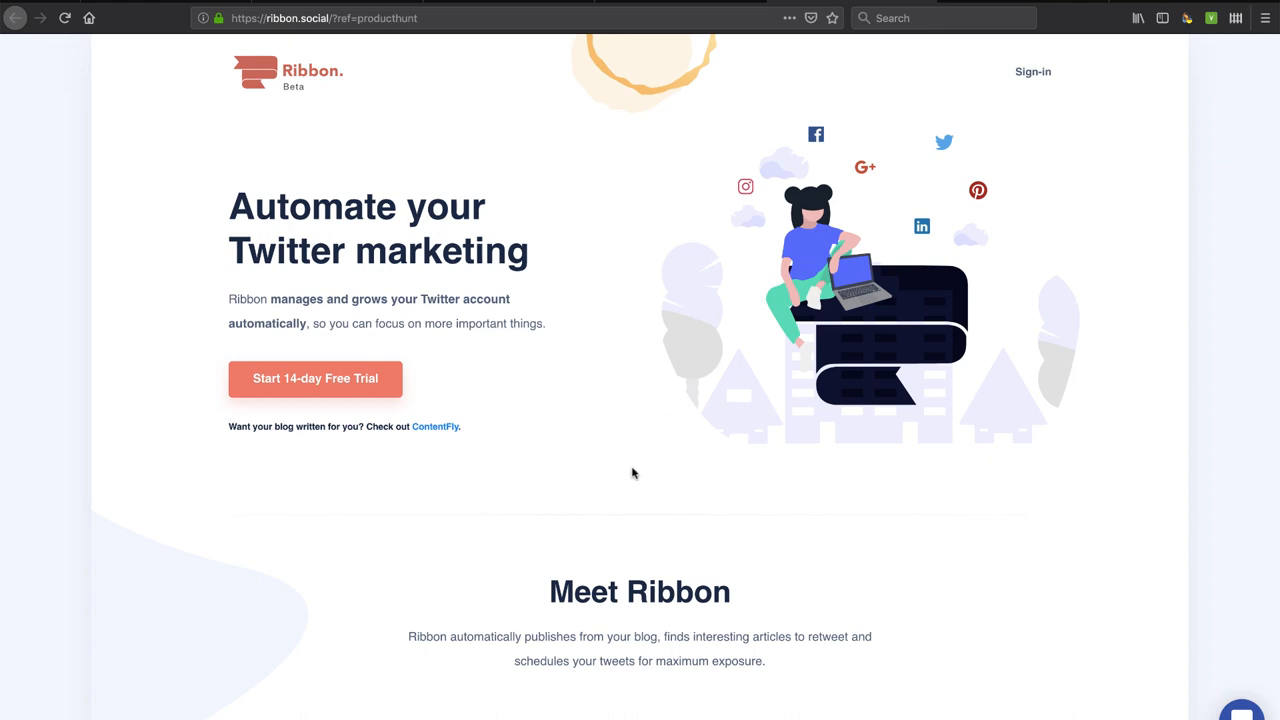
Step: Scroll through the Ribbon.Social Product Hunt post to browse its user reviews
scroll(down, 3)
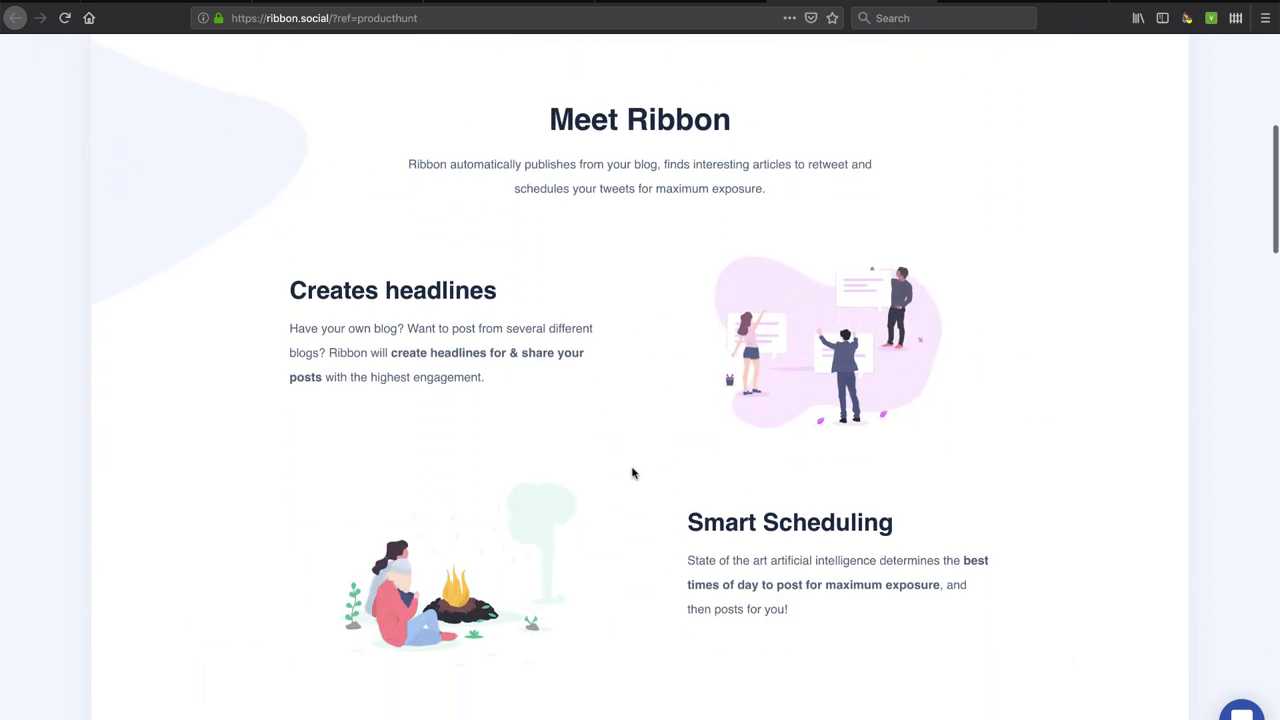
scroll(down, 3)
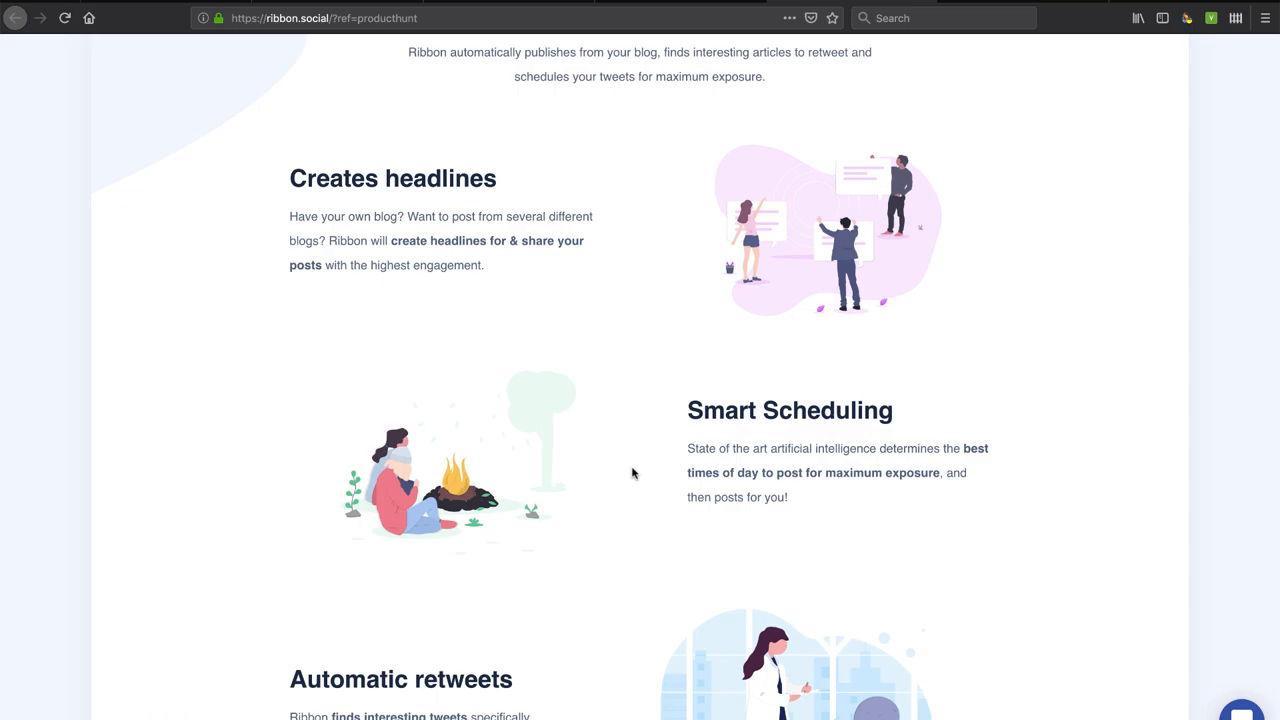
scroll(up, 3)
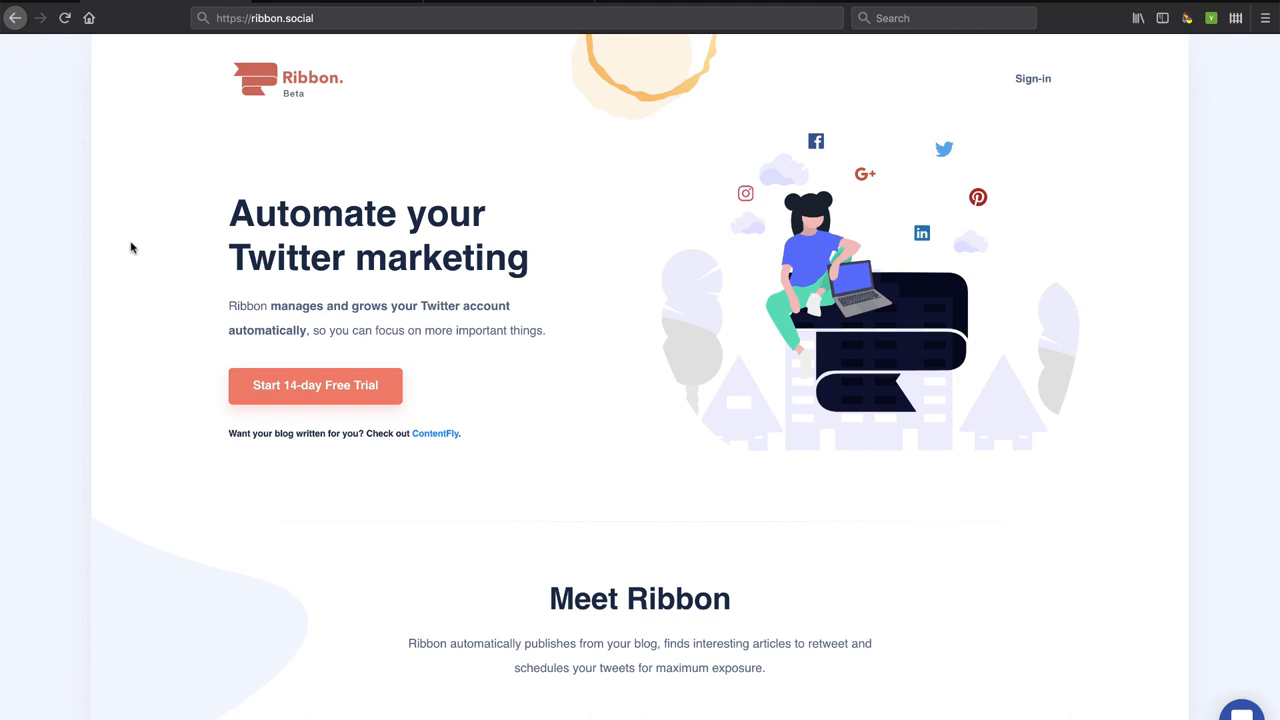
mouse_move(308, 142)
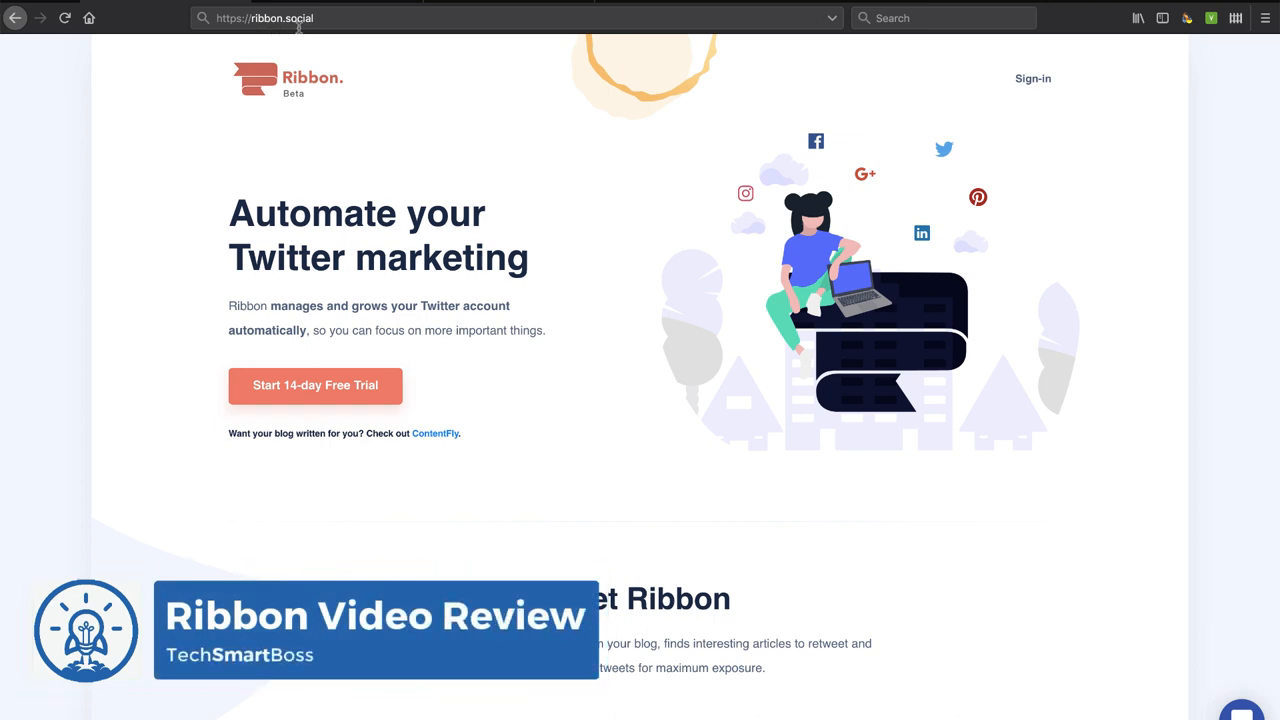
mouse_move(312, 48)
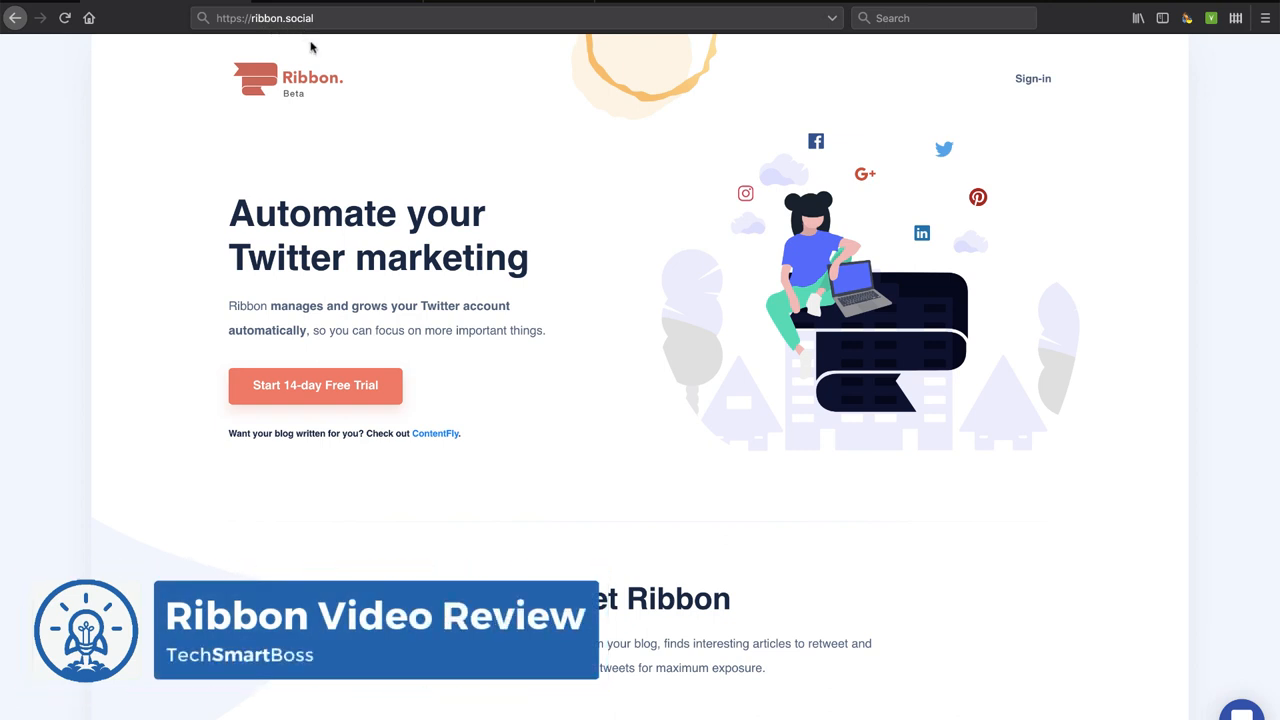
mouse_move(444, 168)
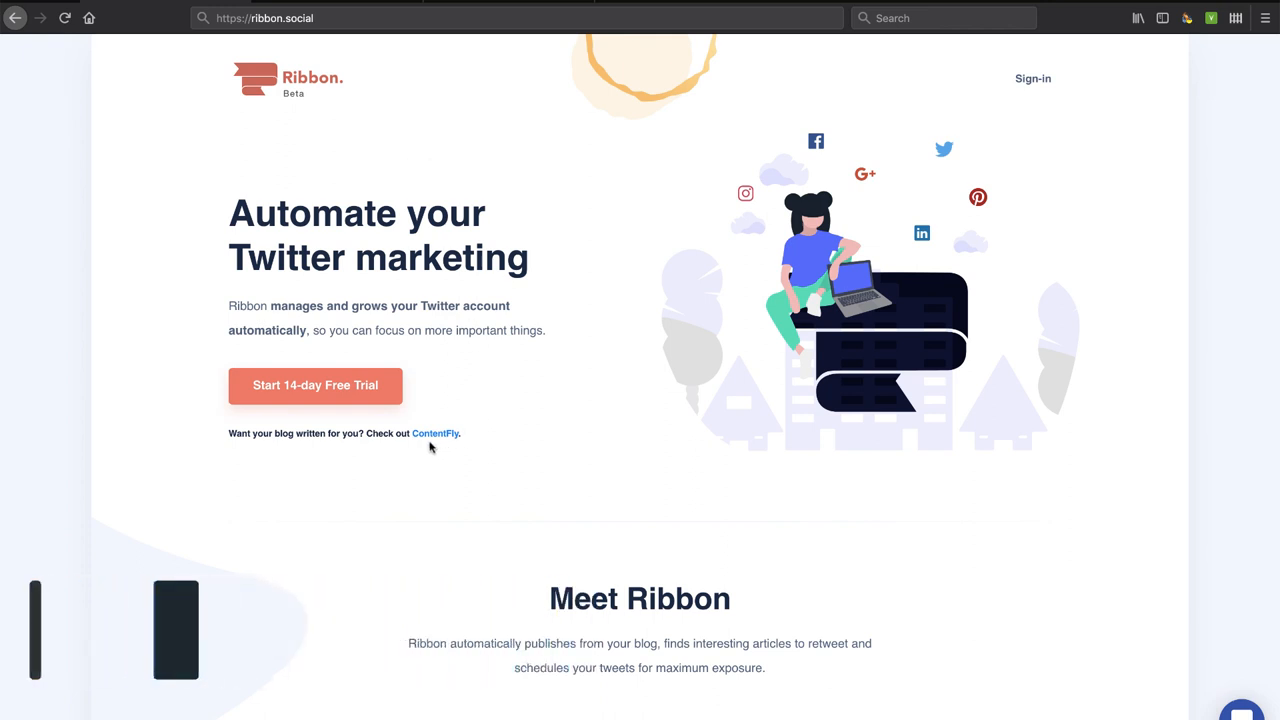
mouse_move(436, 432)
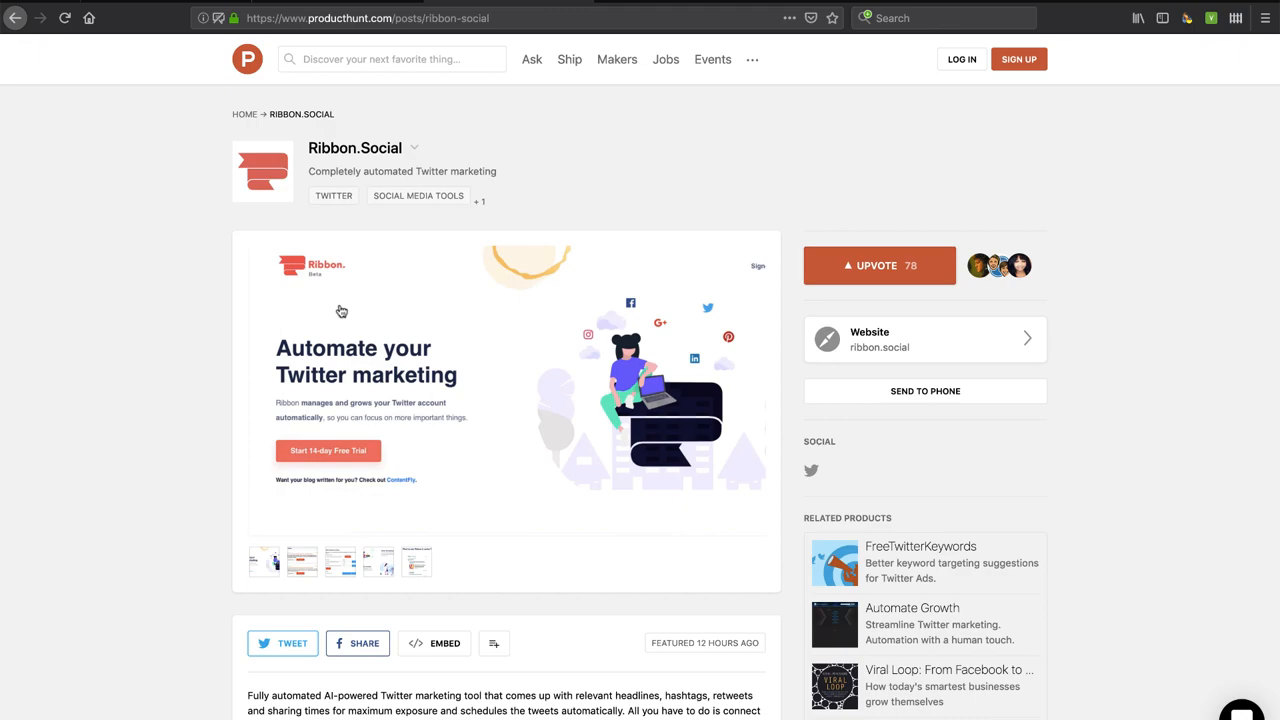
scroll(down, 3)
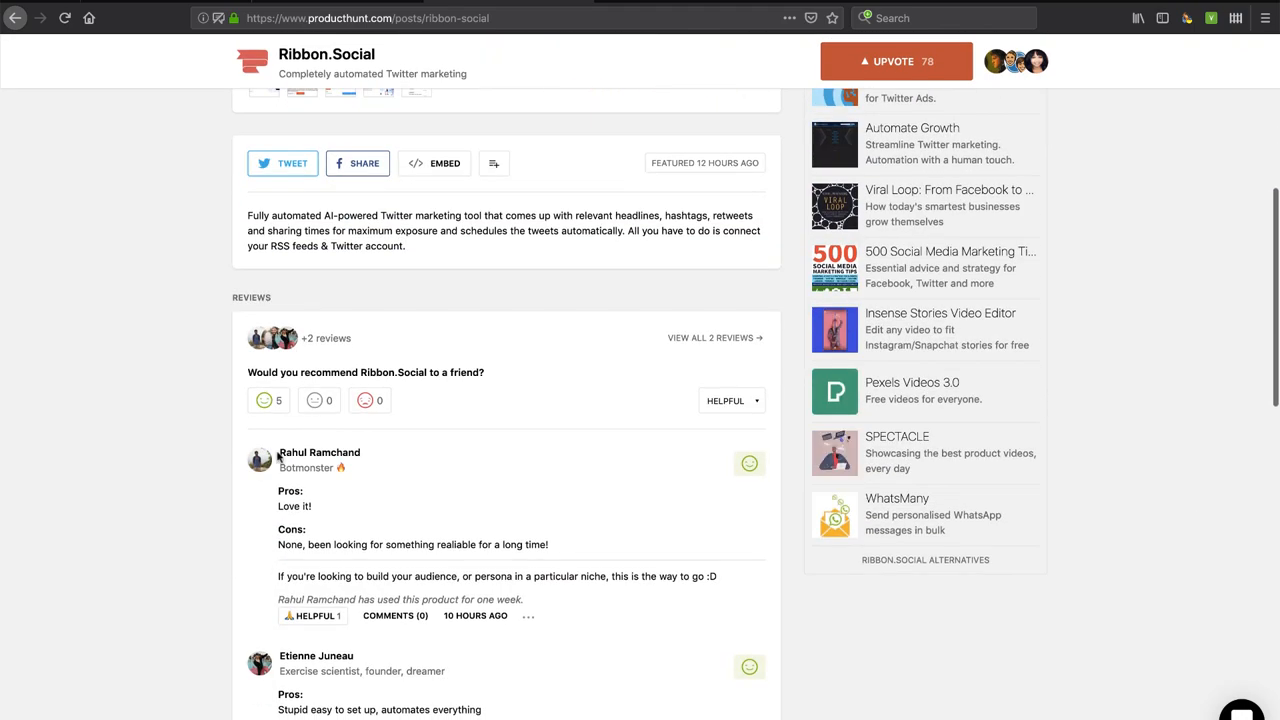
scroll(down, 3)
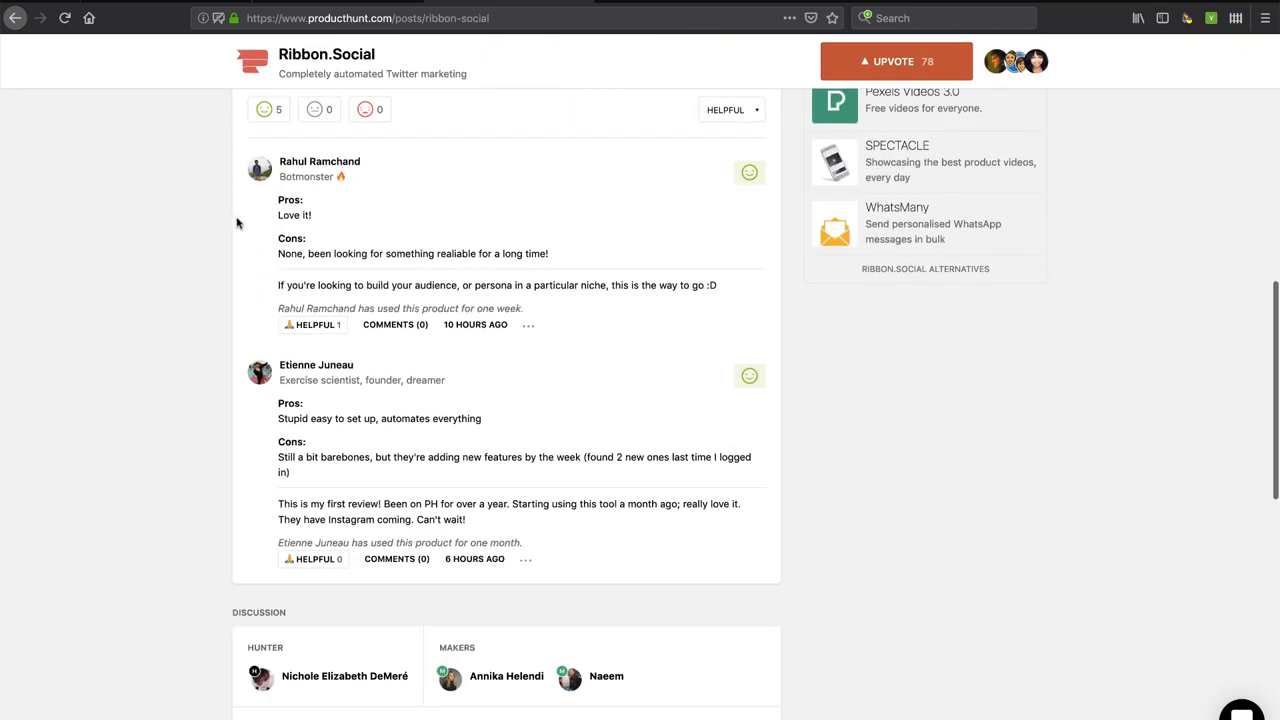
scroll(up, 3)
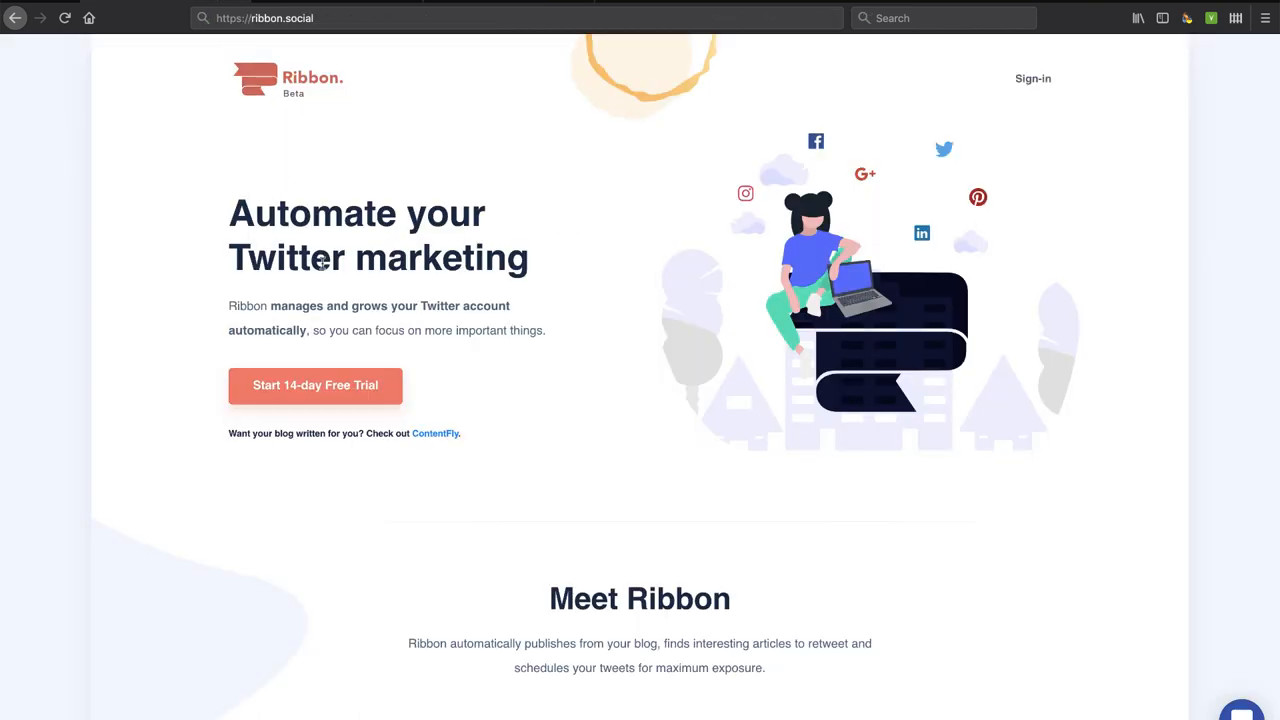
mouse_move(332, 482)
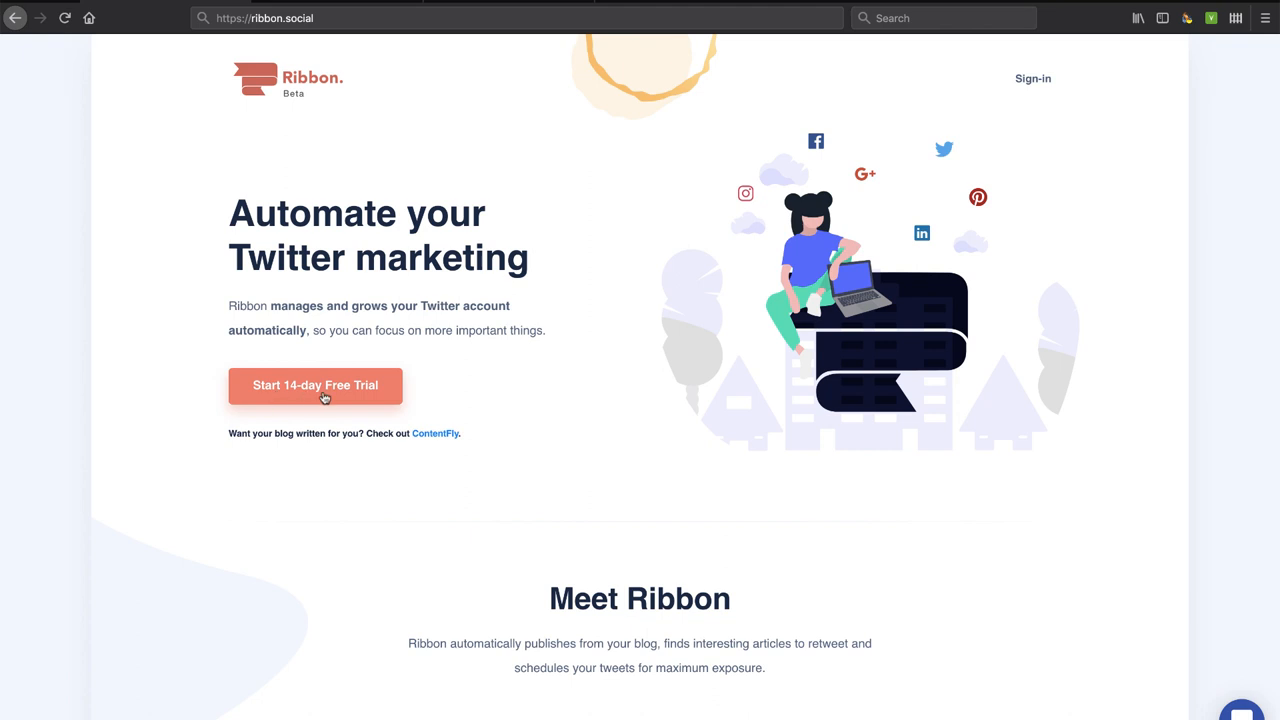
scroll(down, 3)
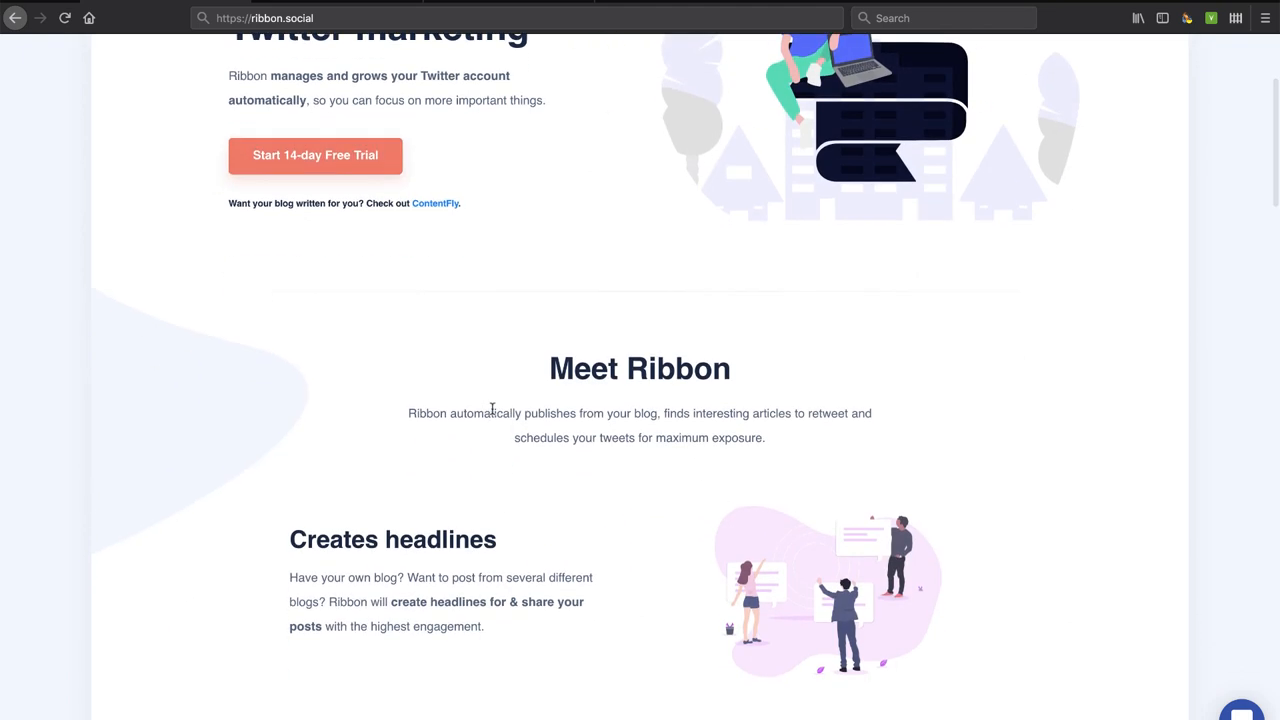
mouse_move(492, 432)
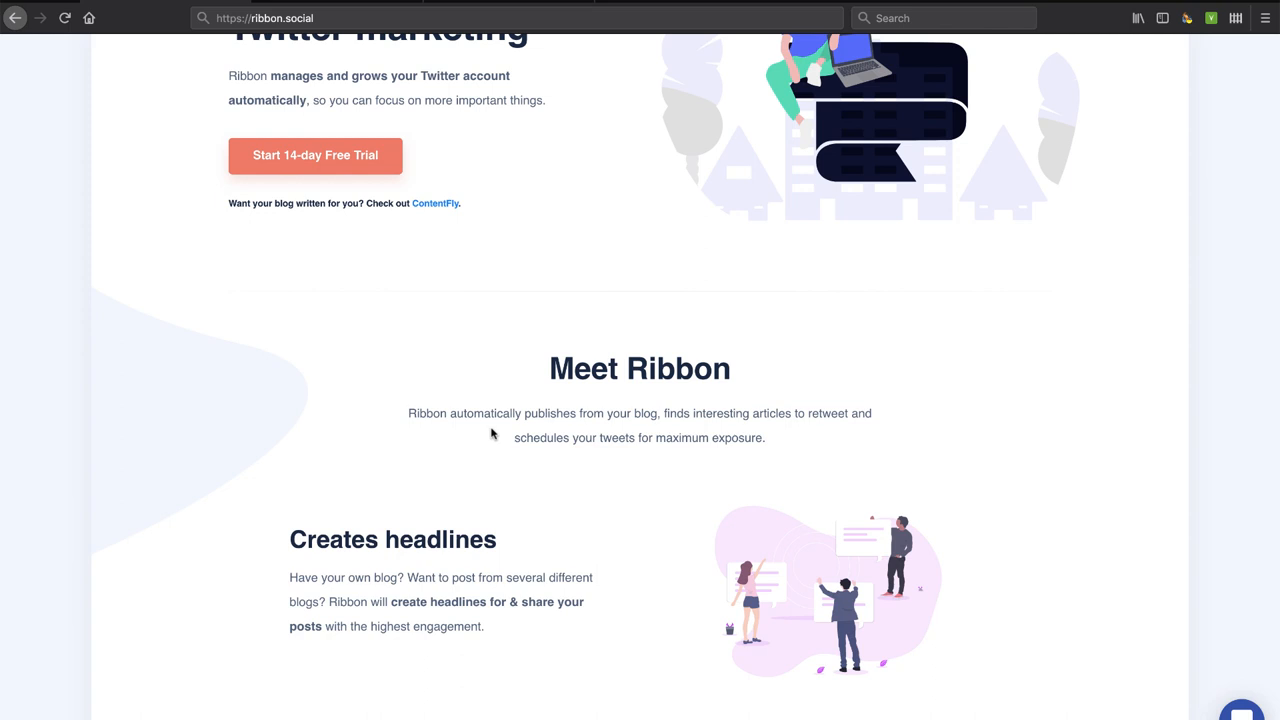
scroll(up, 3)
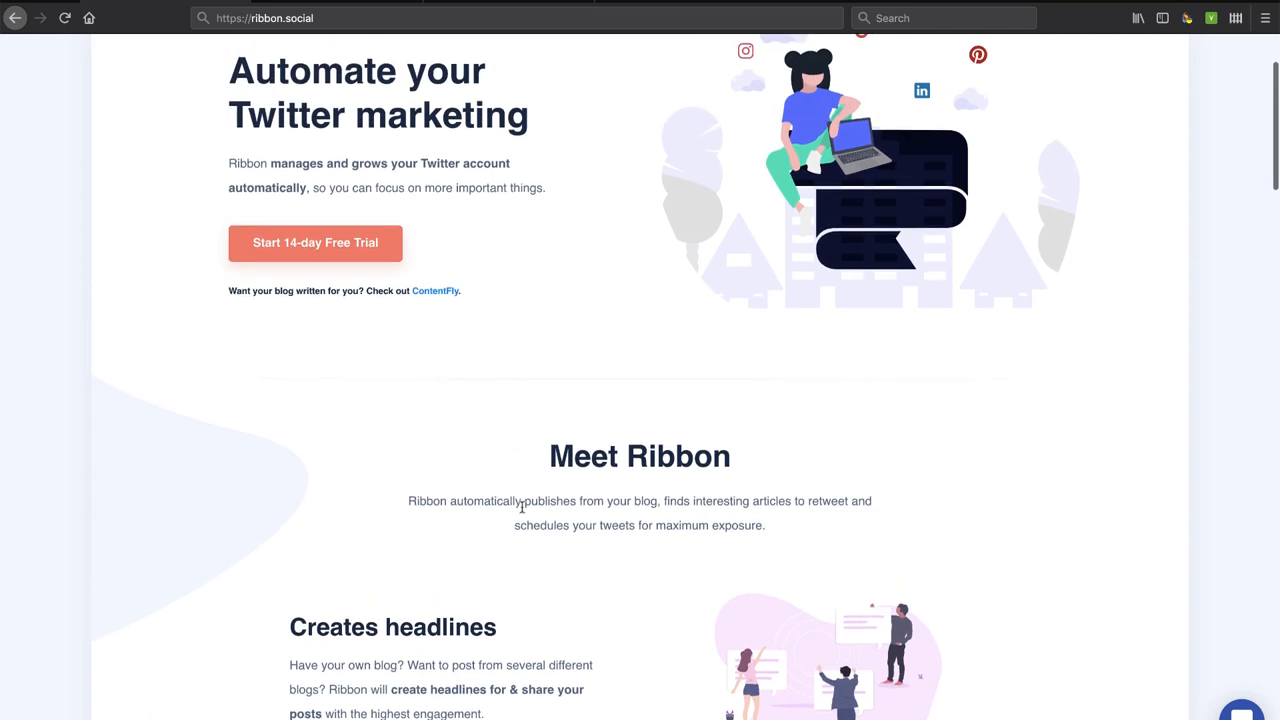
mouse_move(654, 514)
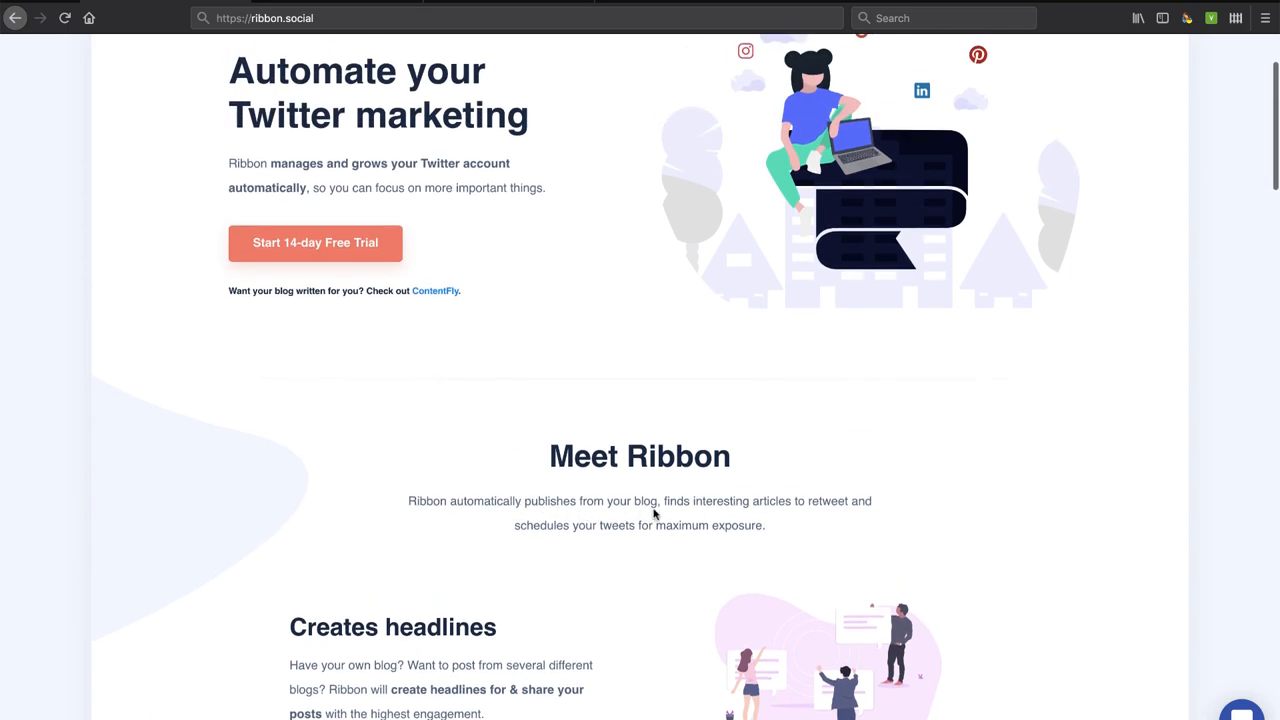
mouse_move(730, 508)
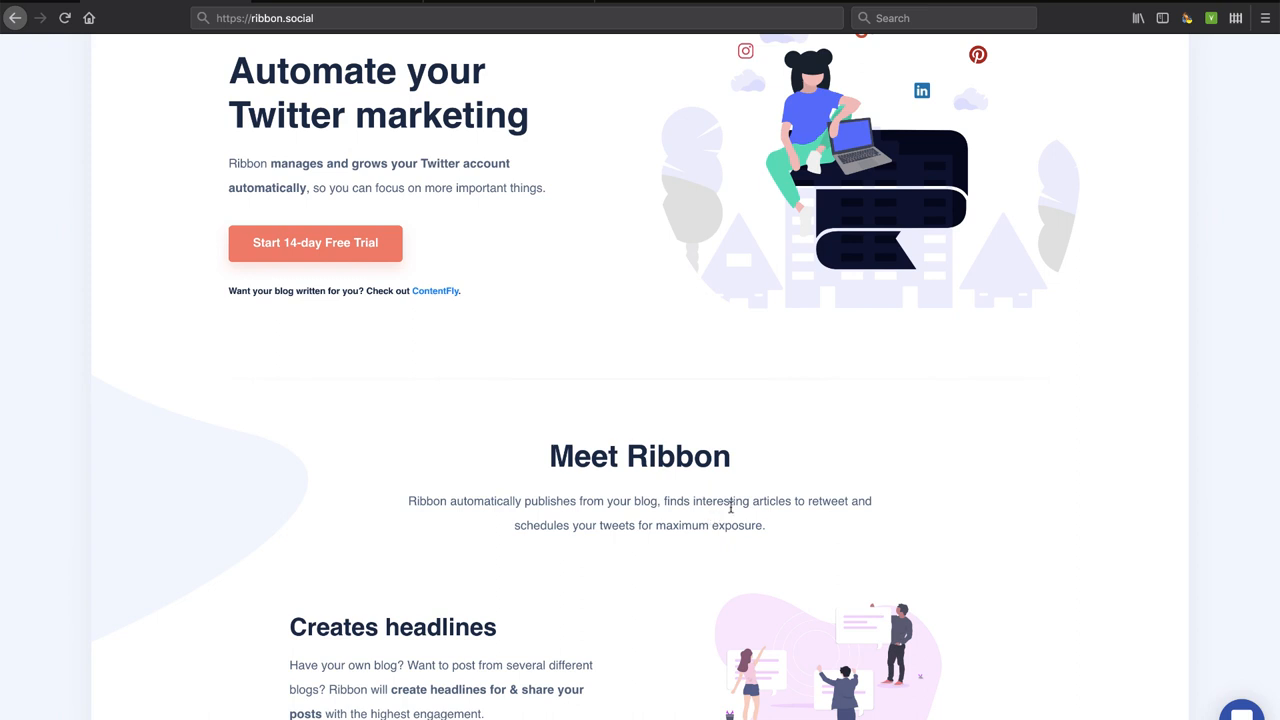
mouse_move(836, 508)
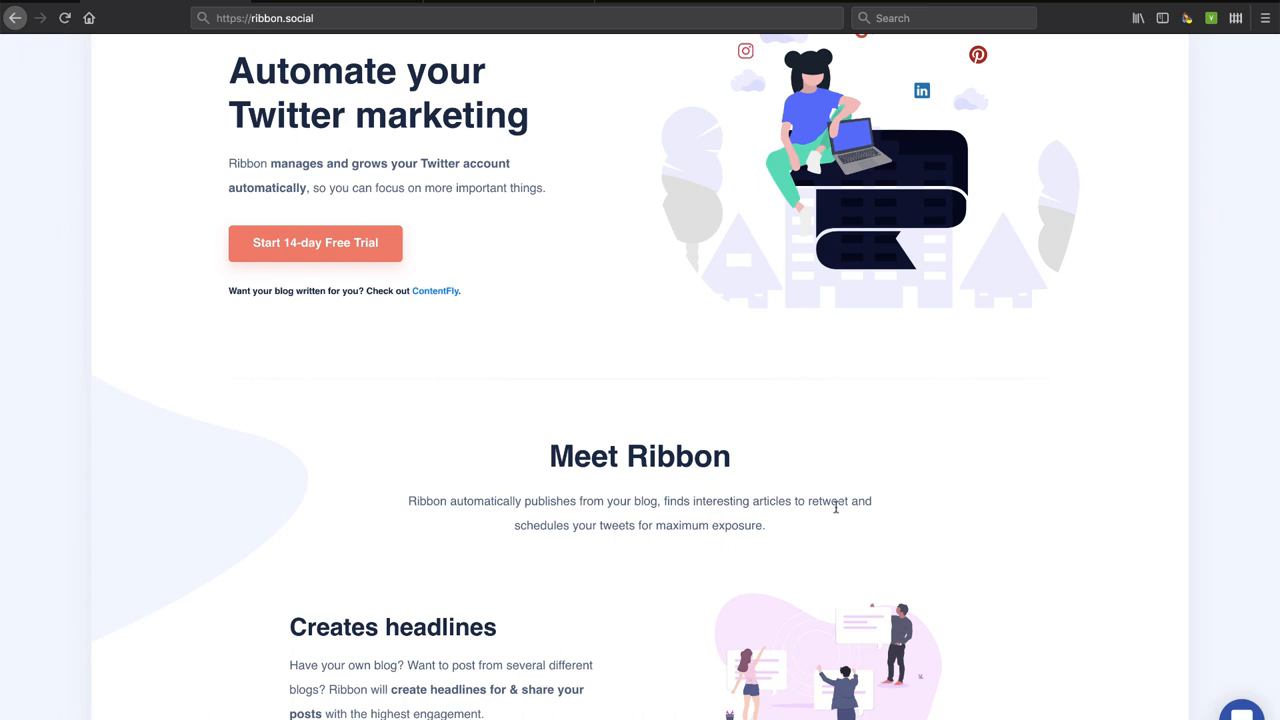
scroll(down, 3)
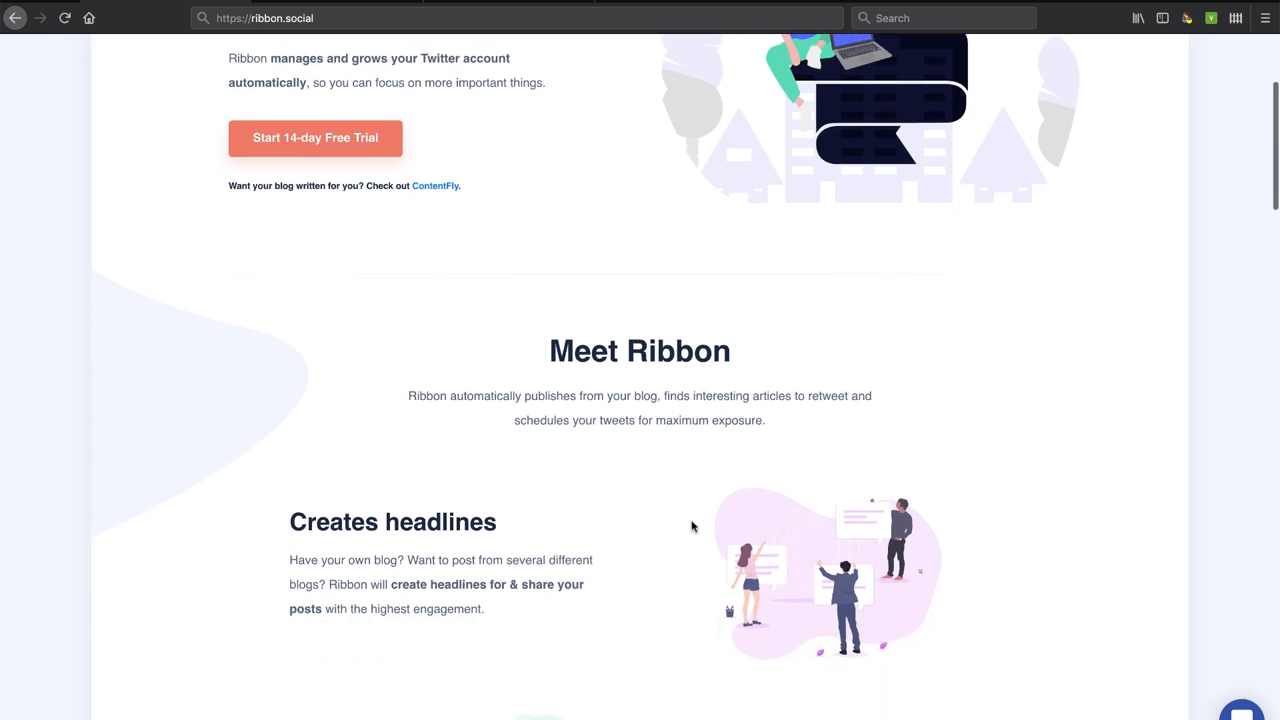
scroll(down, 3)
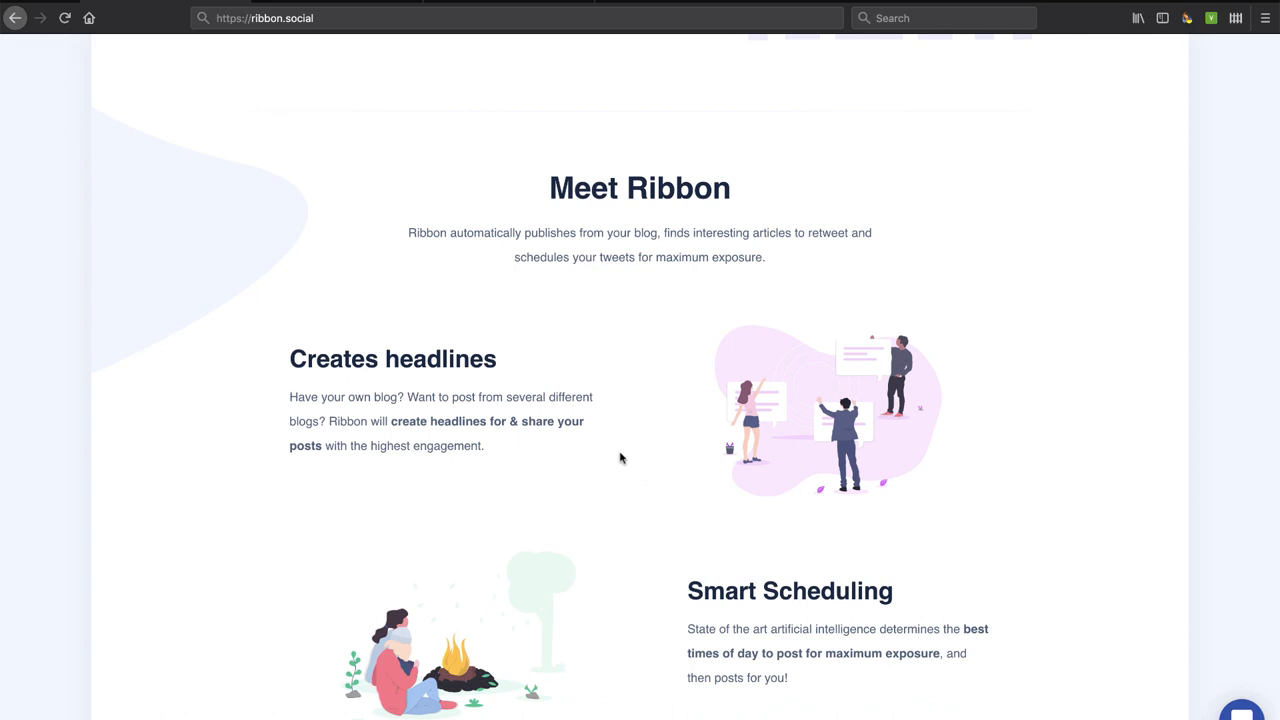
mouse_move(358, 390)
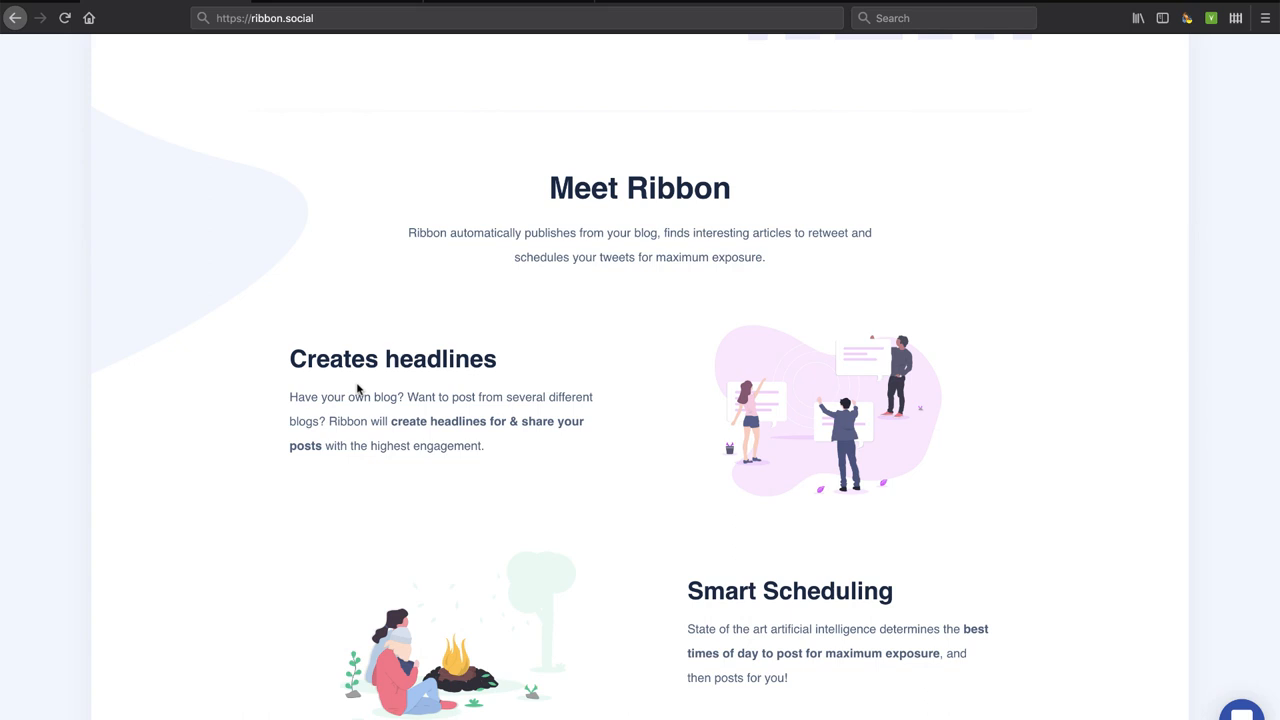
mouse_move(490, 460)
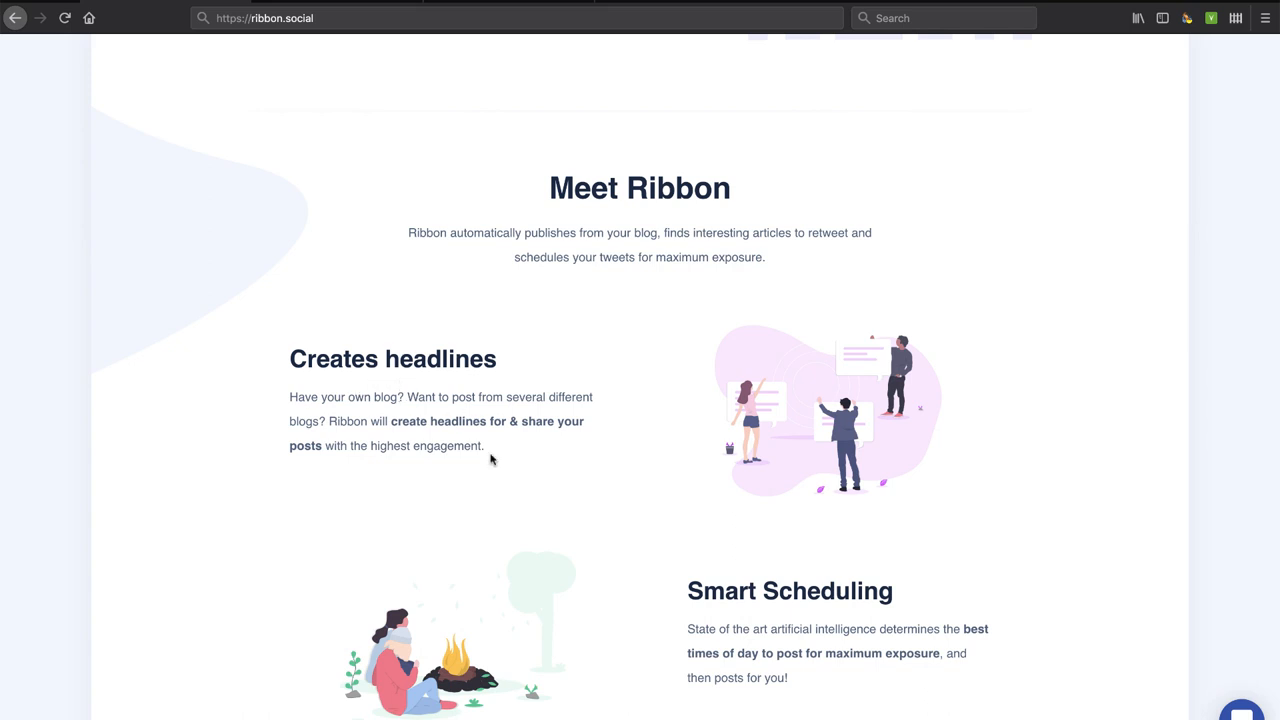
scroll(down, 3)
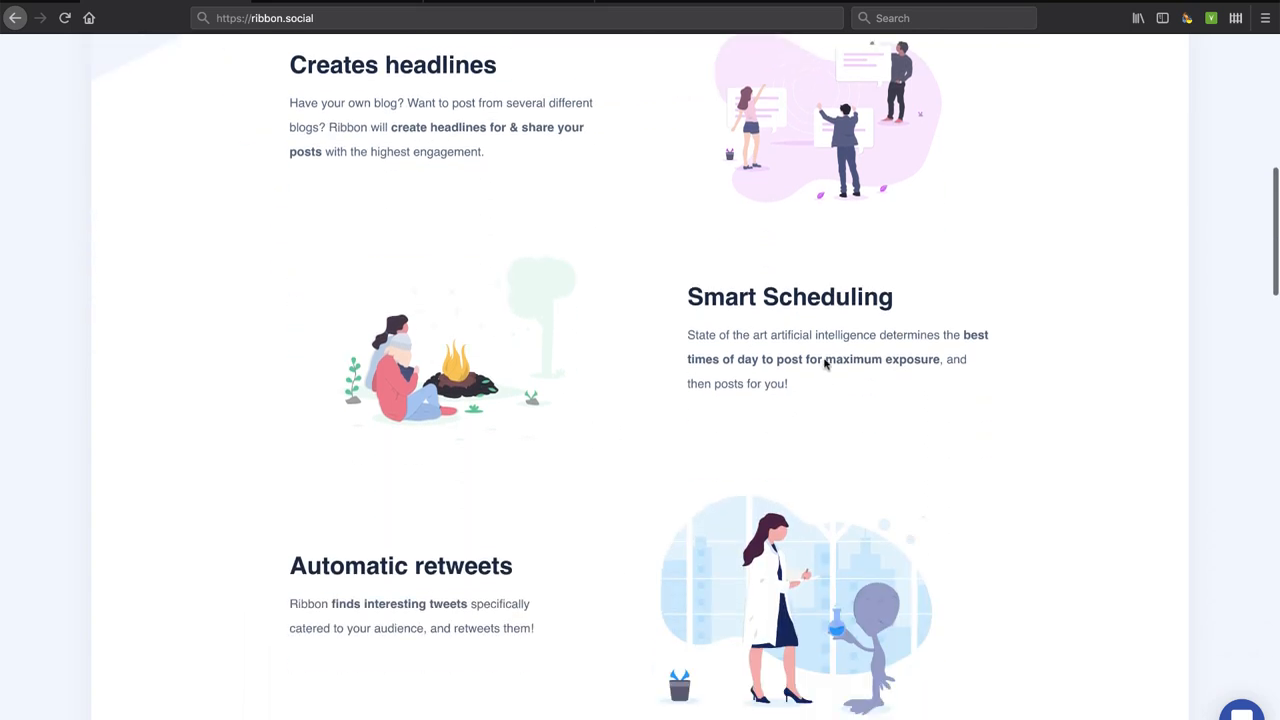
scroll(down, 3)
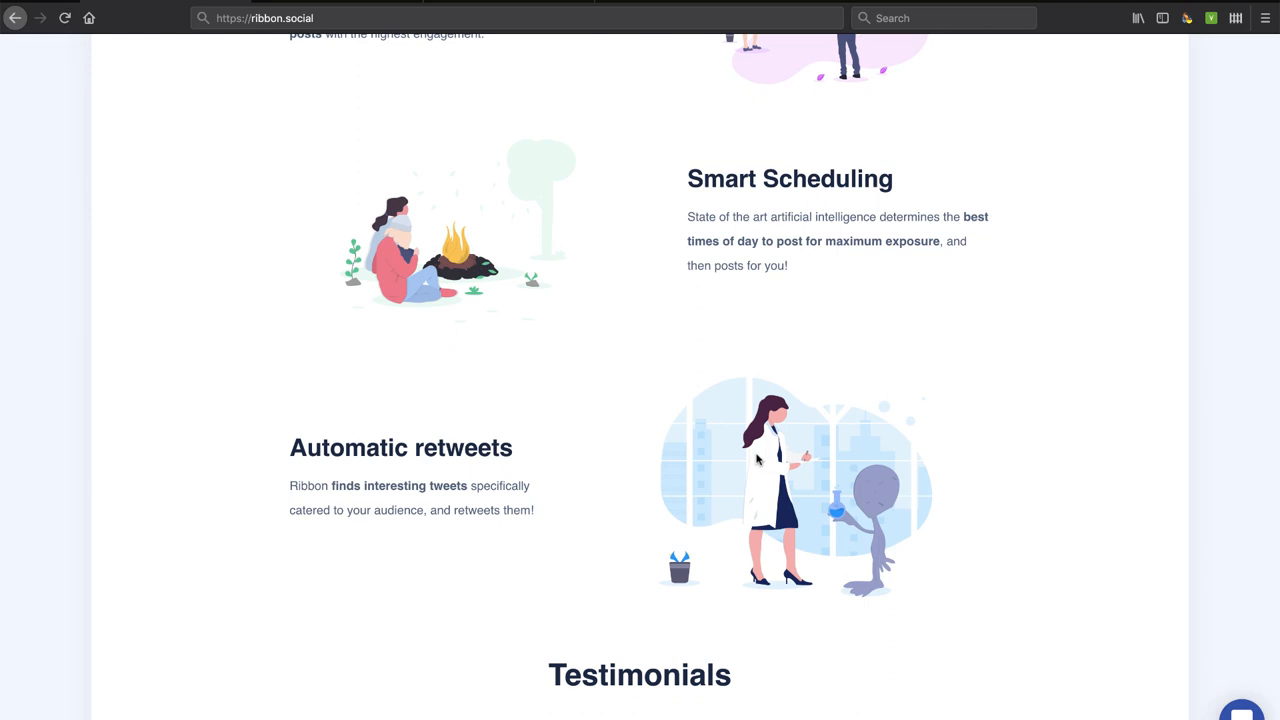
scroll(down, 3)
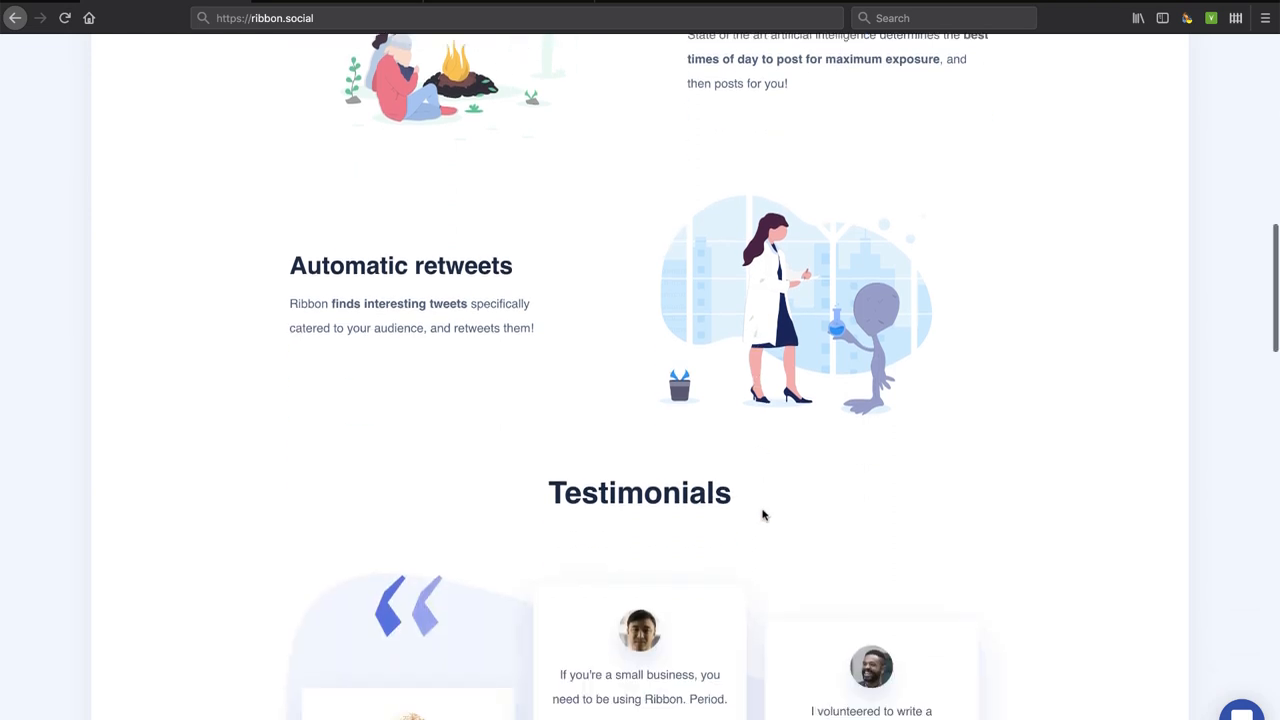
scroll(down, 3)
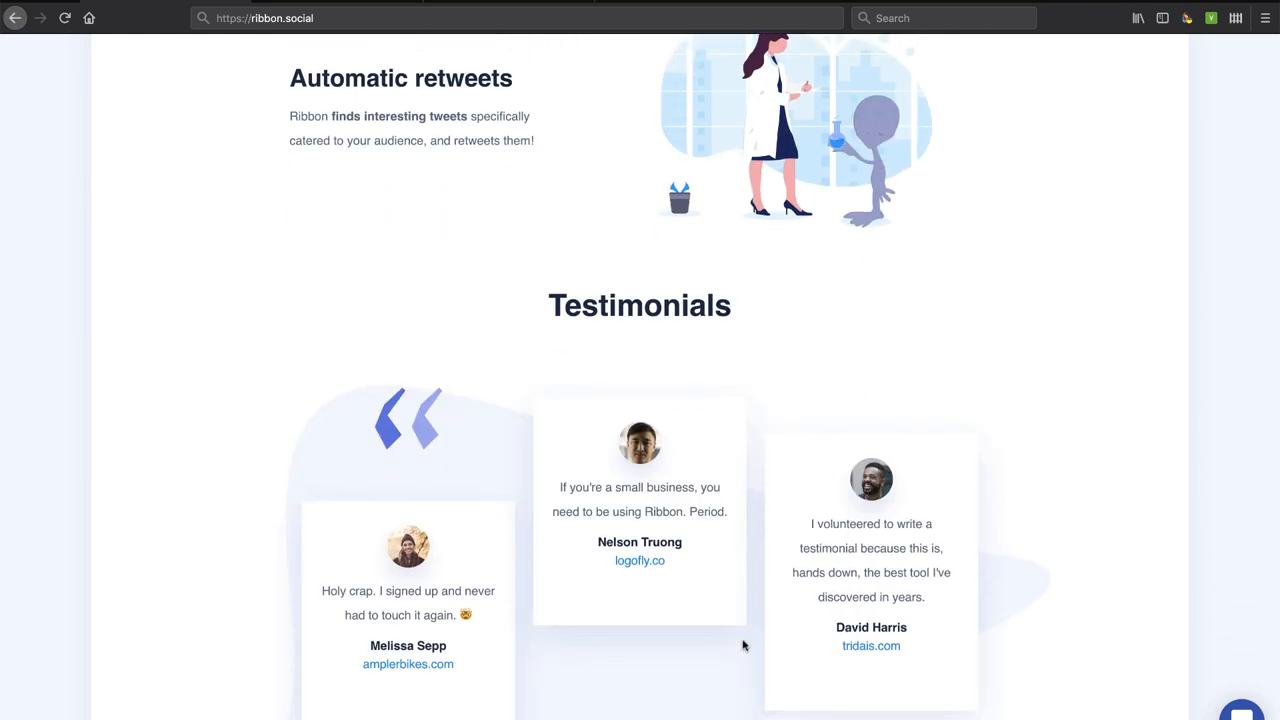
scroll(down, 3)
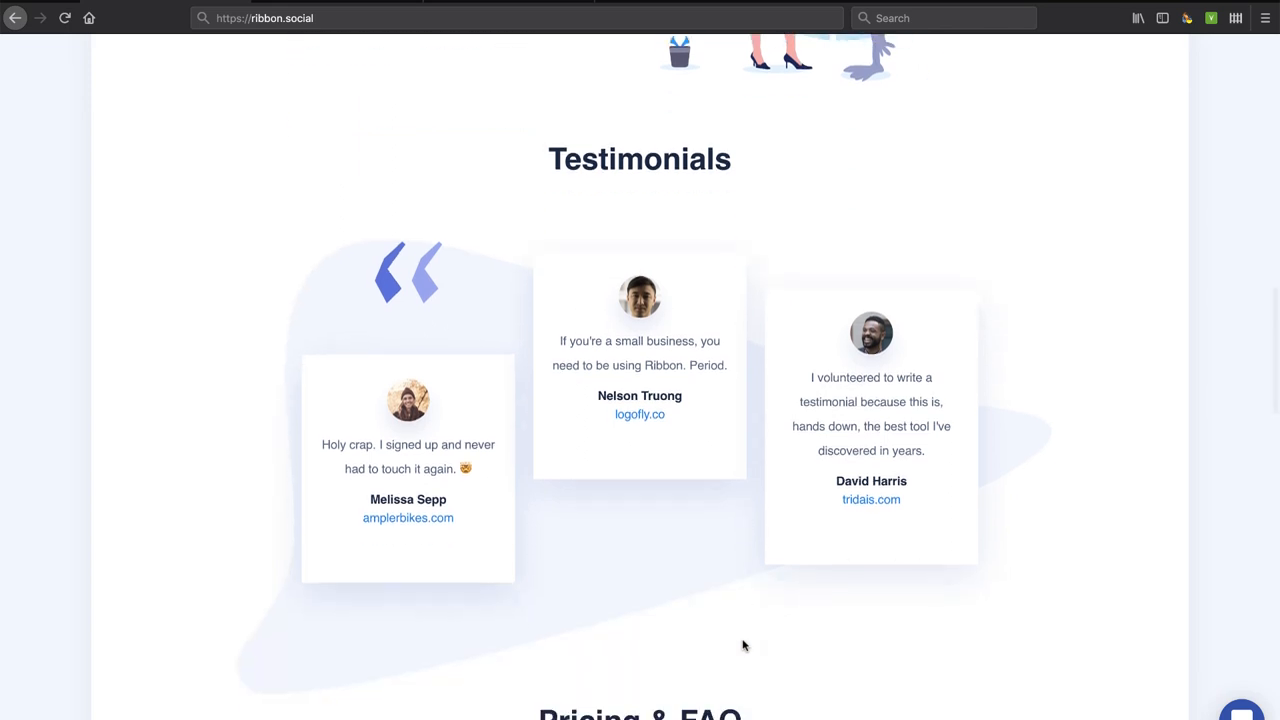
scroll(down, 3)
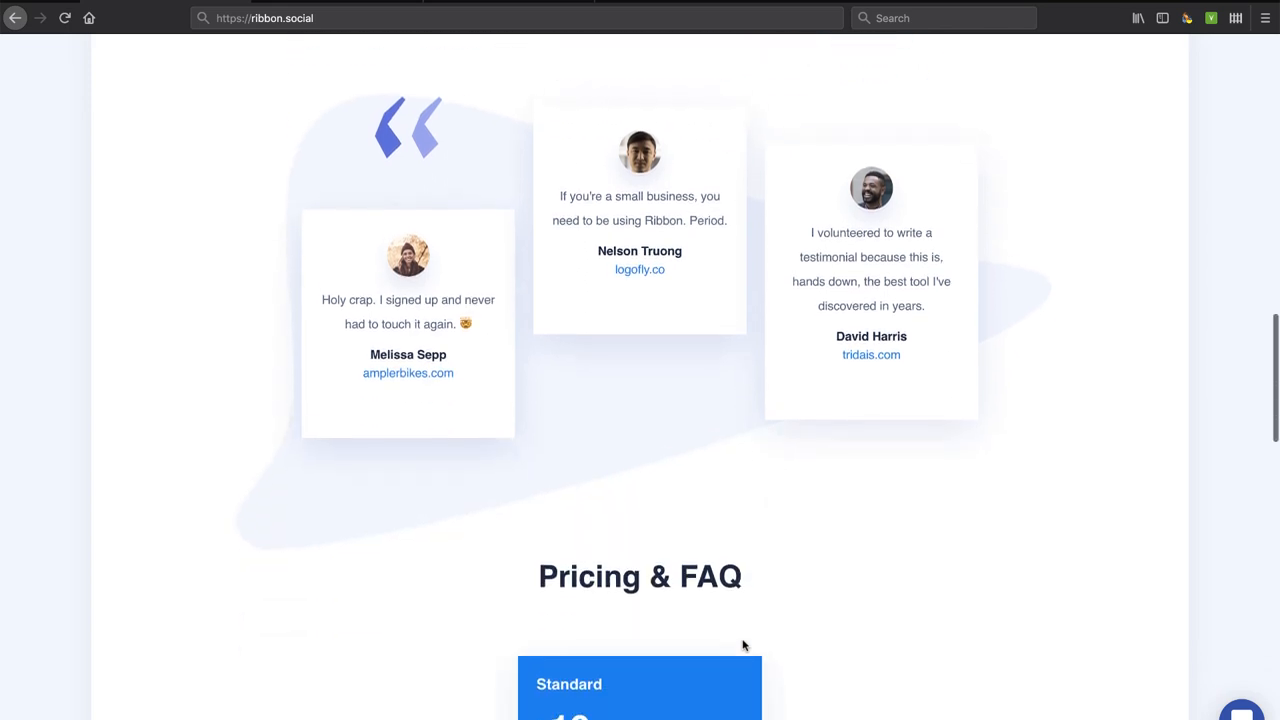
scroll(down, 3)
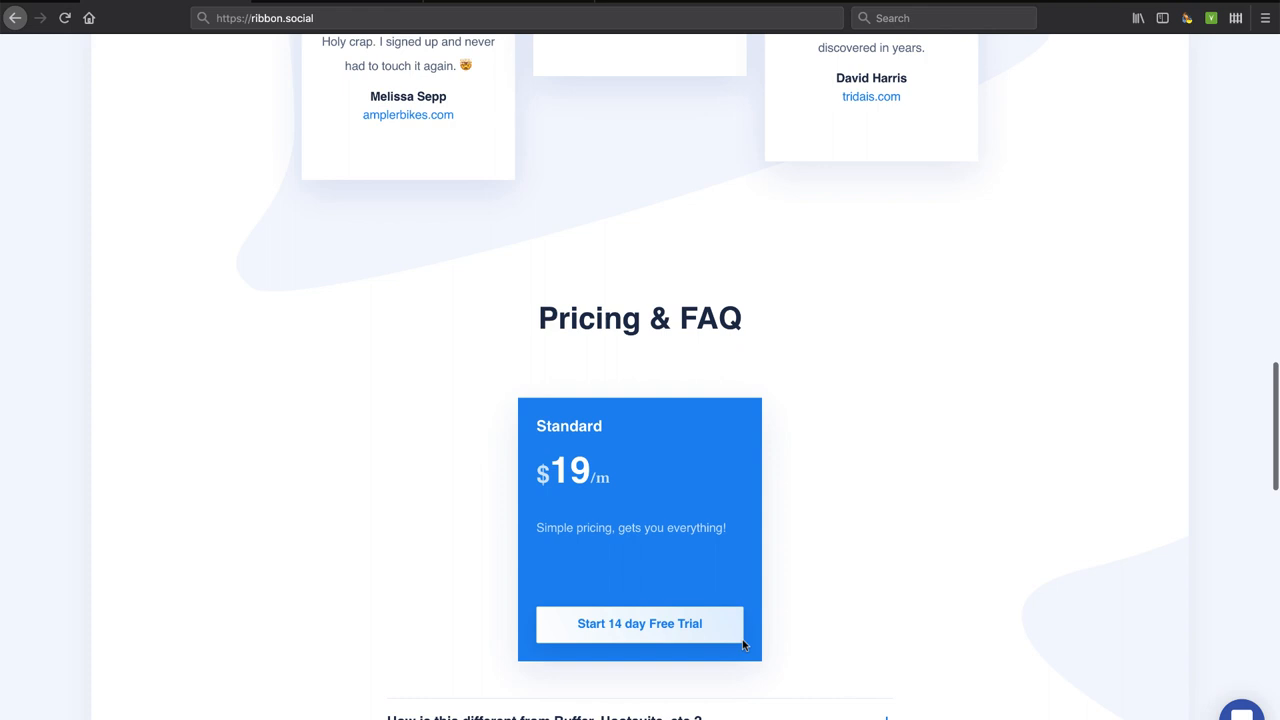
scroll(down, 3)
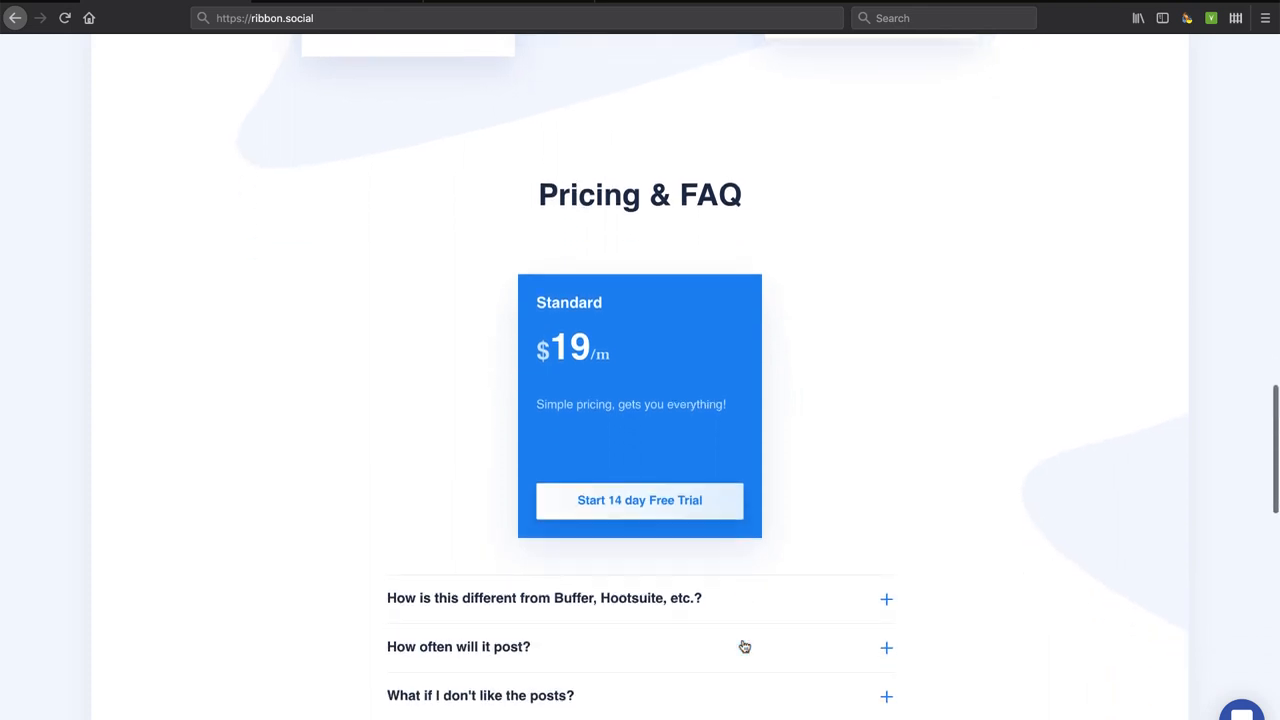
mouse_move(616, 390)
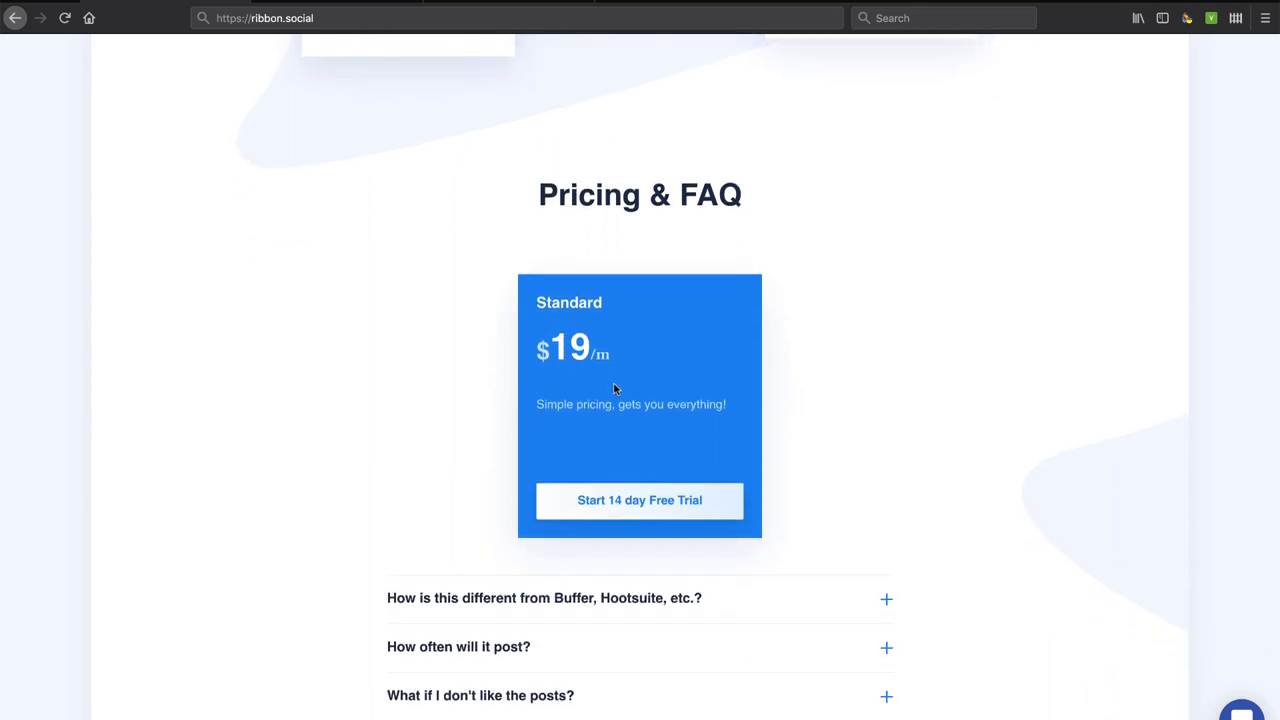
scroll(down, 3)
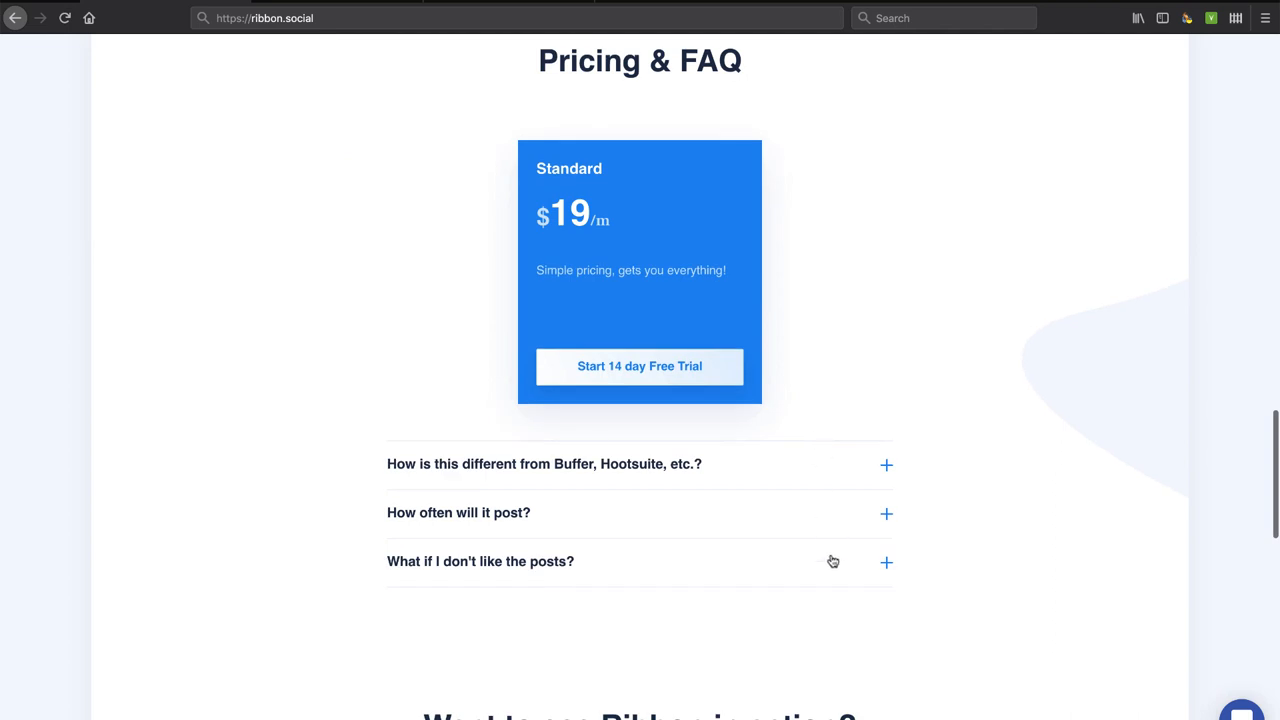
mouse_move(900, 590)
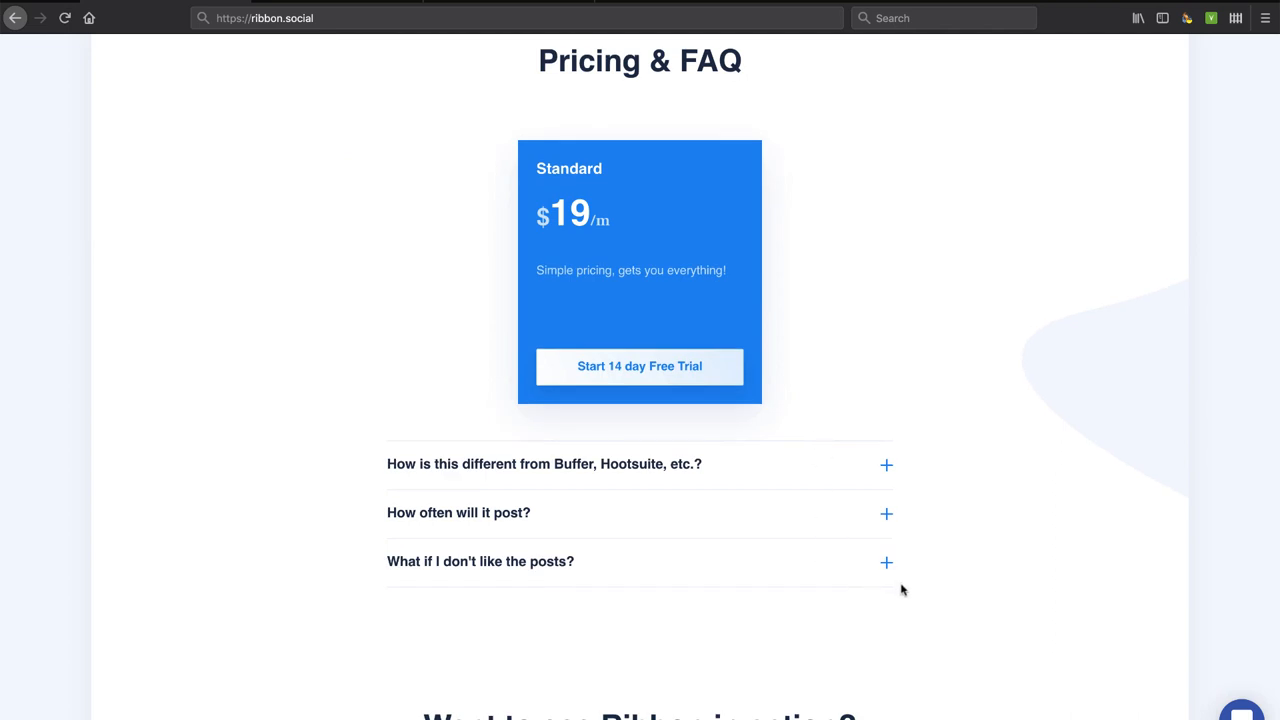
mouse_move(904, 612)
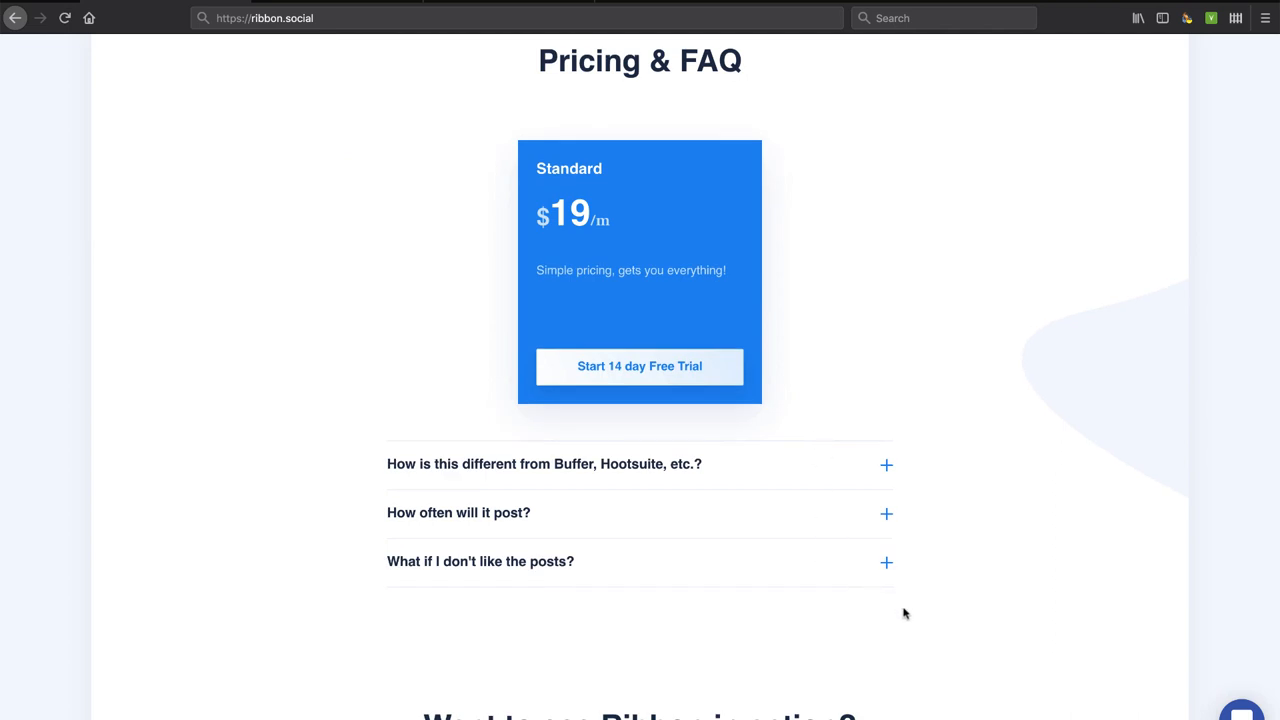
scroll(down, 3)
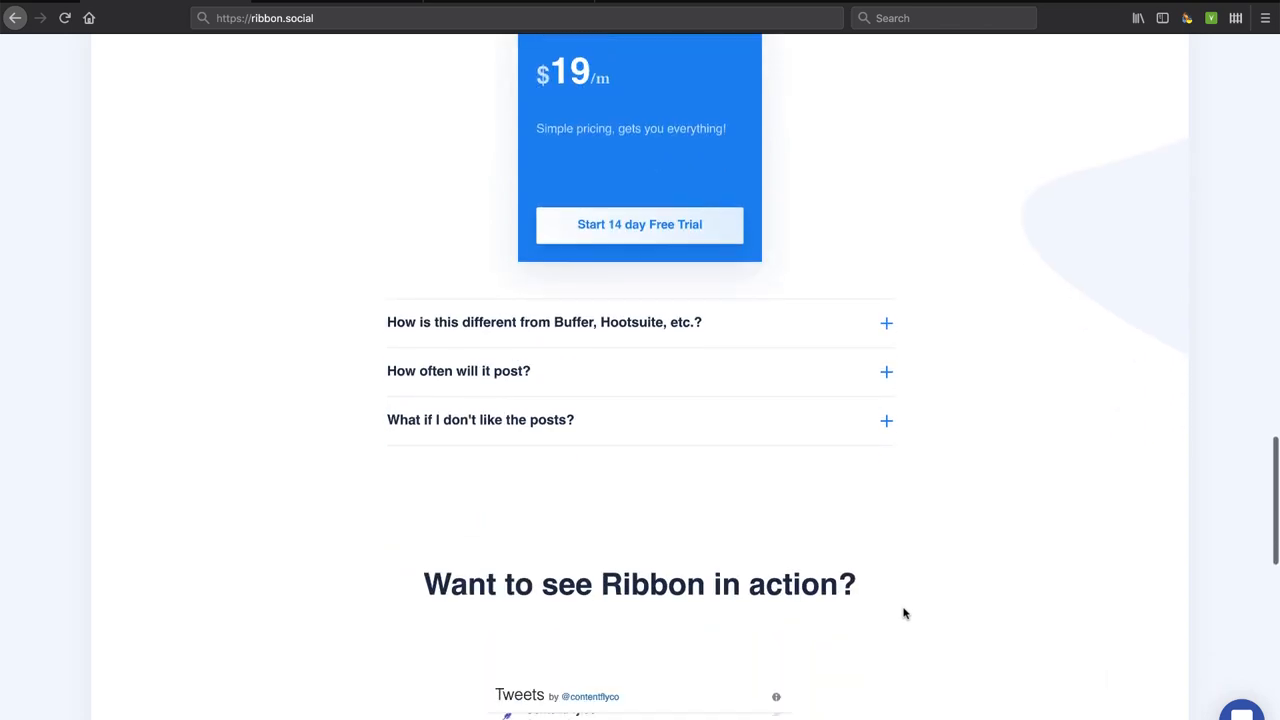
scroll(up, 3)
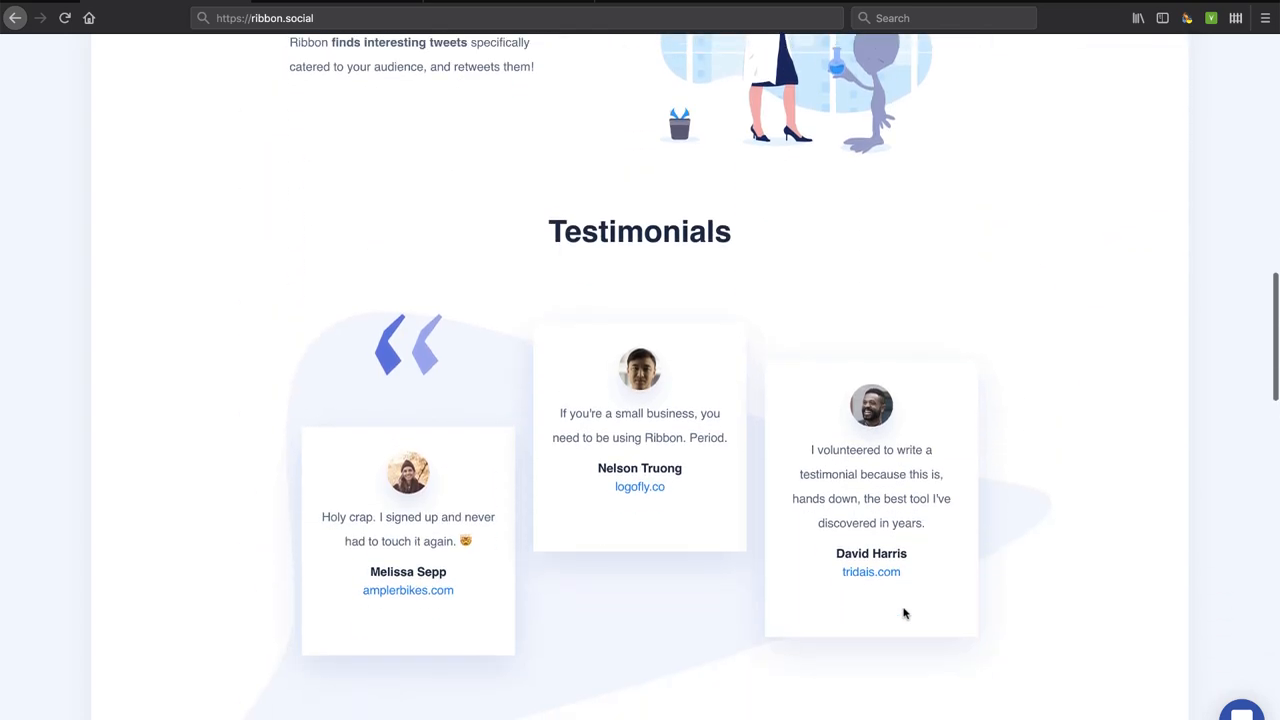
scroll(up, 3)
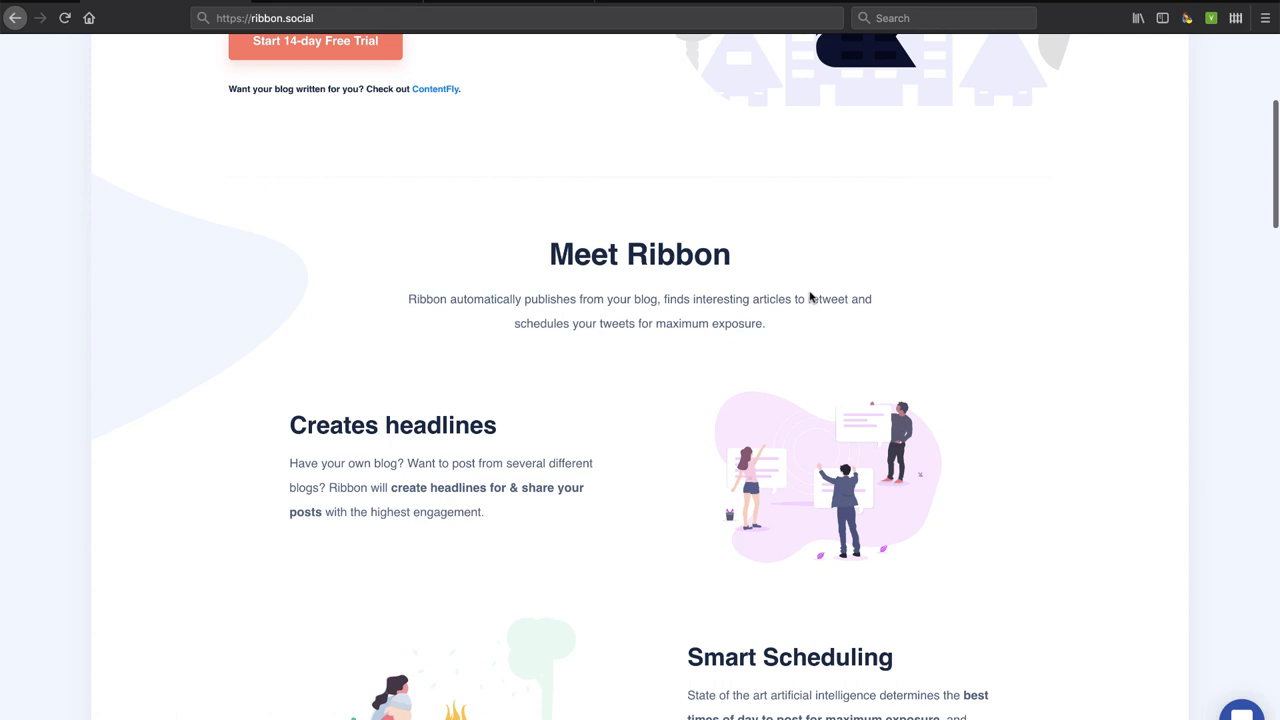
scroll(up, 3)
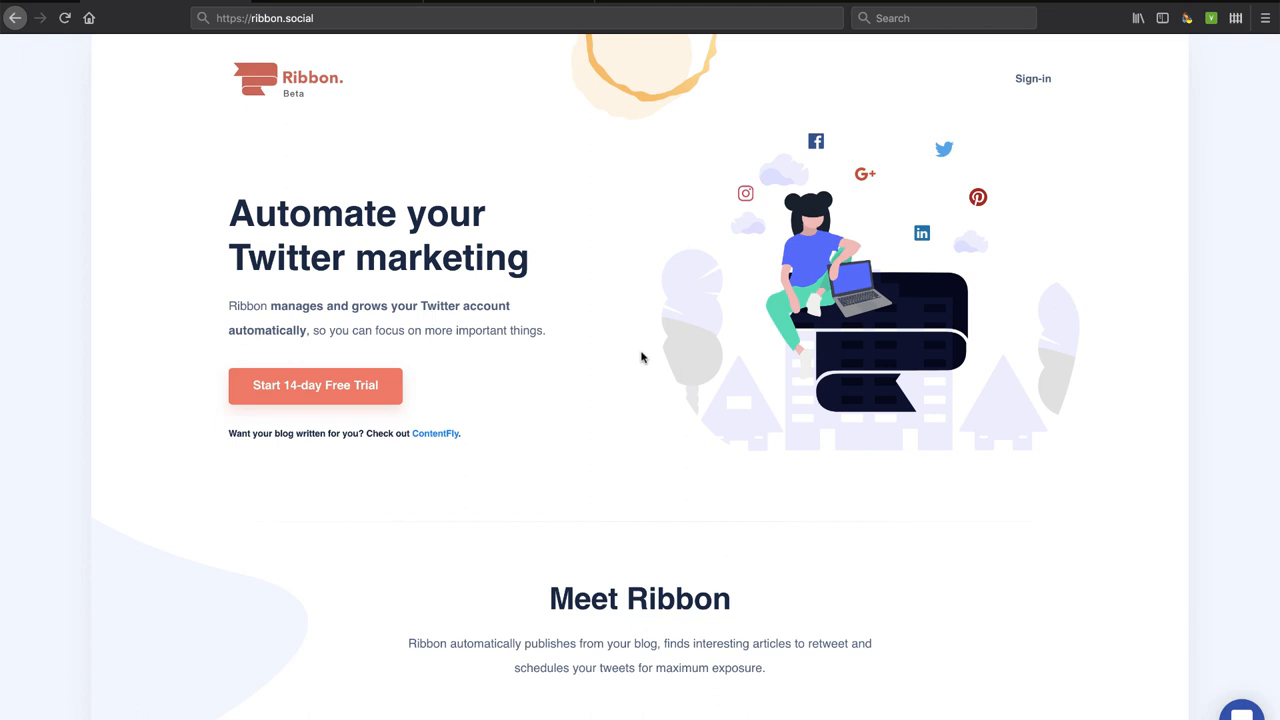
mouse_move(636, 358)
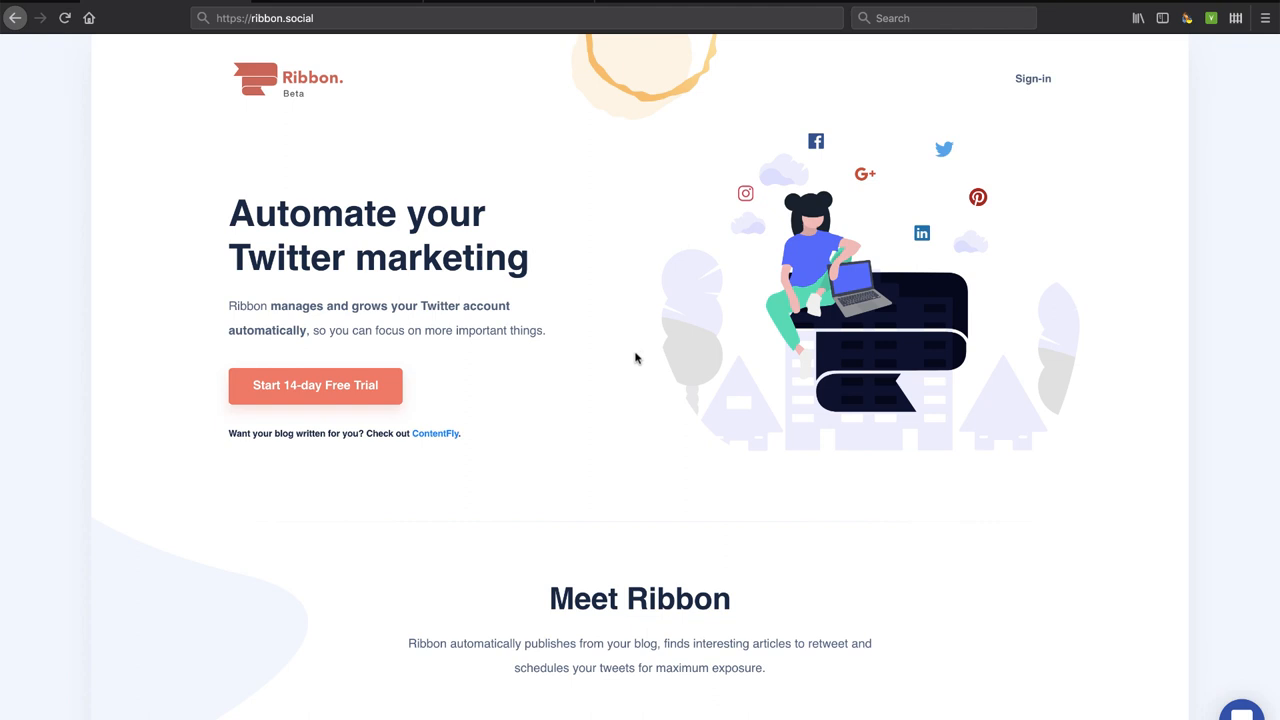
mouse_move(488, 400)
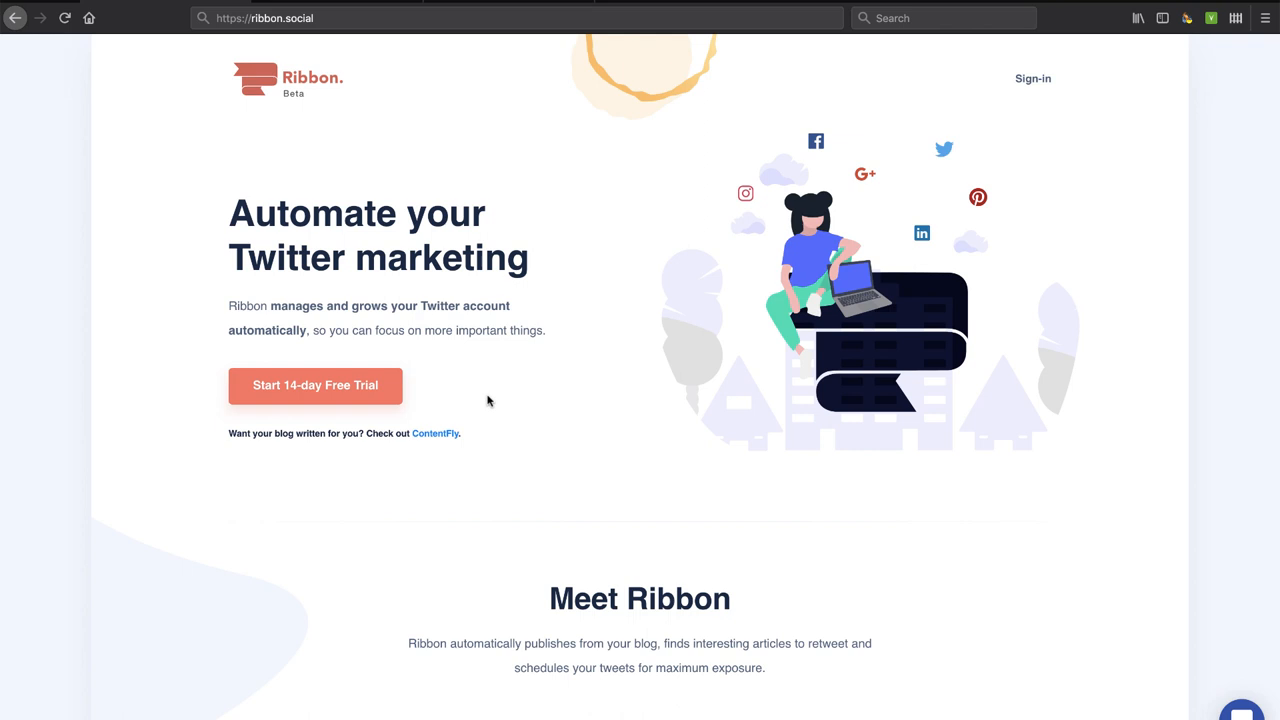
mouse_move(510, 360)
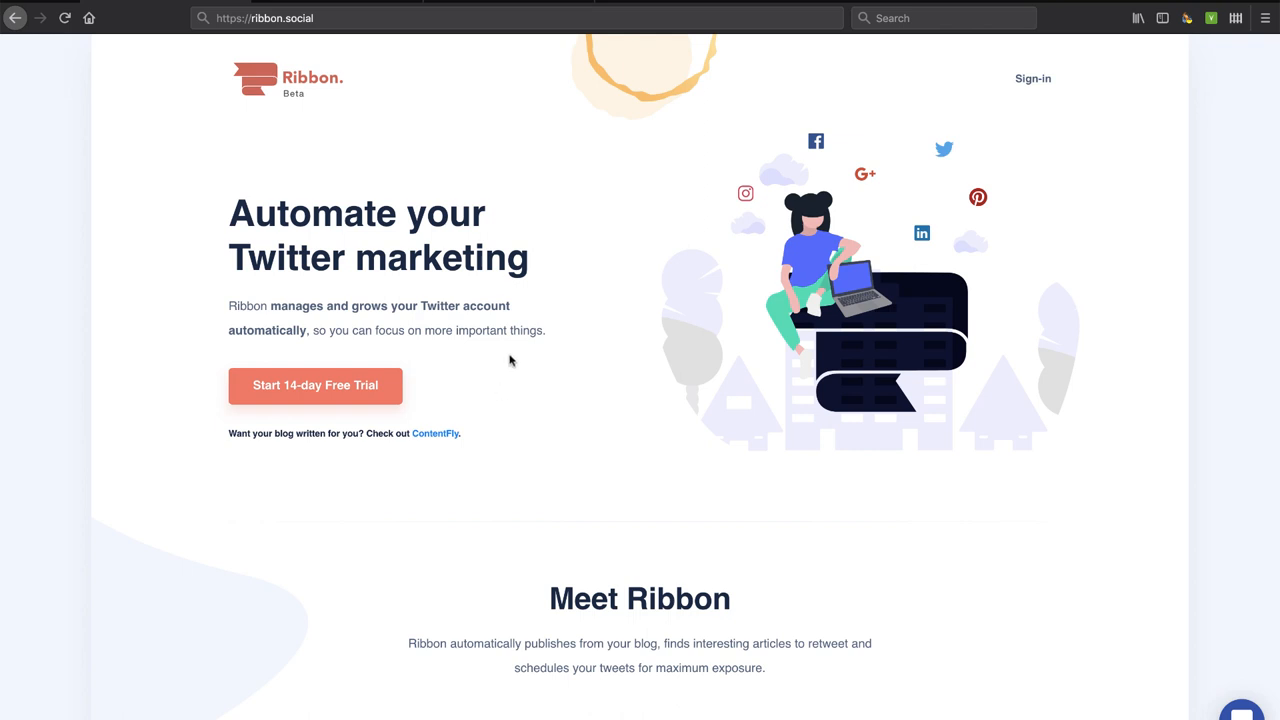
mouse_move(308, 96)
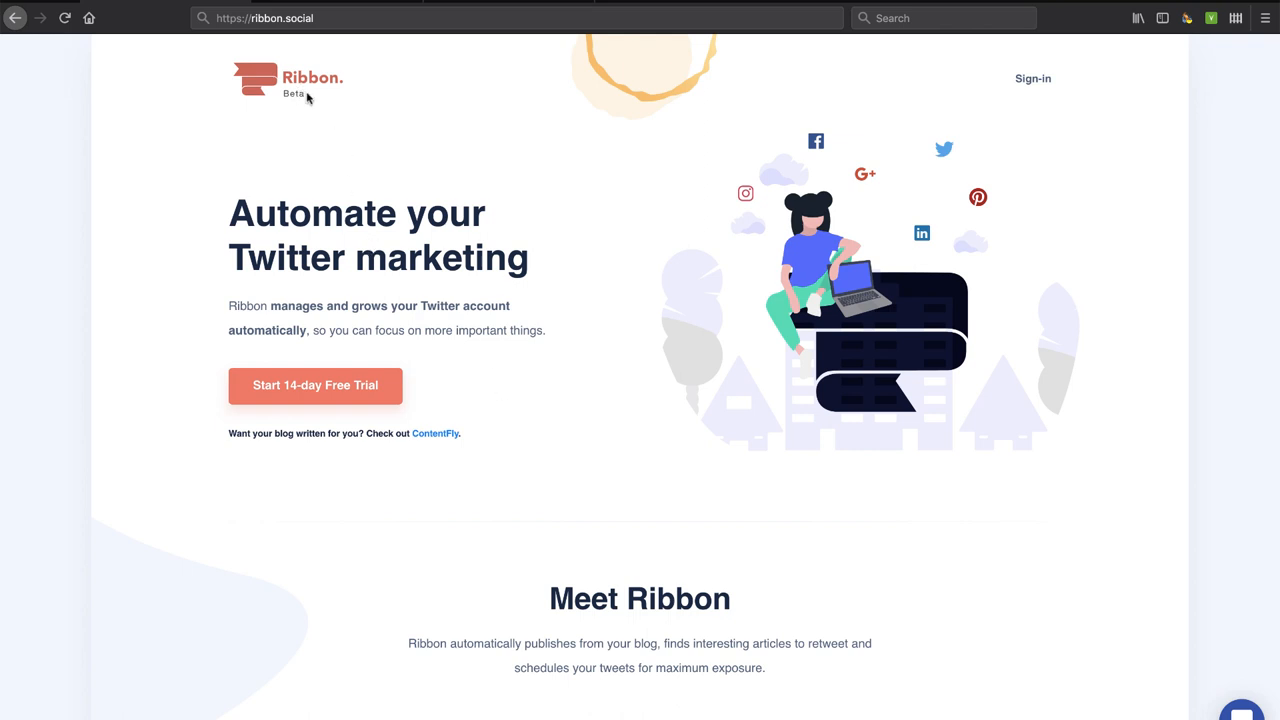
mouse_move(316, 390)
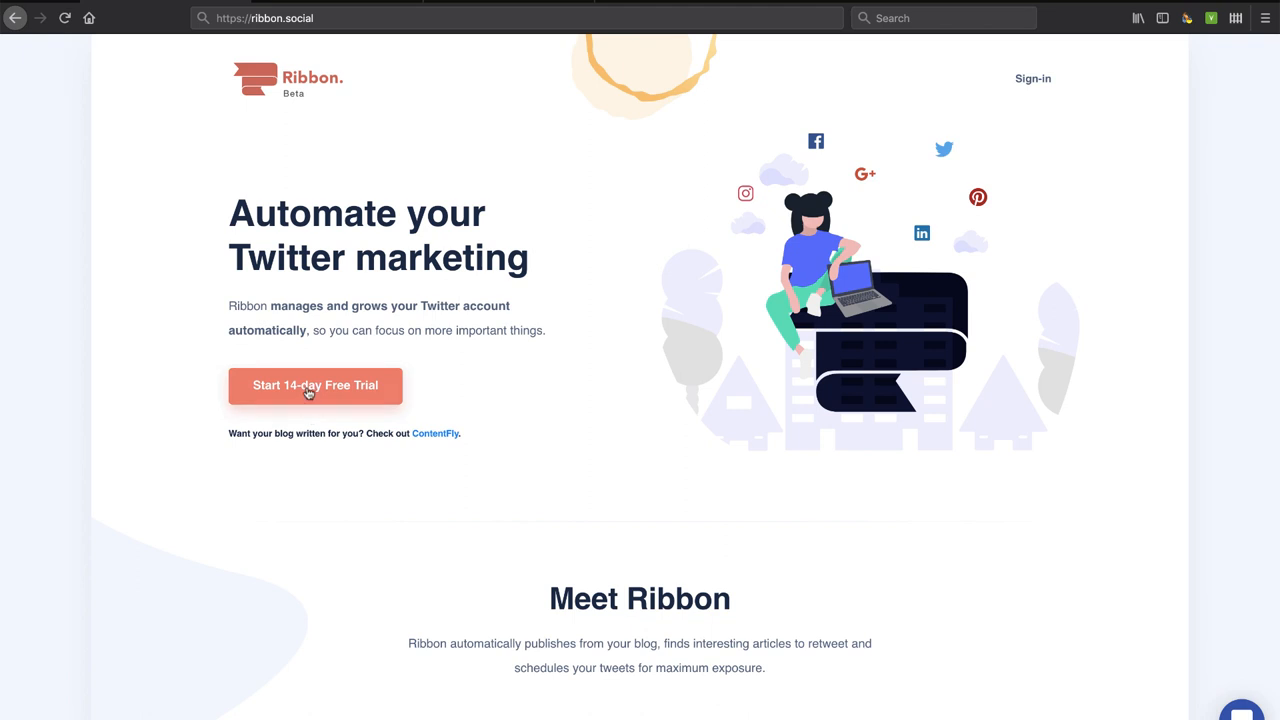
Step: Start the Ribbon free-trial signup and dismiss the support chat pop-ups
click(316, 384)
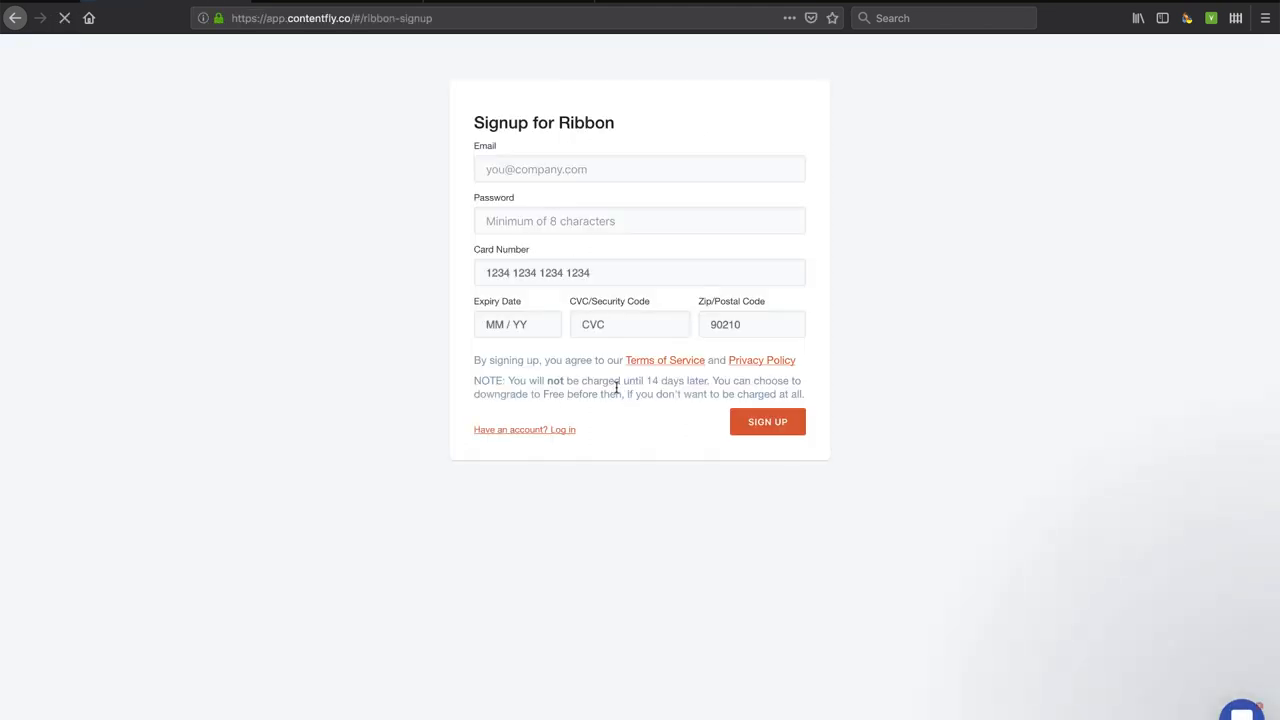
click(1242, 704)
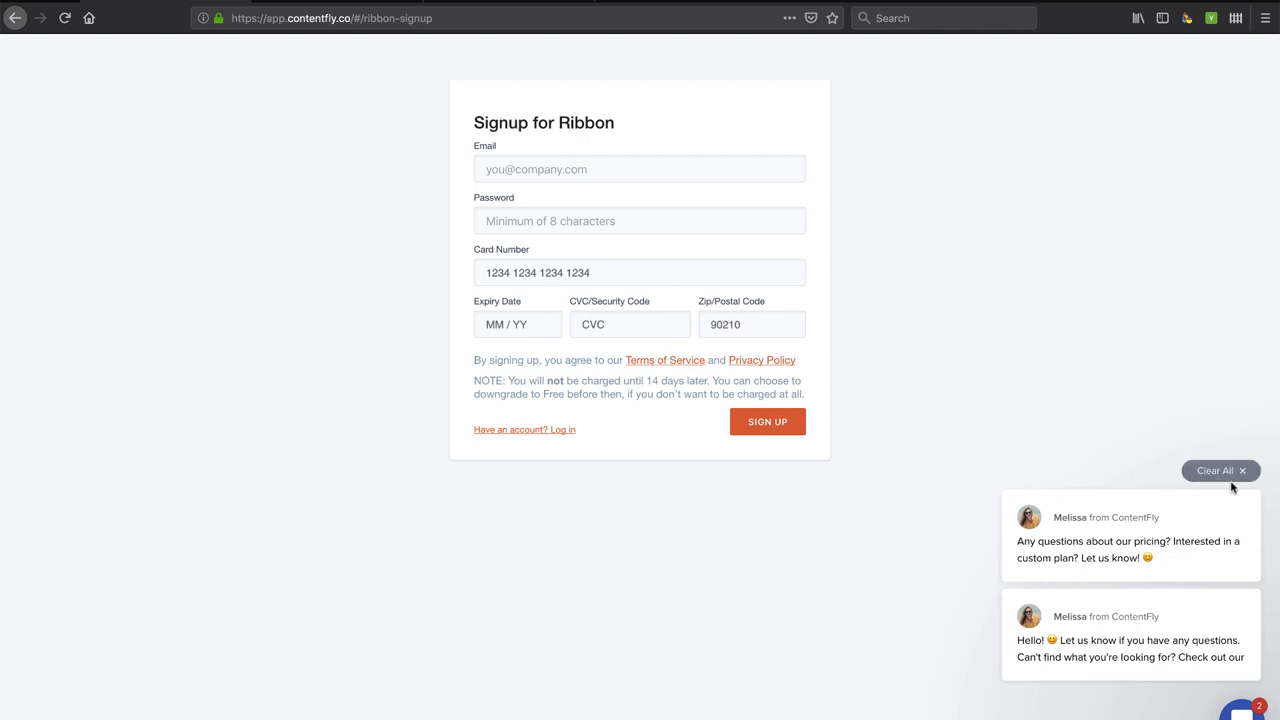
click(1214, 470)
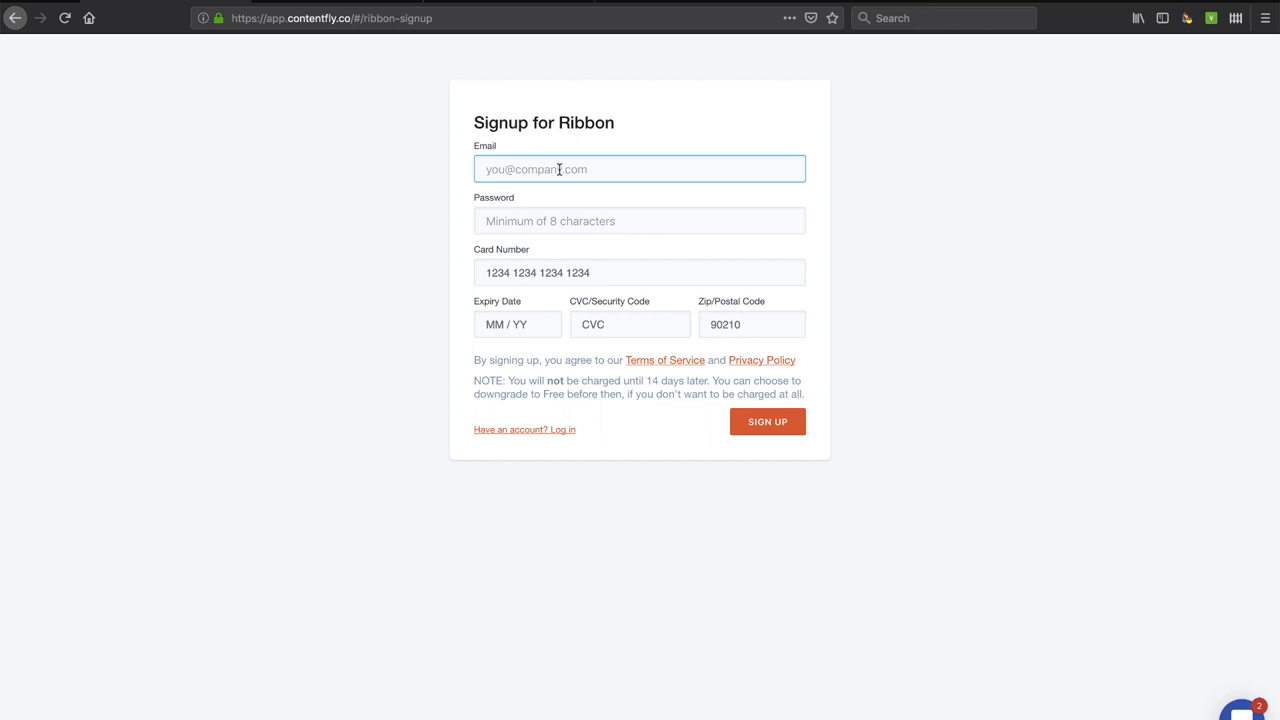
Step: Fill the signup form with name, david@ email and password, then submit to reach My apps
text(davfe)
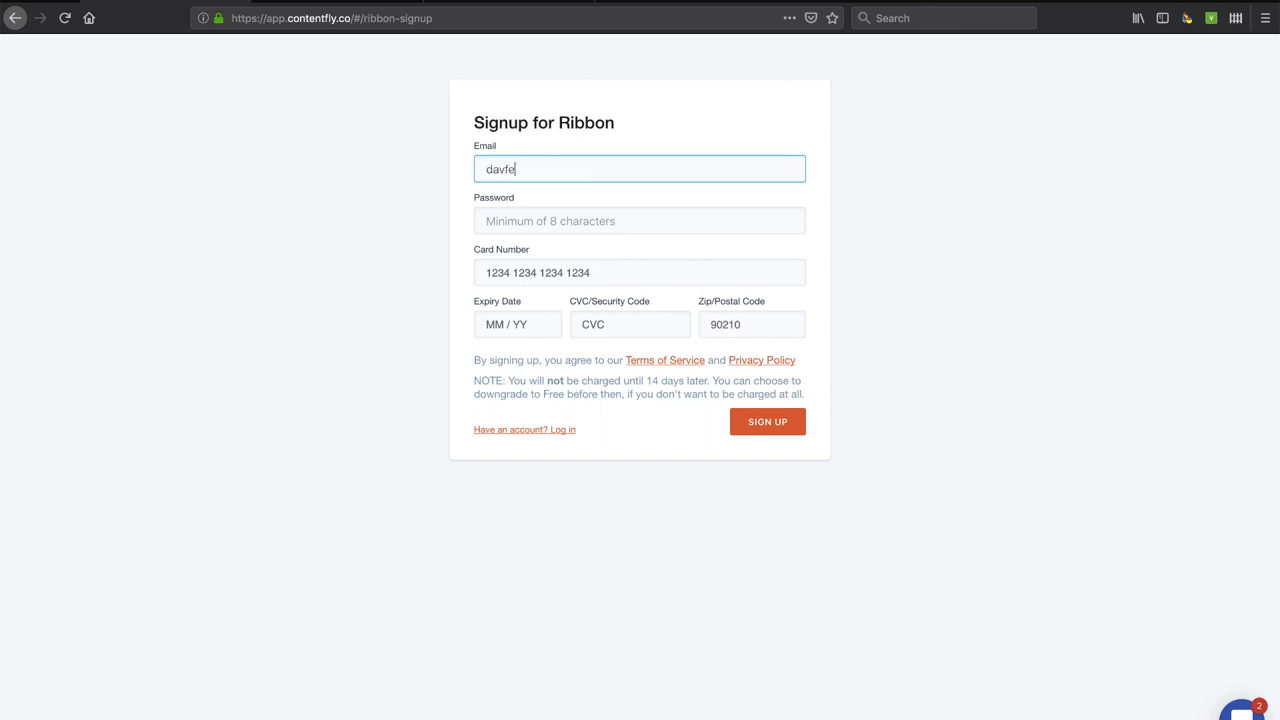
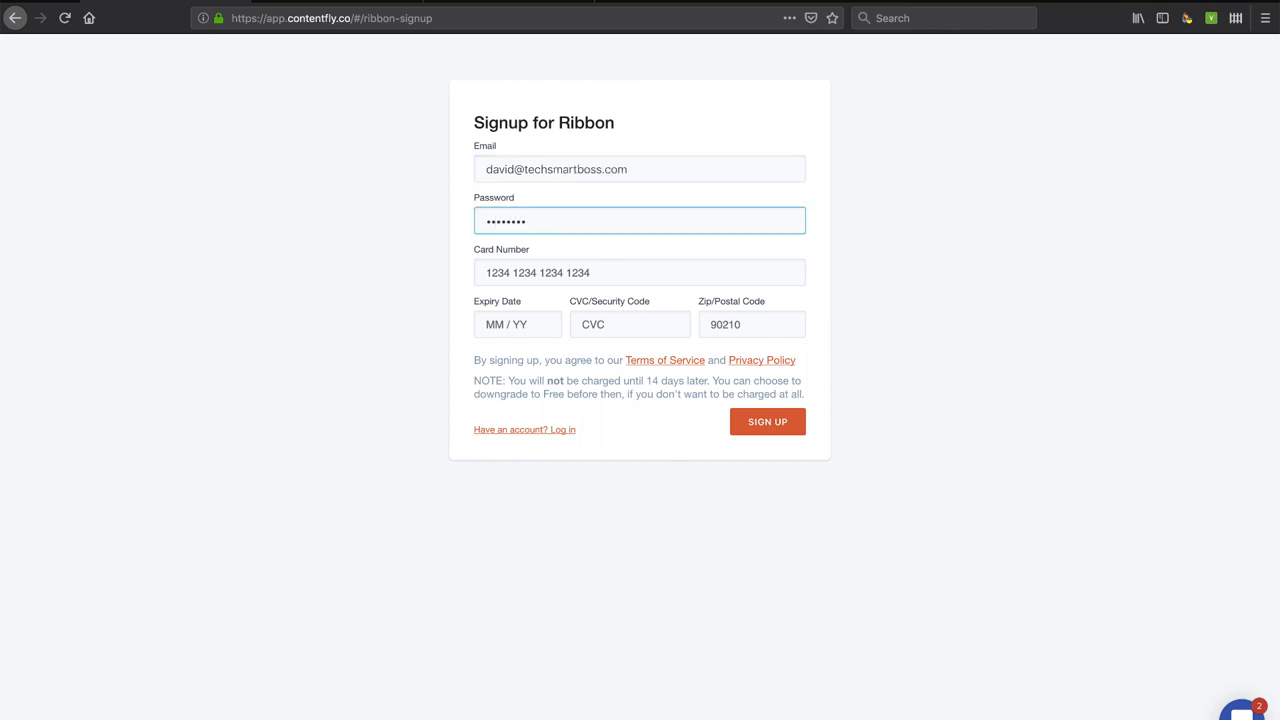
mouse_move(564, 334)
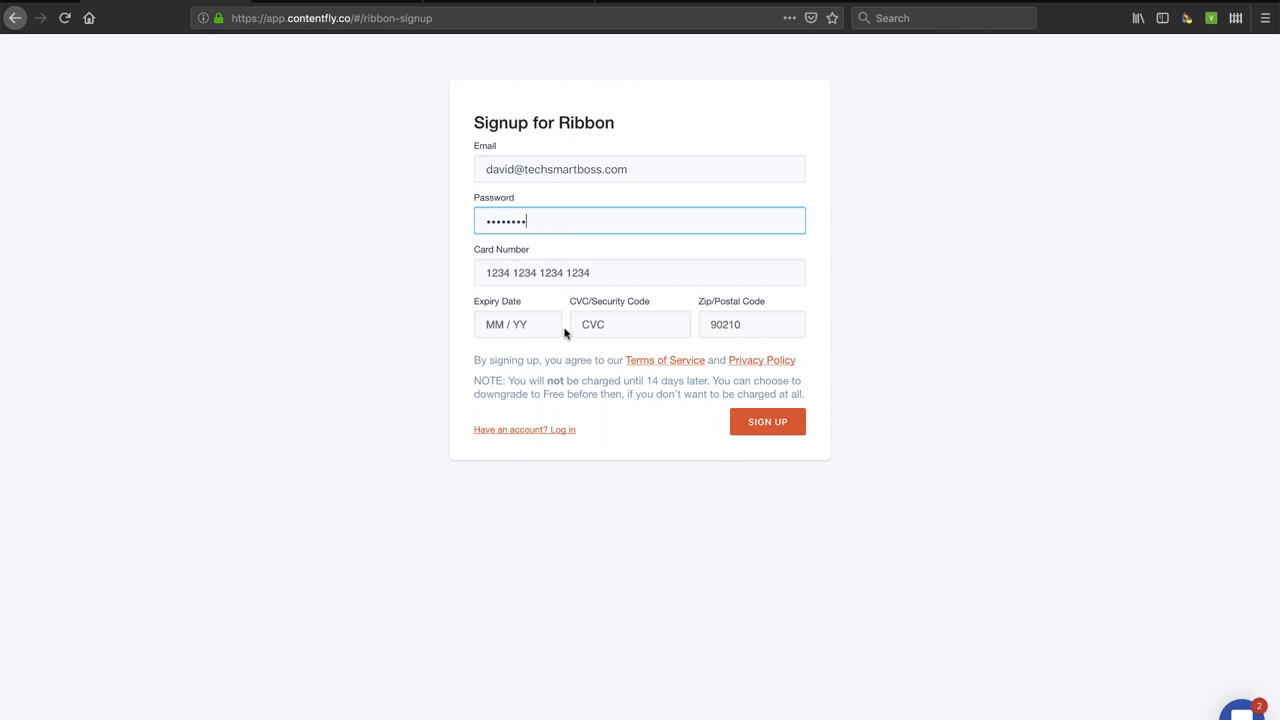
mouse_move(408, 368)
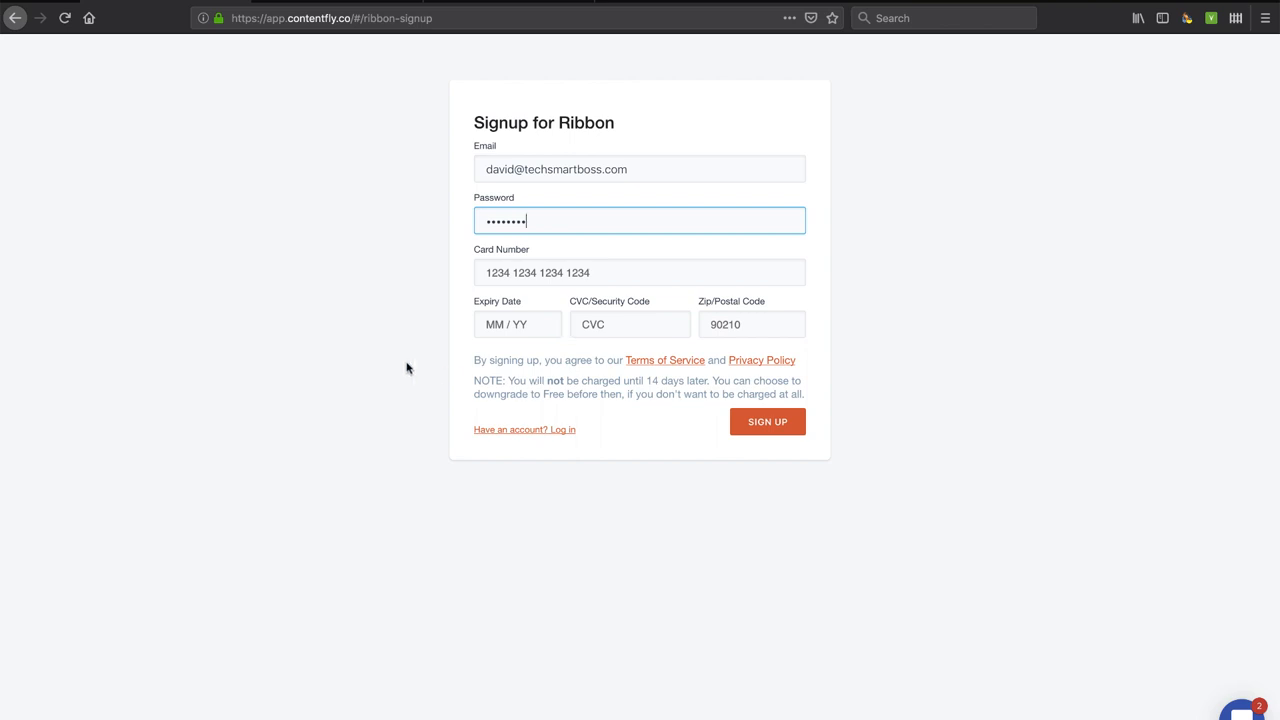
mouse_move(370, 296)
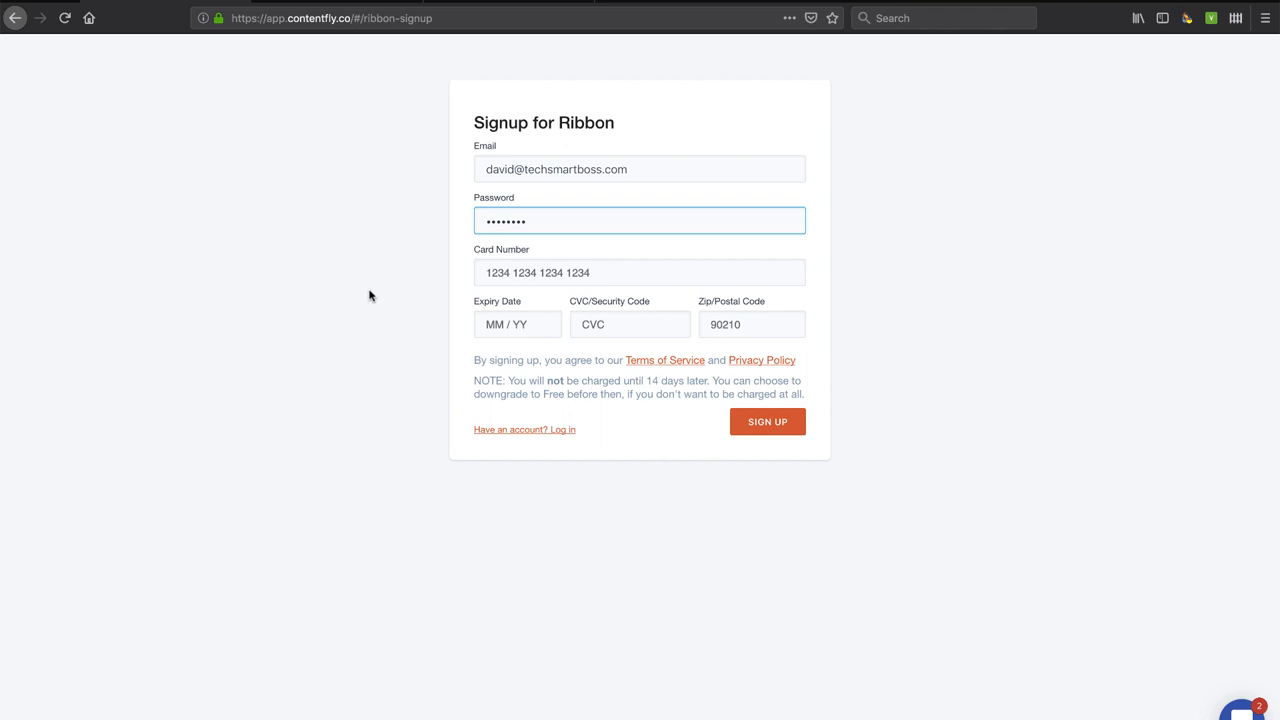
click(768, 420)
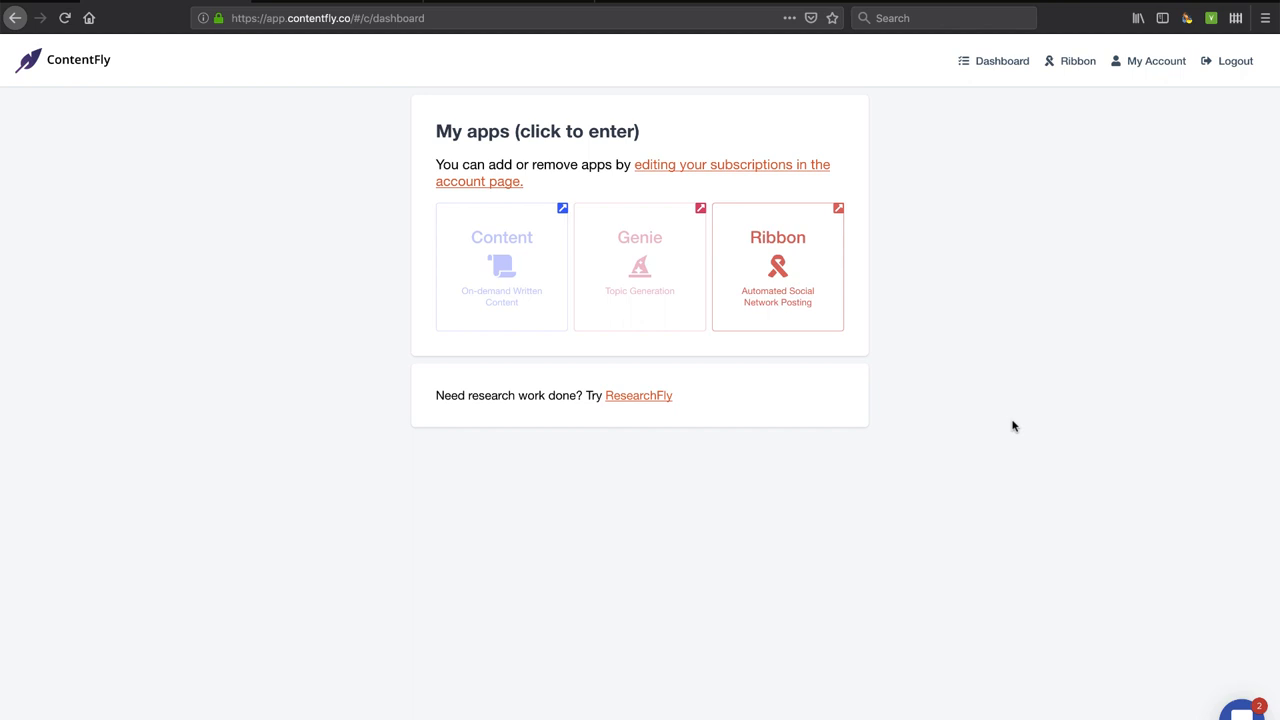
mouse_move(788, 164)
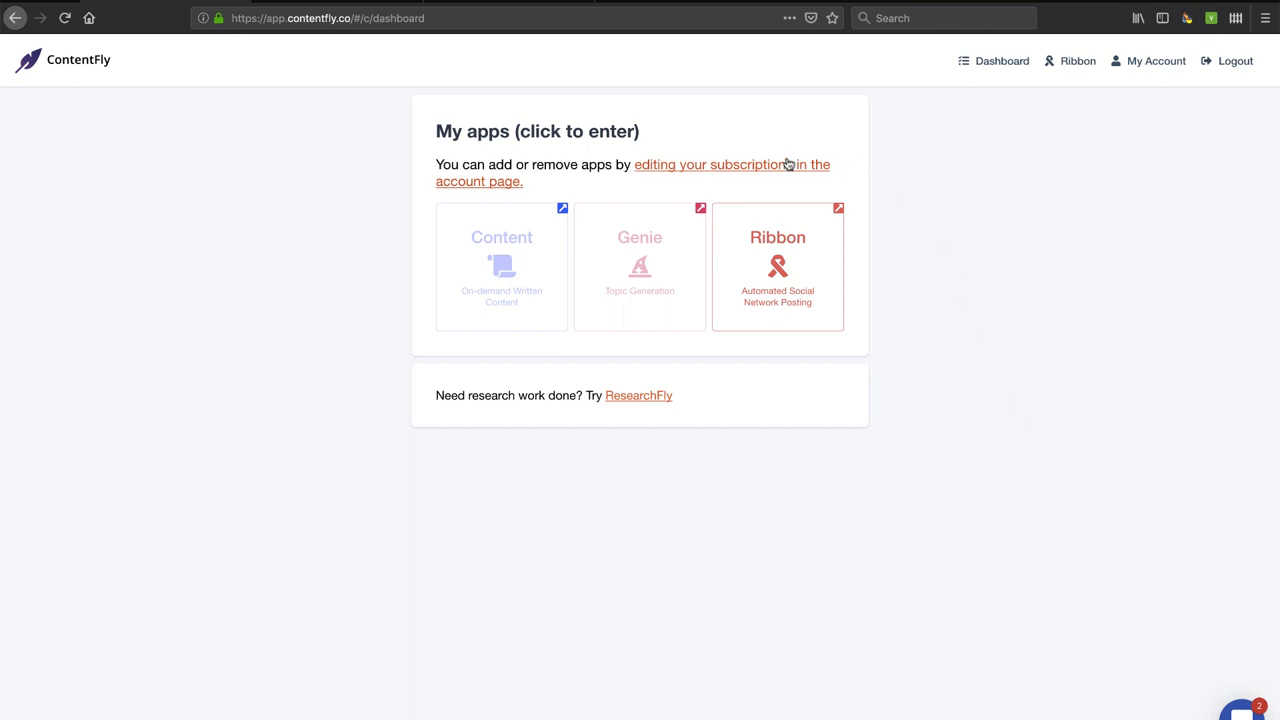
mouse_move(532, 122)
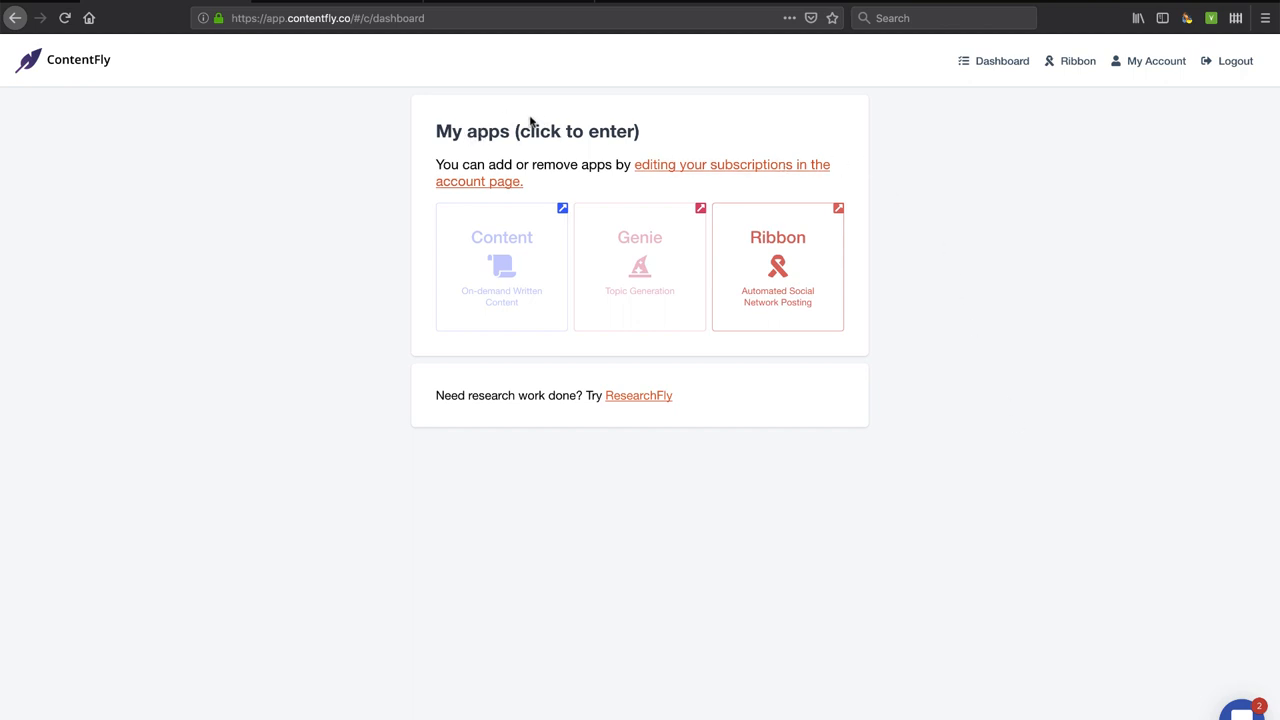
mouse_move(778, 304)
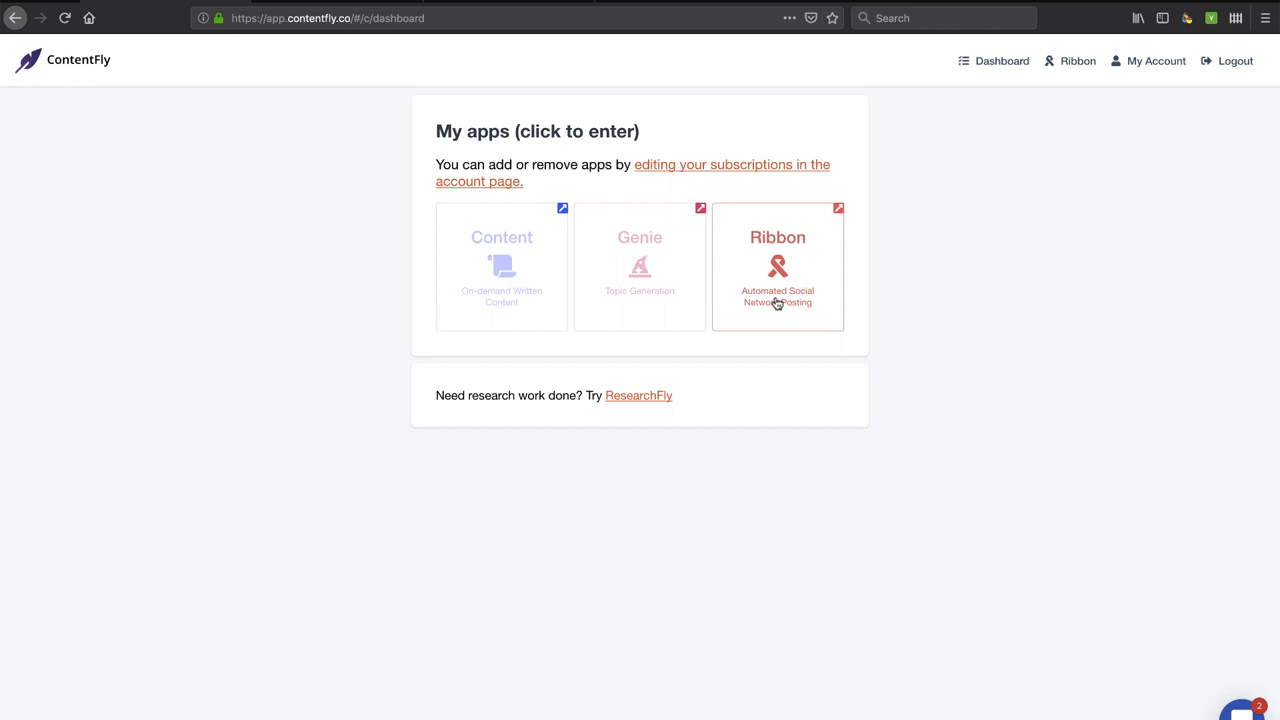
mouse_move(504, 238)
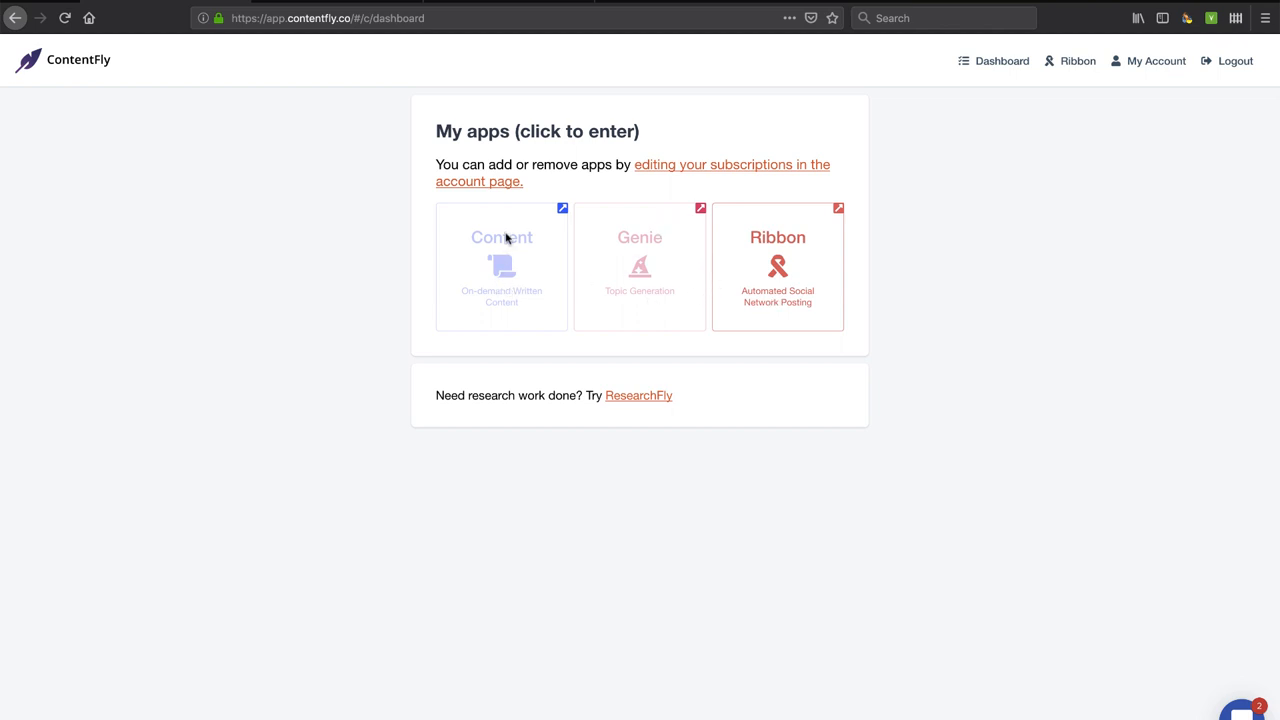
mouse_move(622, 412)
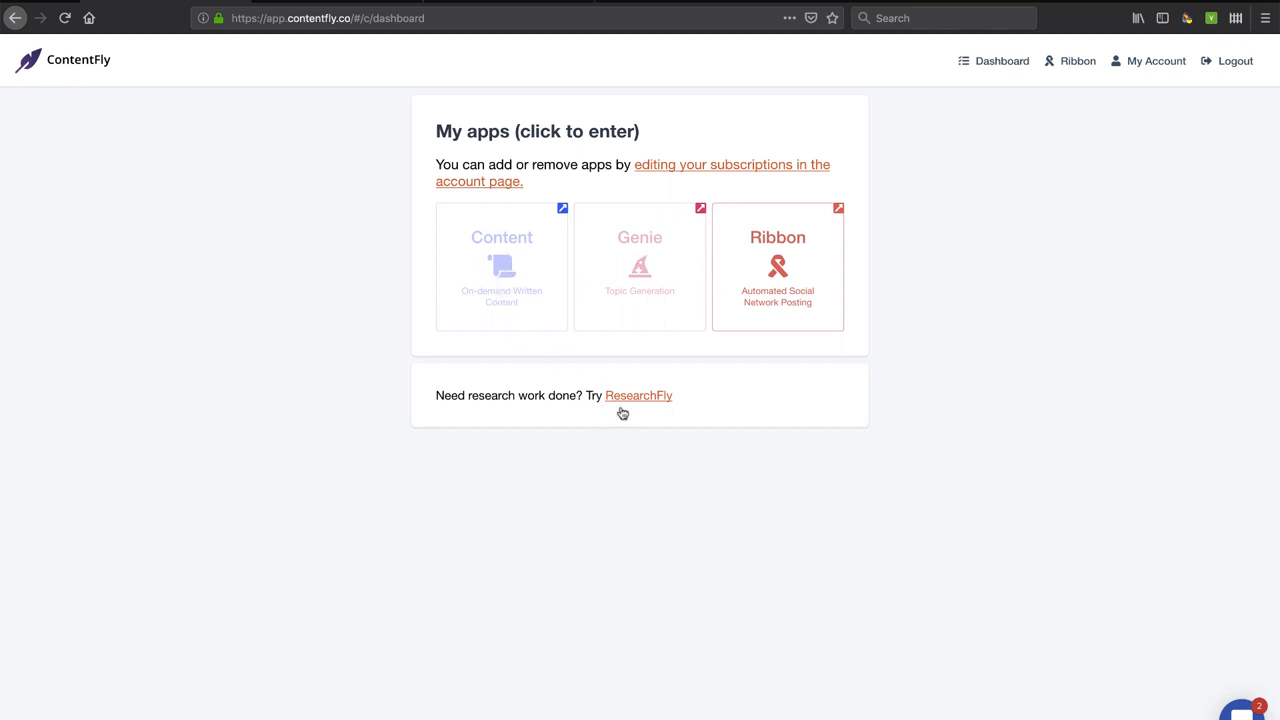
mouse_move(778, 276)
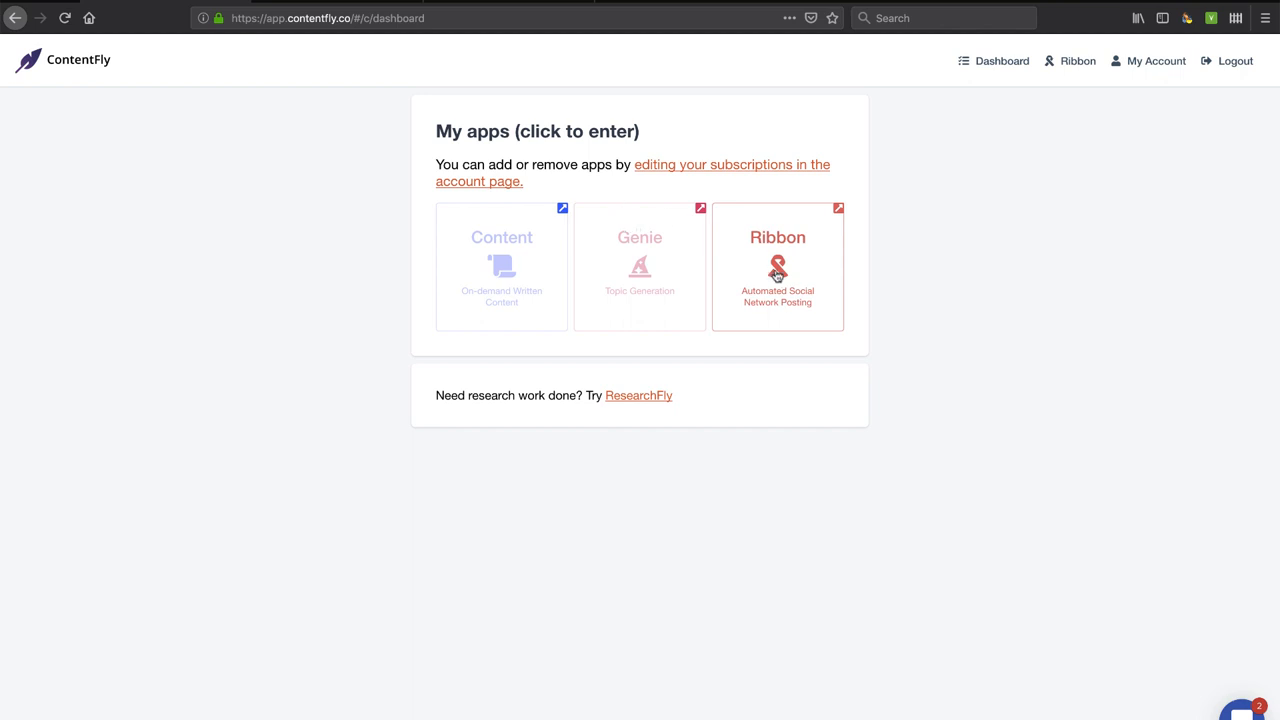
mouse_move(820, 248)
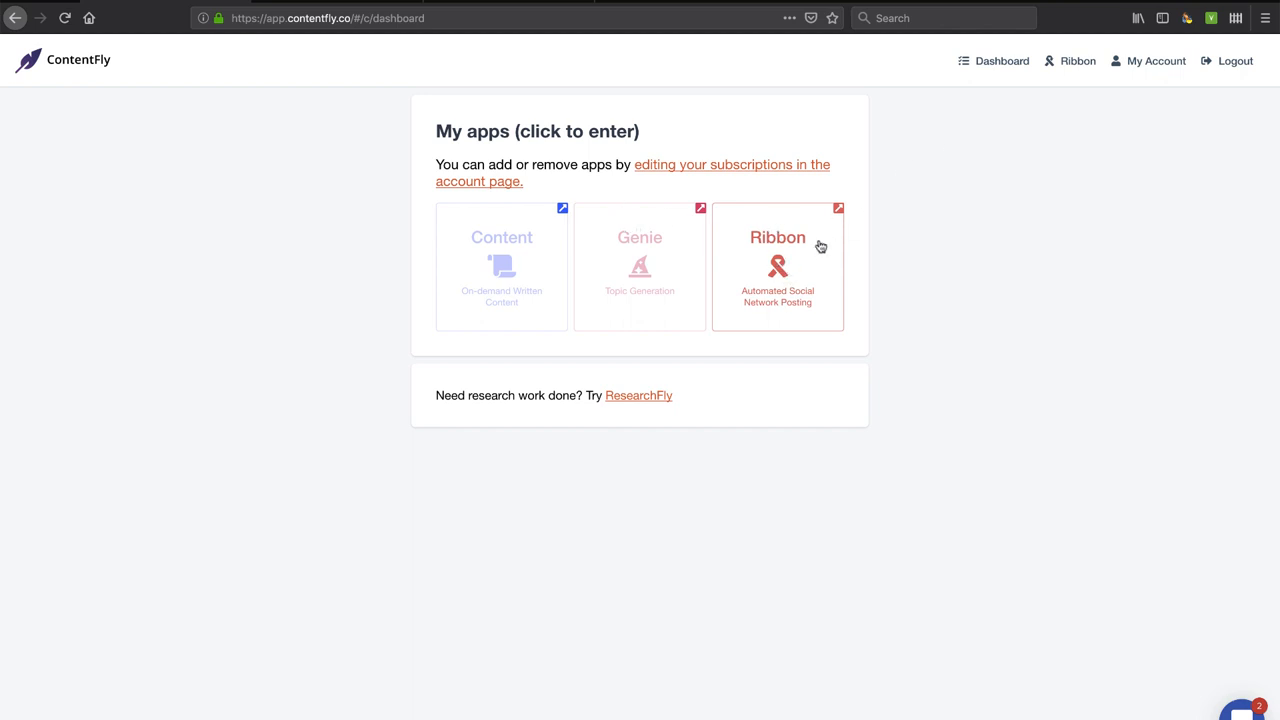
Step: Open the Ribbon app from the My apps dashboard to reach its setup page
click(776, 264)
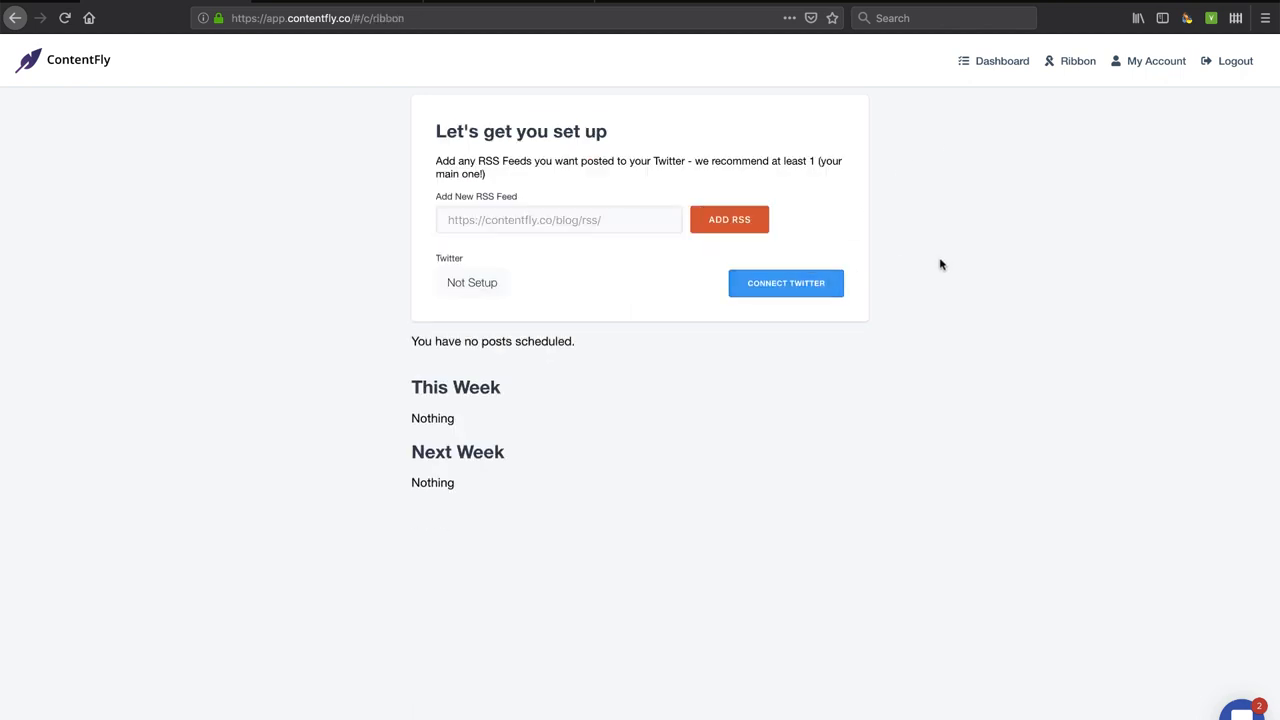
mouse_move(482, 164)
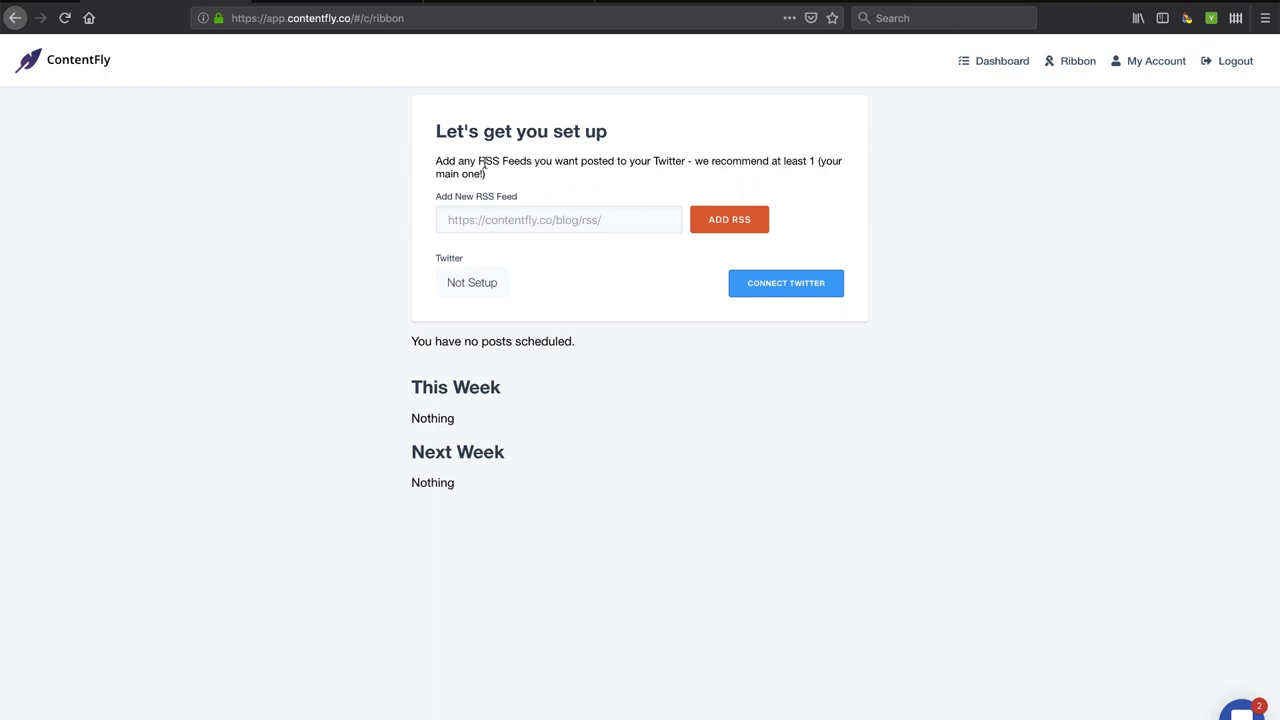
mouse_move(548, 158)
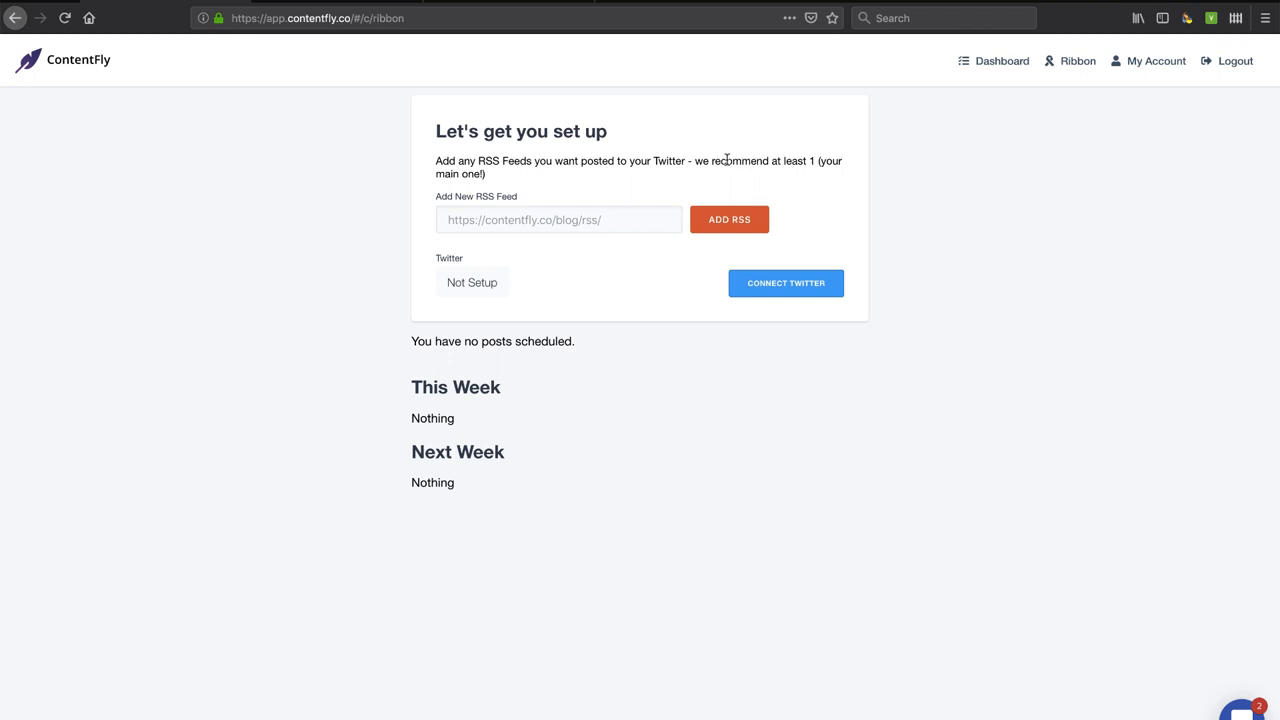
mouse_move(644, 160)
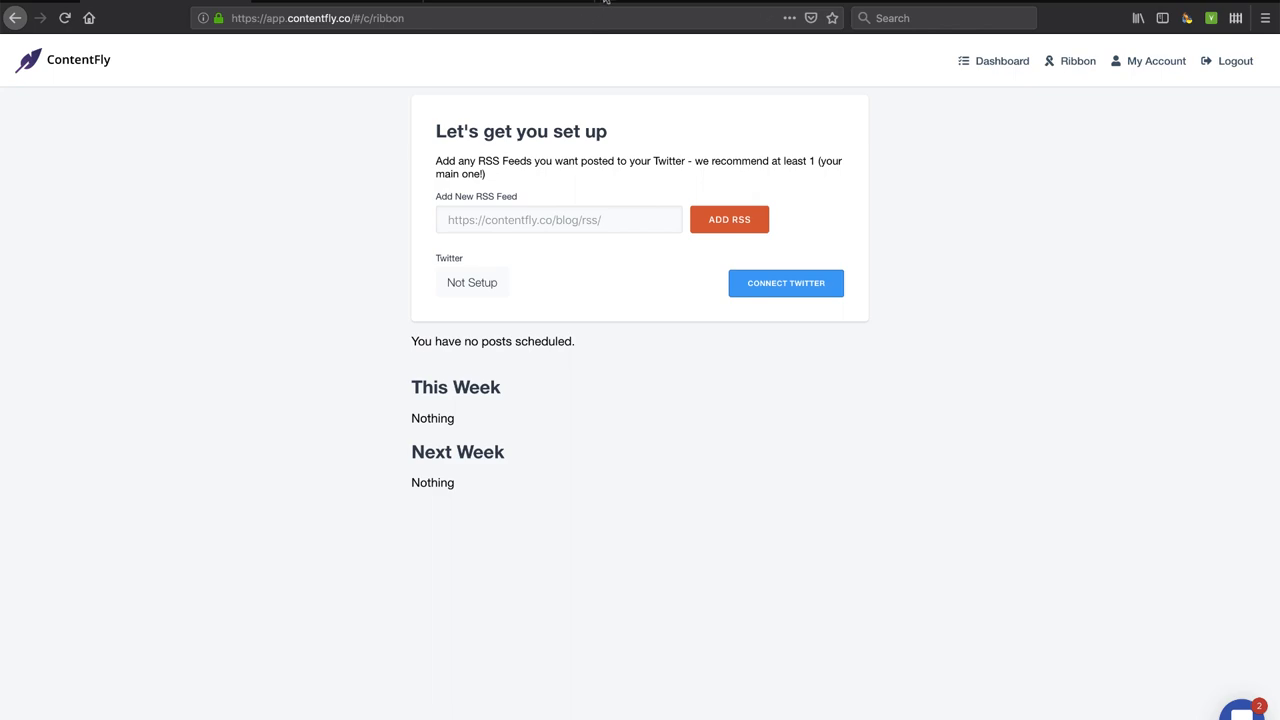
Step: Visit techsmartboss.com/blog/feed in a new tab to confirm it returns an XML file
text(tech)
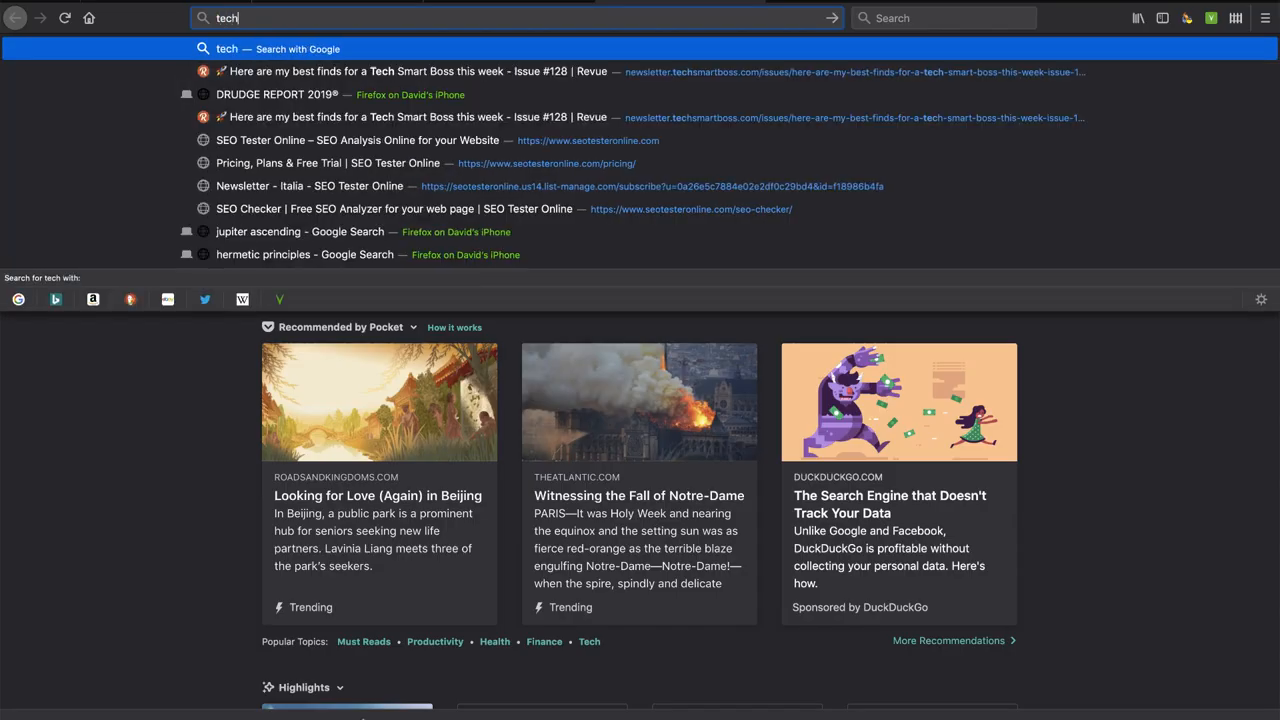
text(smartboss.com)
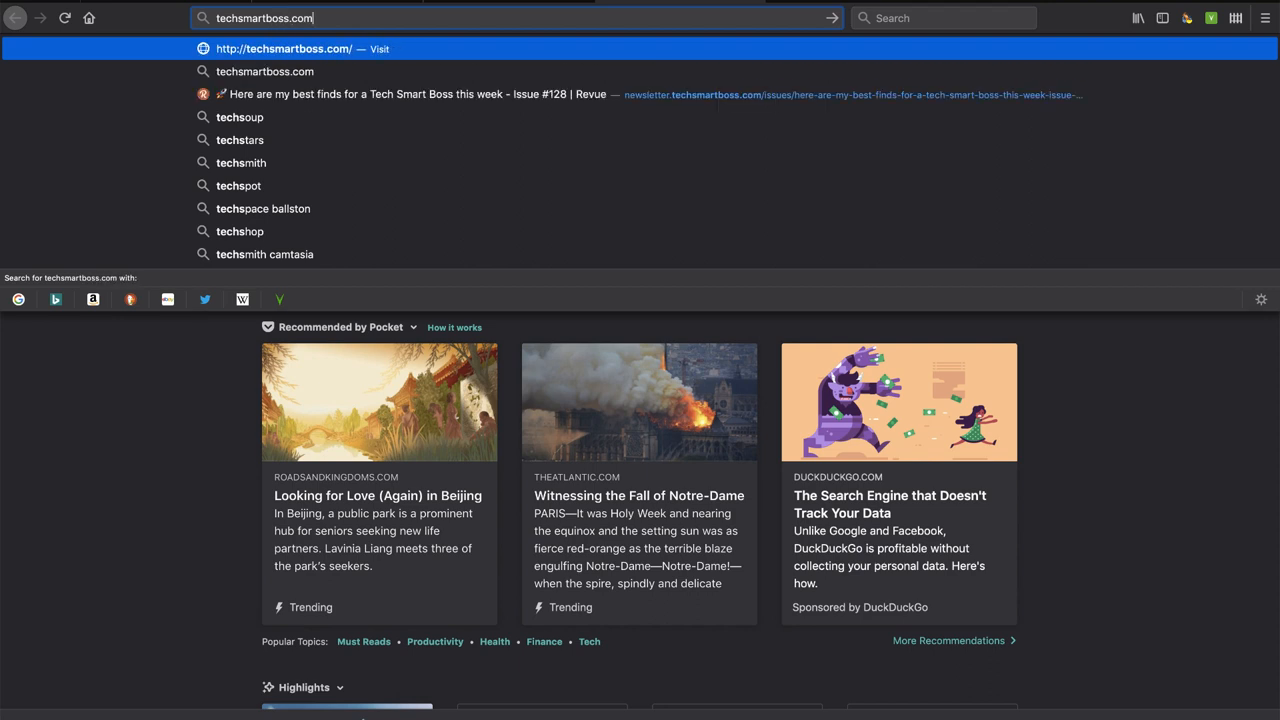
text(/blog/feed)
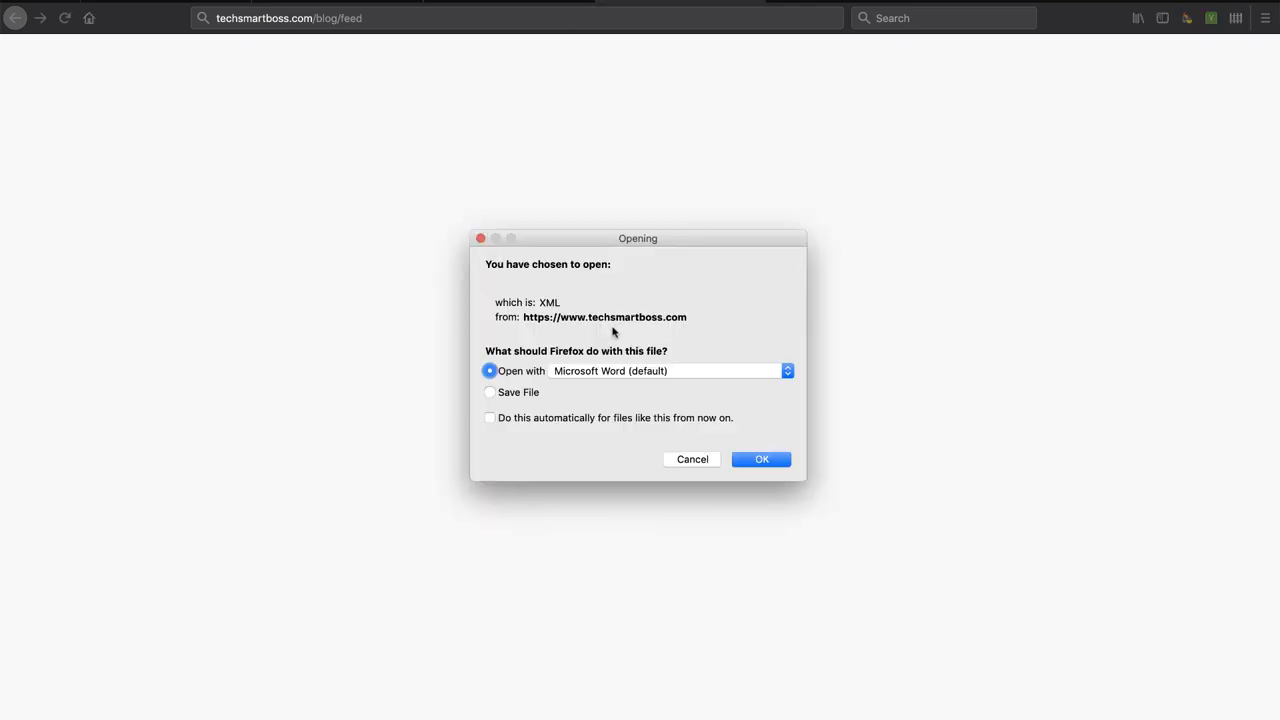
mouse_move(516, 284)
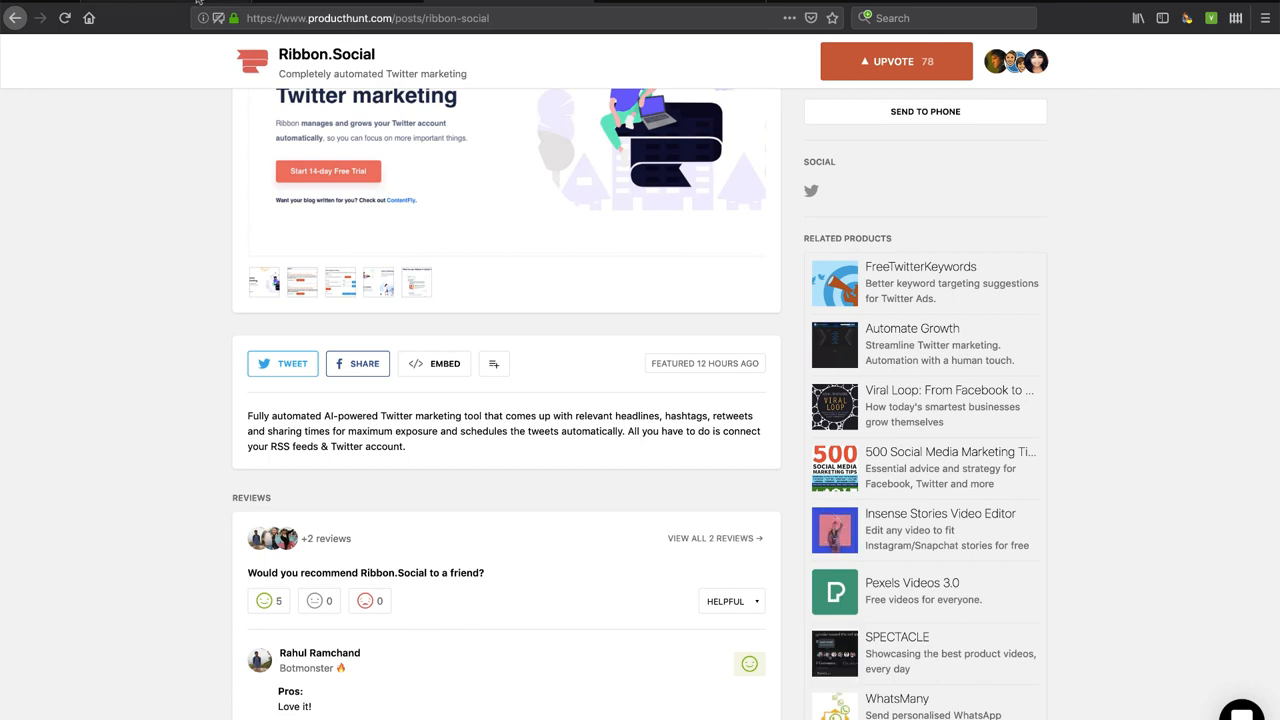
Step: Add the techsmartboss.com blog RSS feed to Ribbon via Add New RSS Feed
click(400, 200)
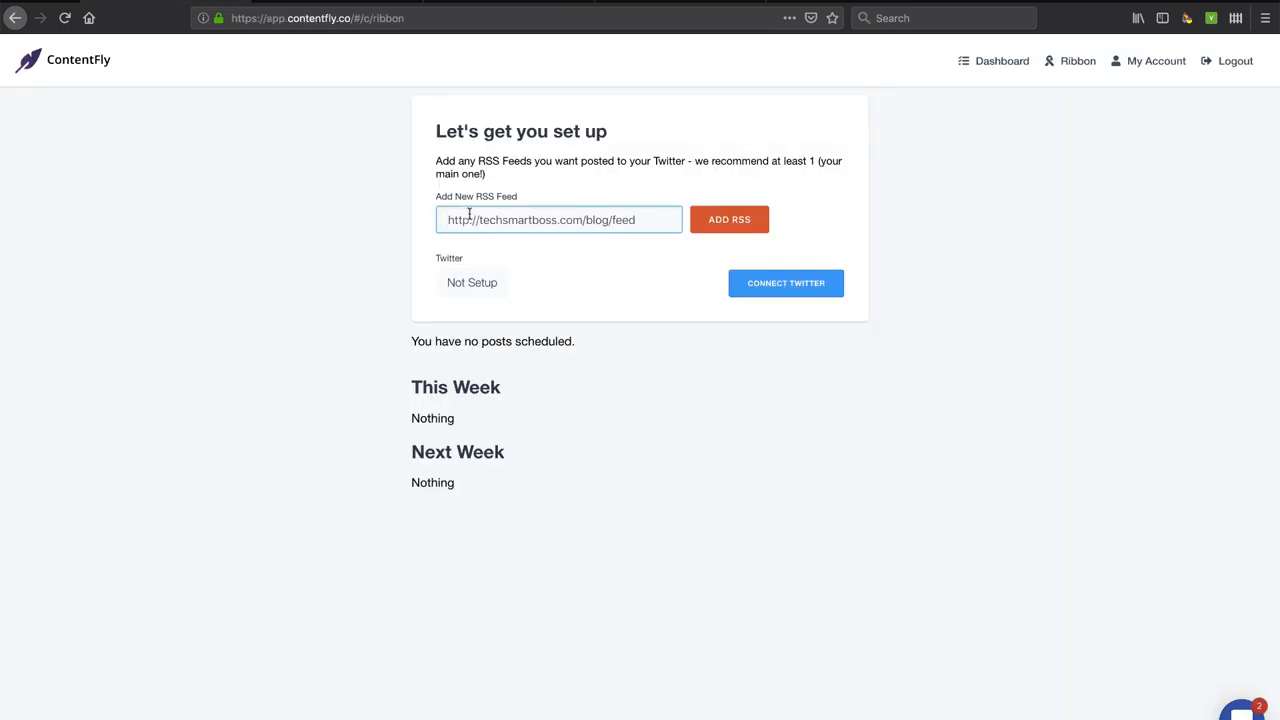
click(728, 218)
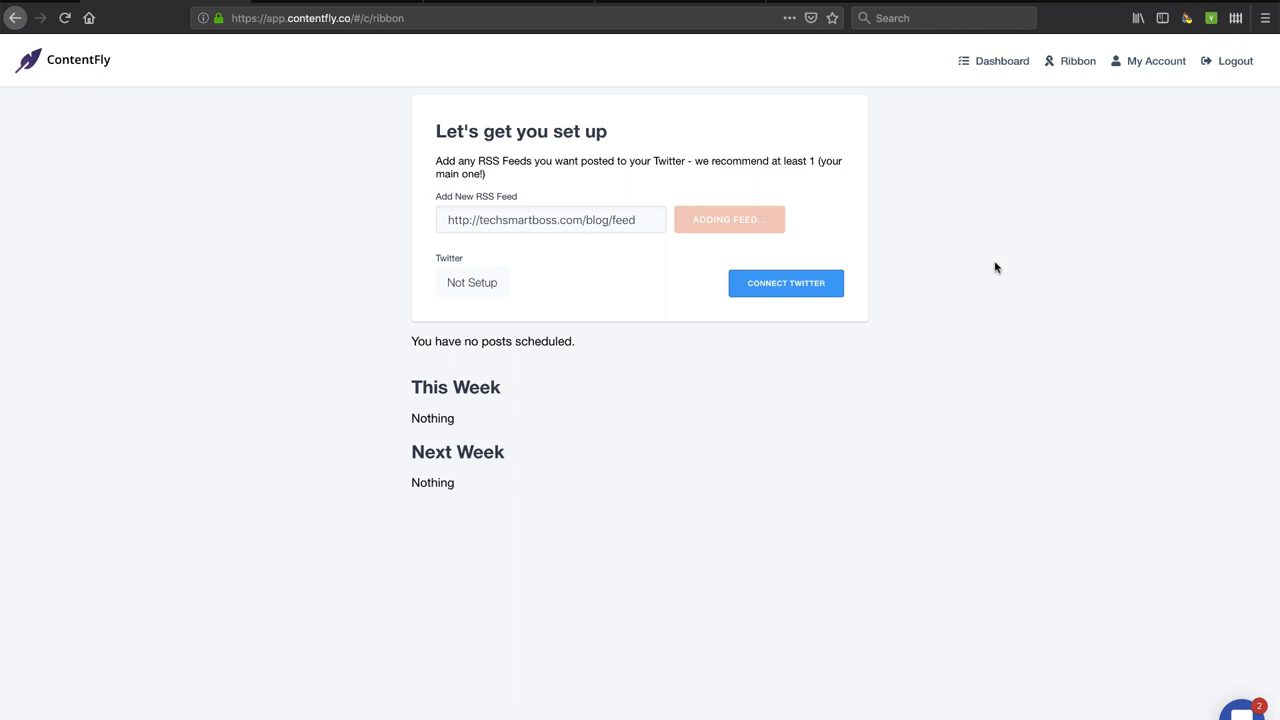
mouse_move(518, 296)
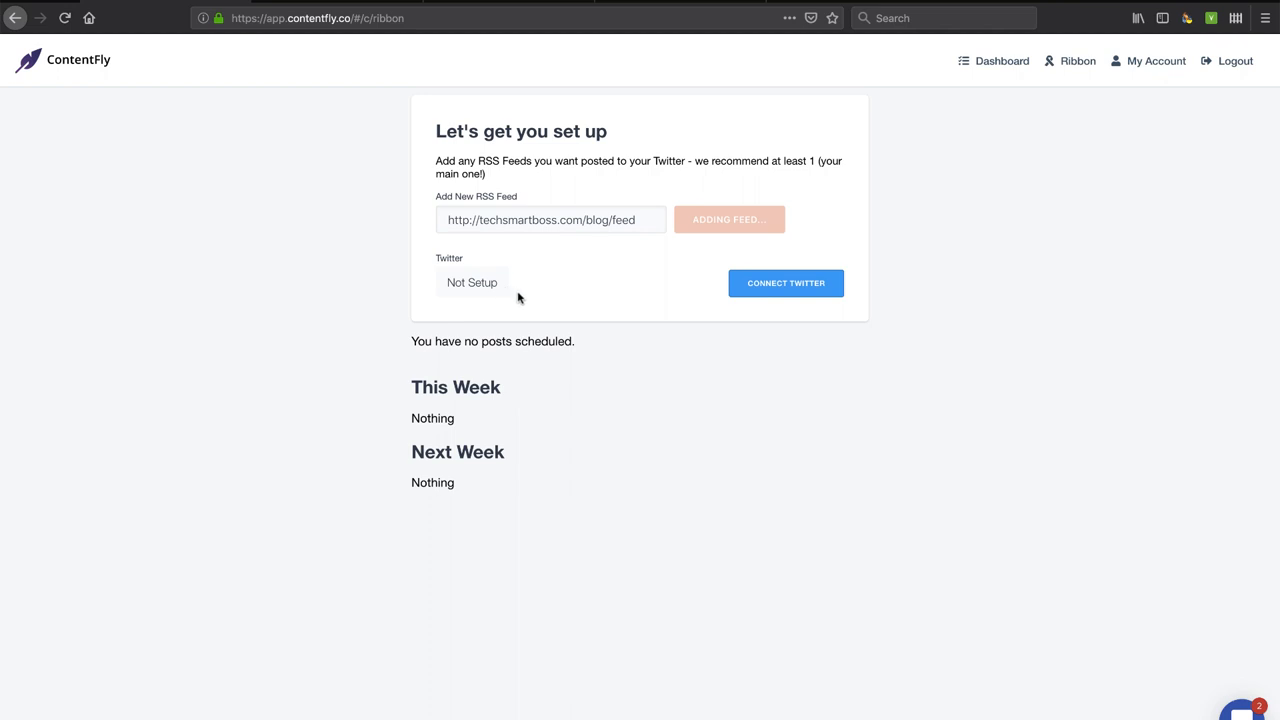
mouse_move(552, 304)
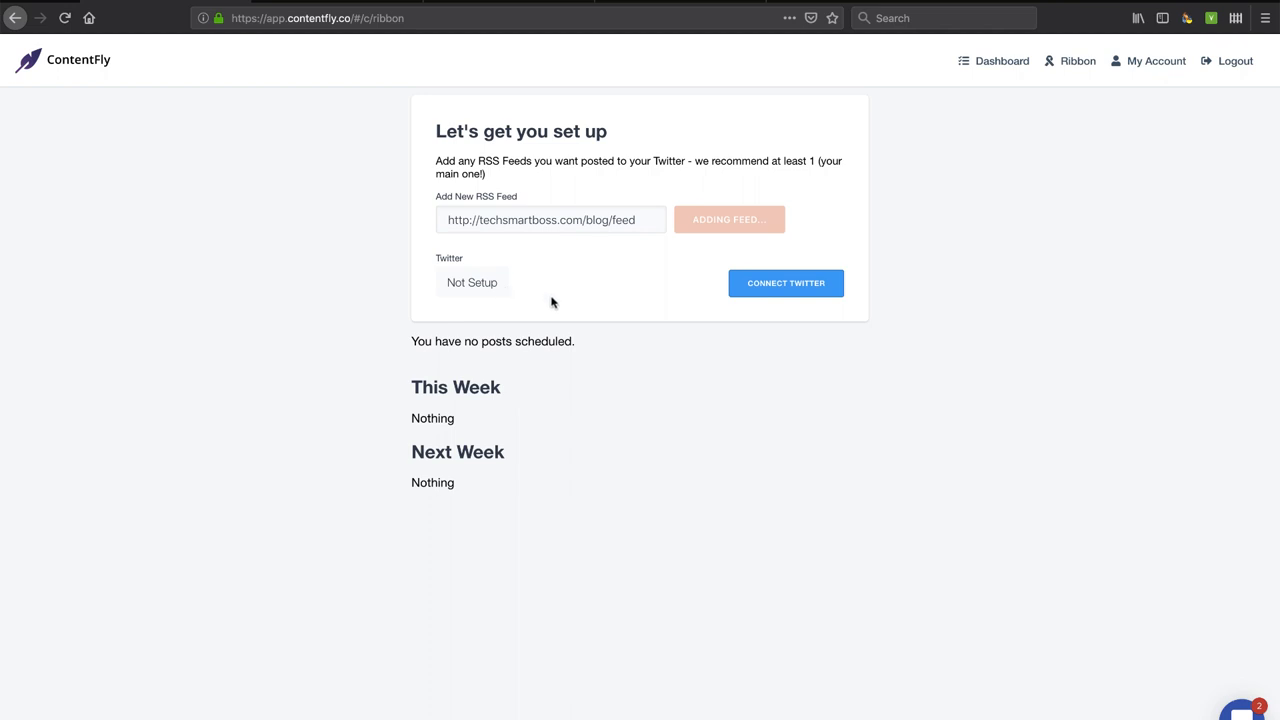
click(728, 218)
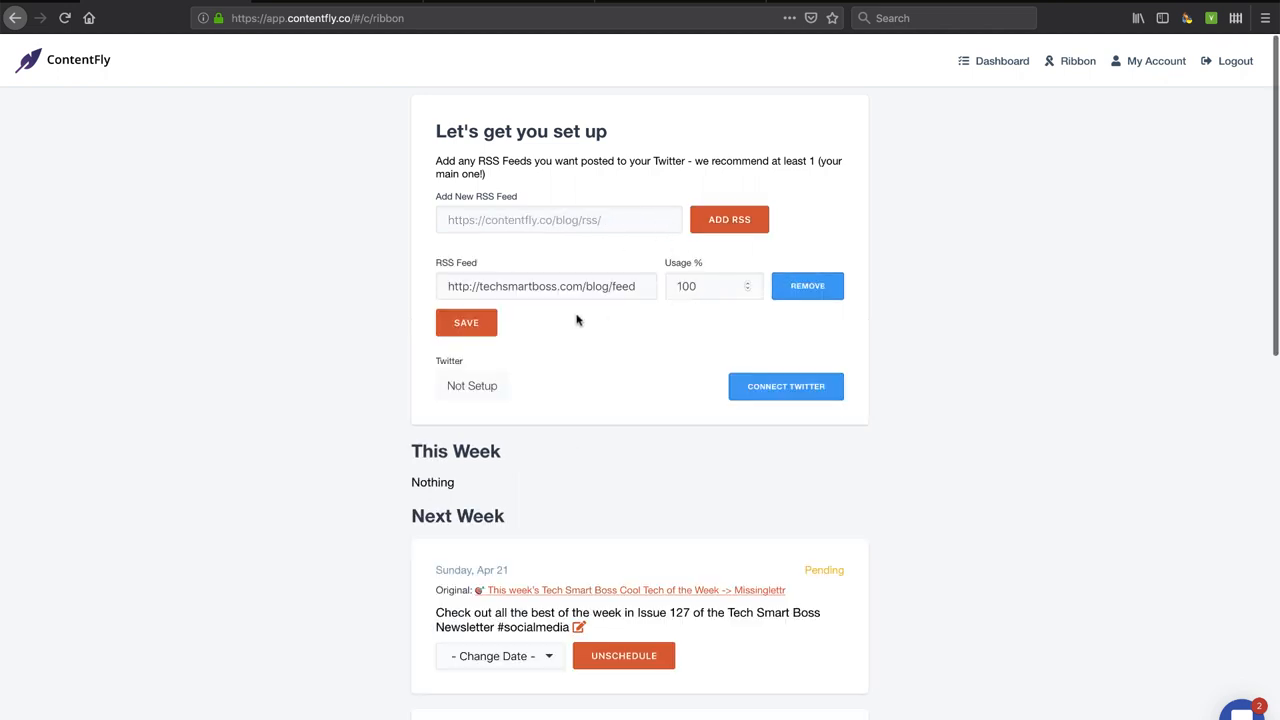
mouse_move(808, 284)
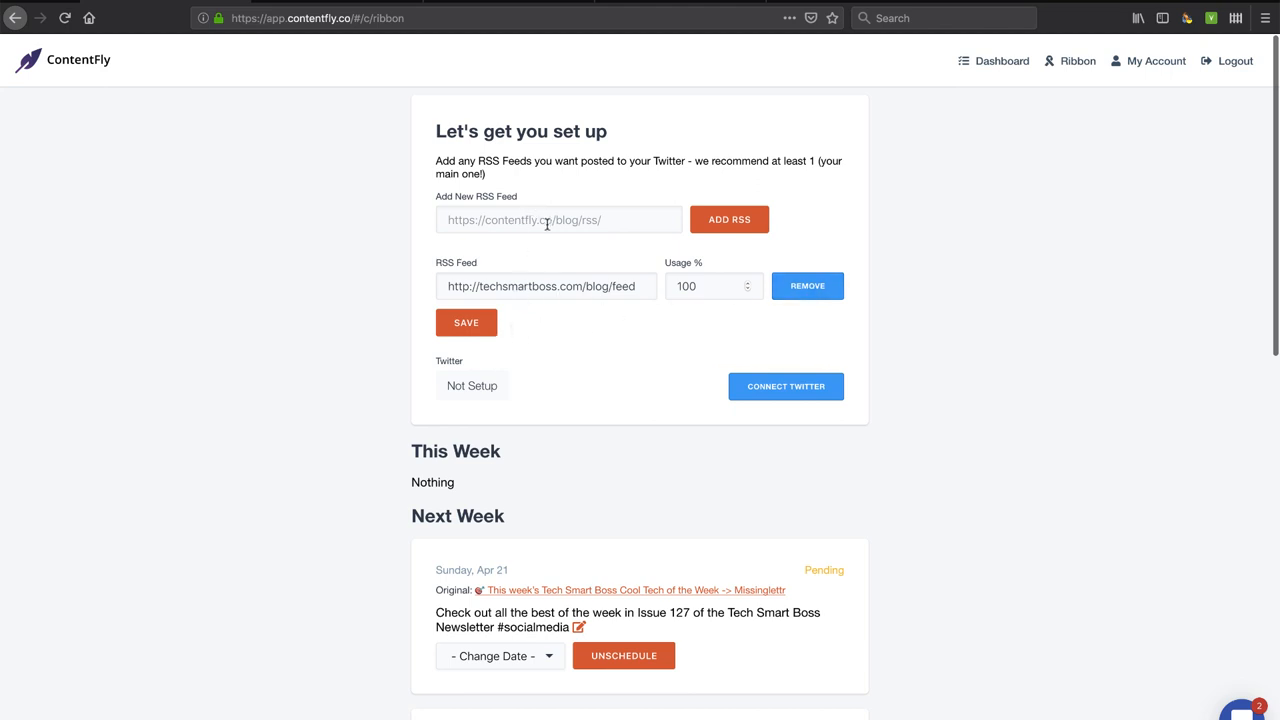
click(728, 218)
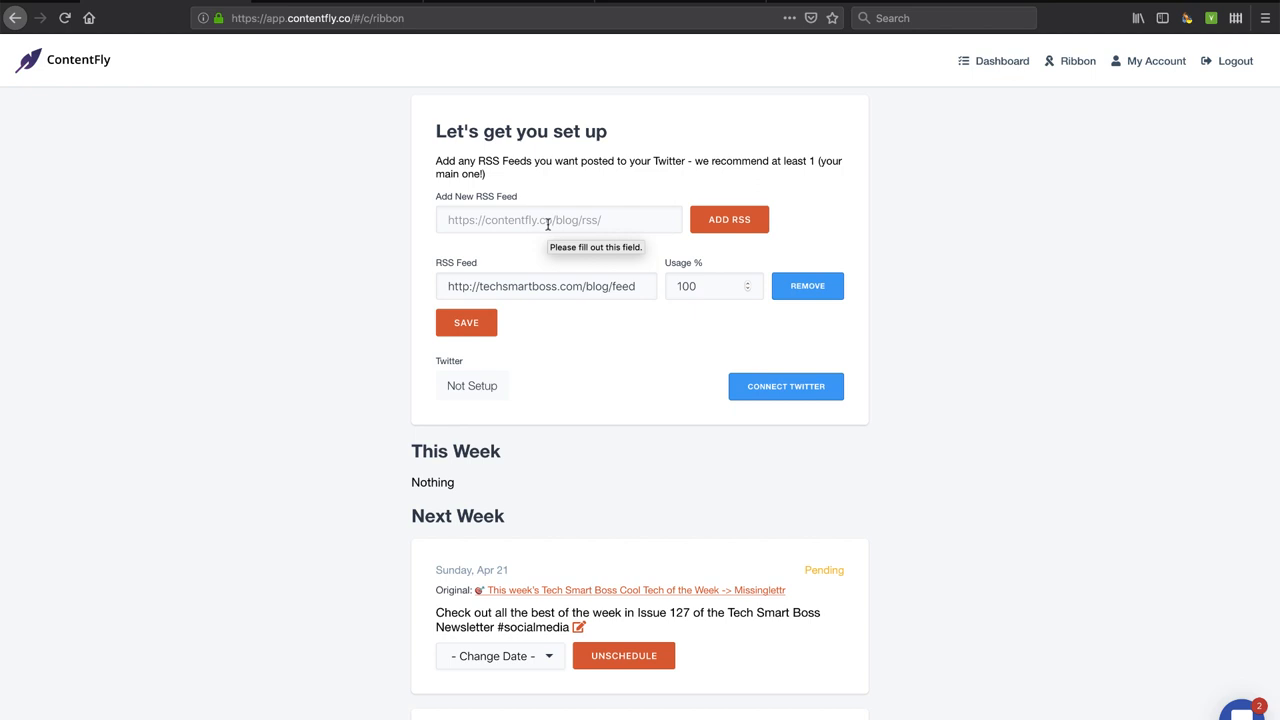
Step: Save the feed settings at 100 percent usage so a pending tweet is scheduled
click(464, 322)
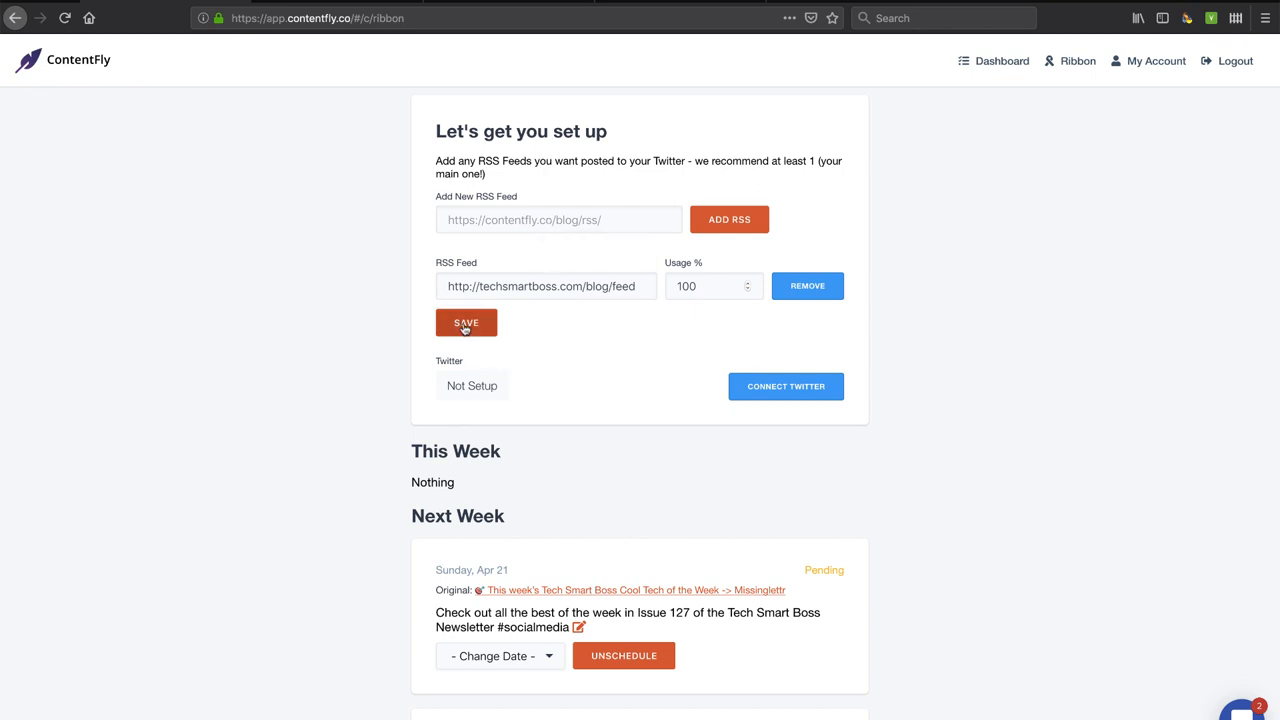
click(464, 322)
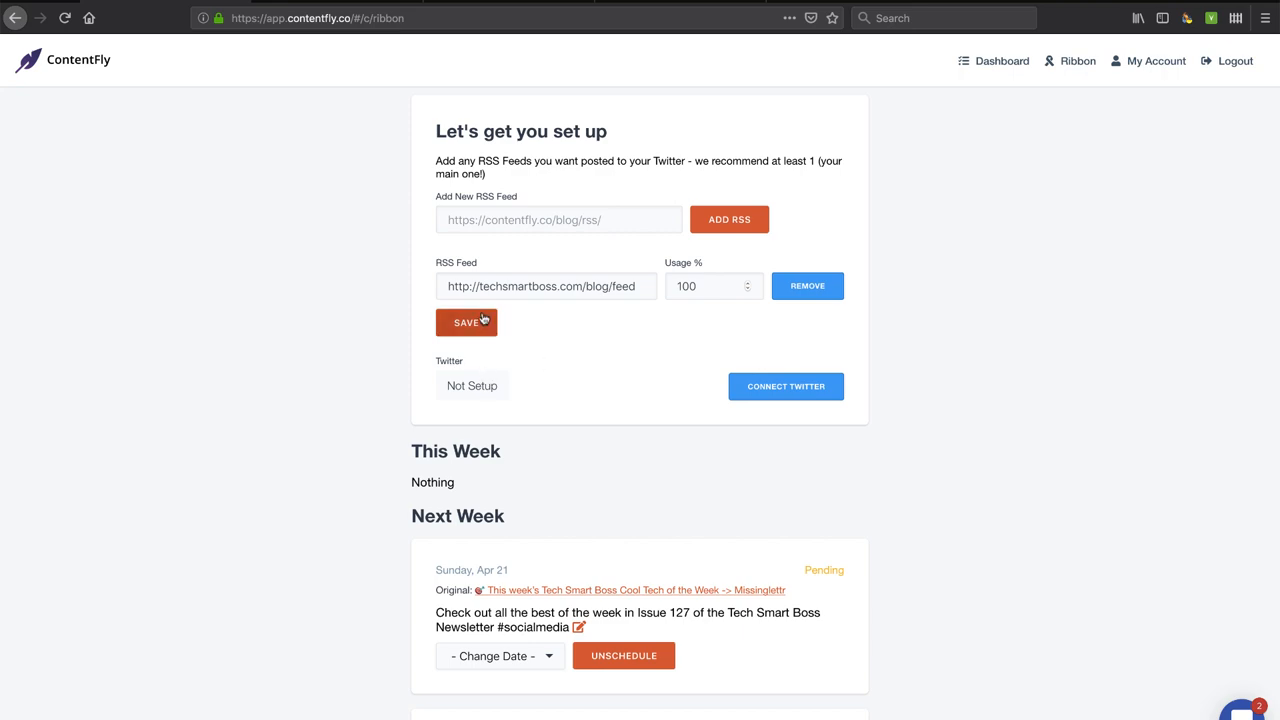
mouse_move(640, 204)
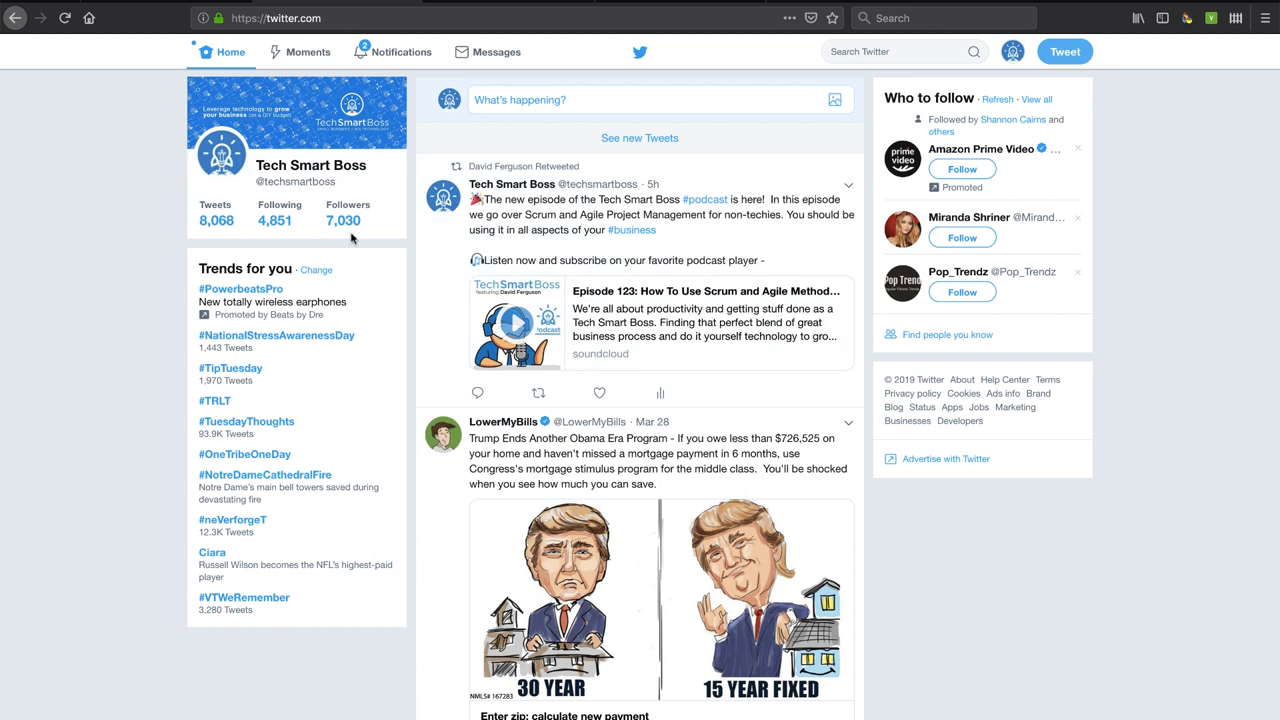
mouse_move(340, 260)
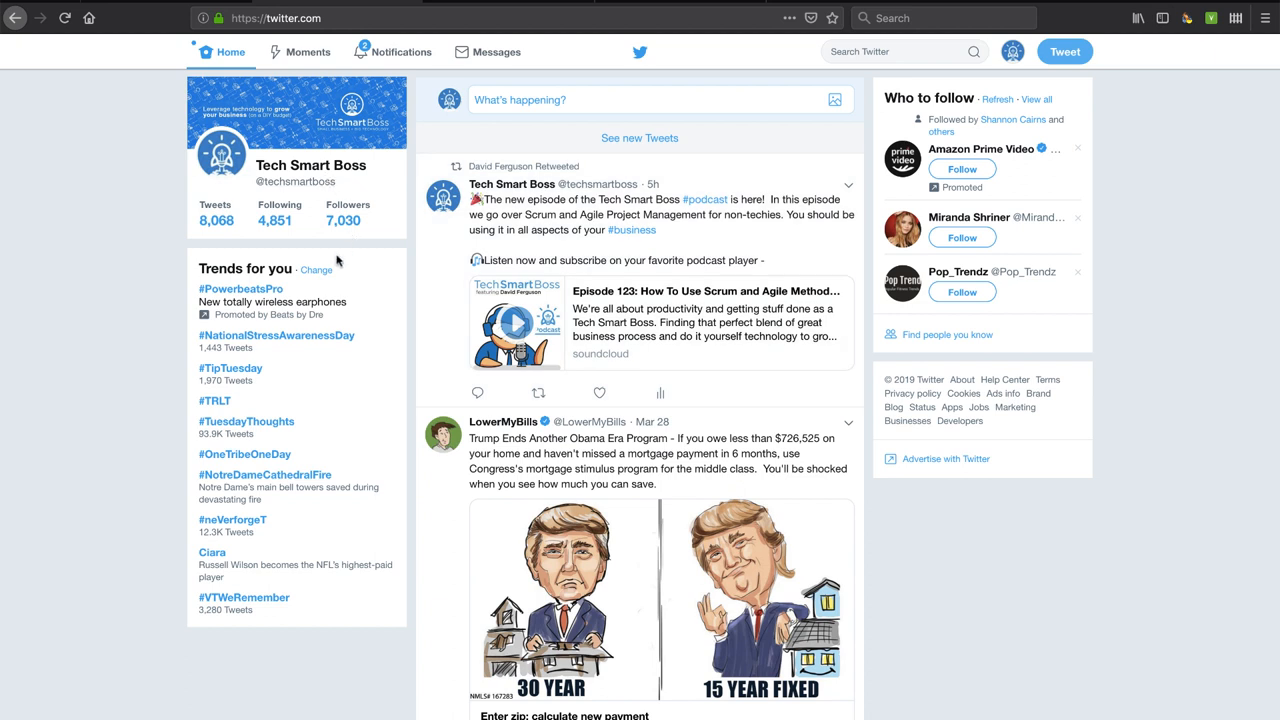
Step: Check the signed-in Tech Smart Boss account on Twitter, then return to Ribbon setup
click(1012, 52)
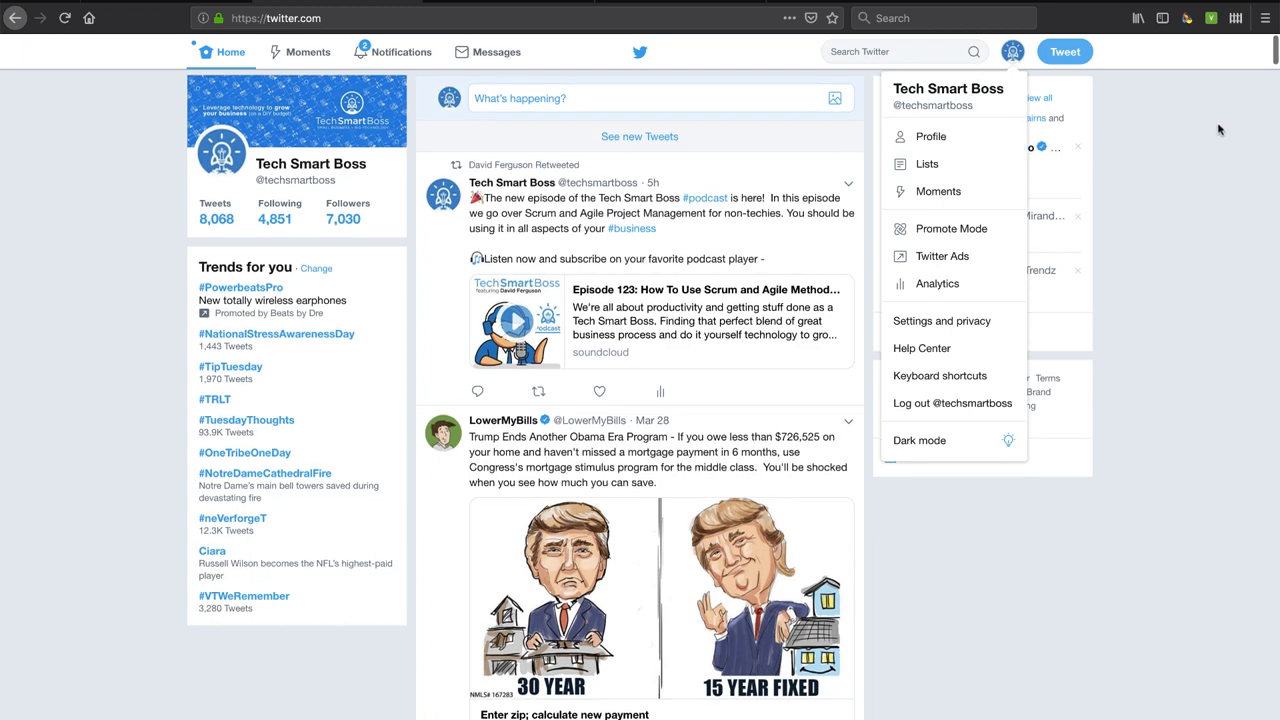
click(316, 18)
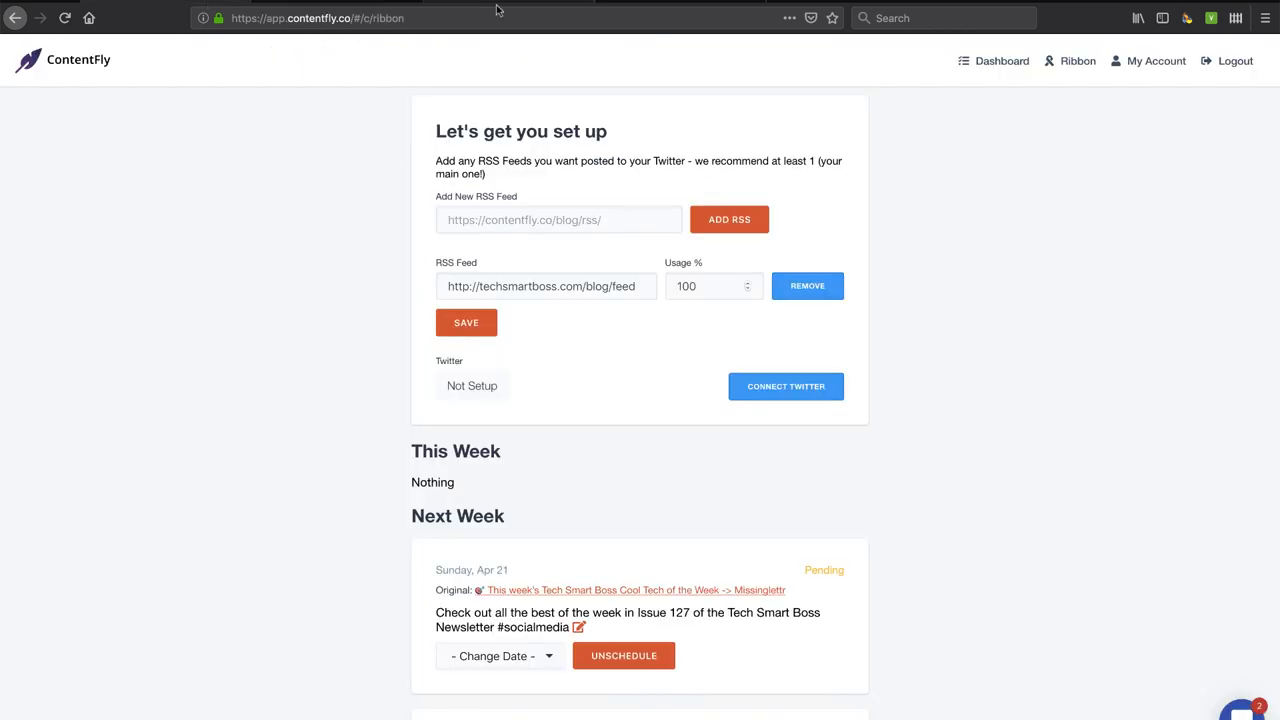
mouse_move(552, 388)
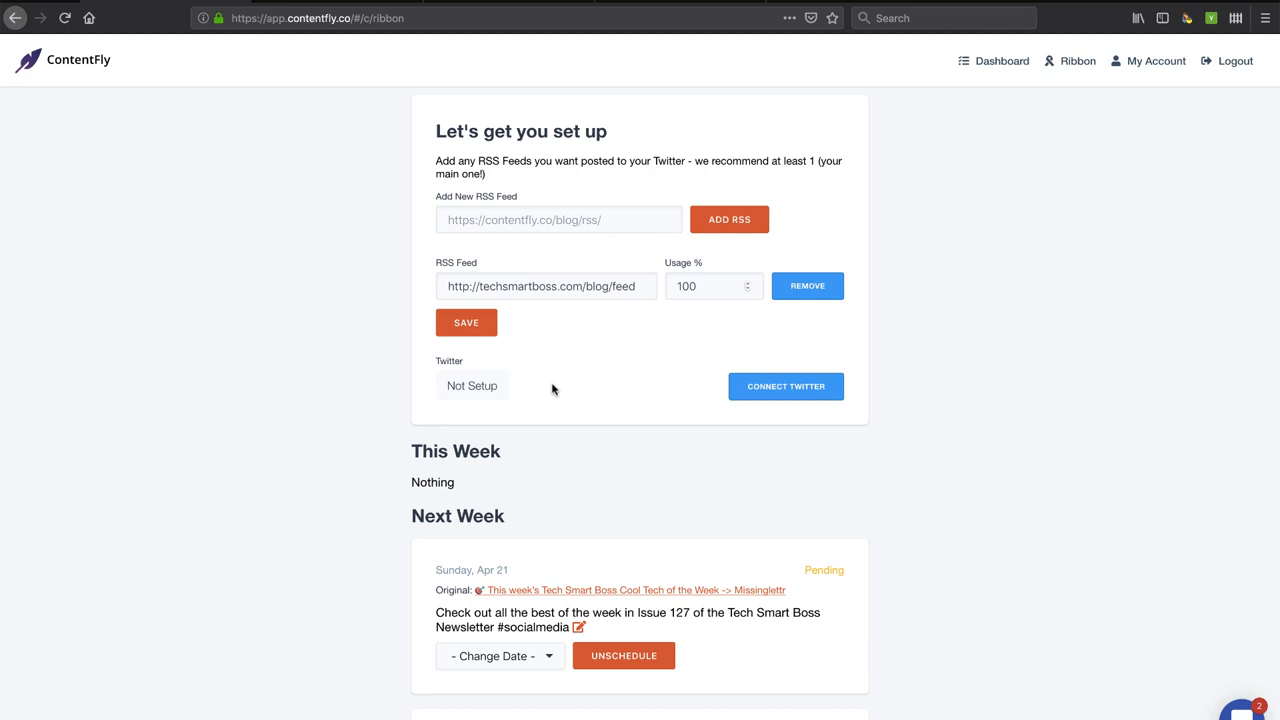
mouse_move(784, 388)
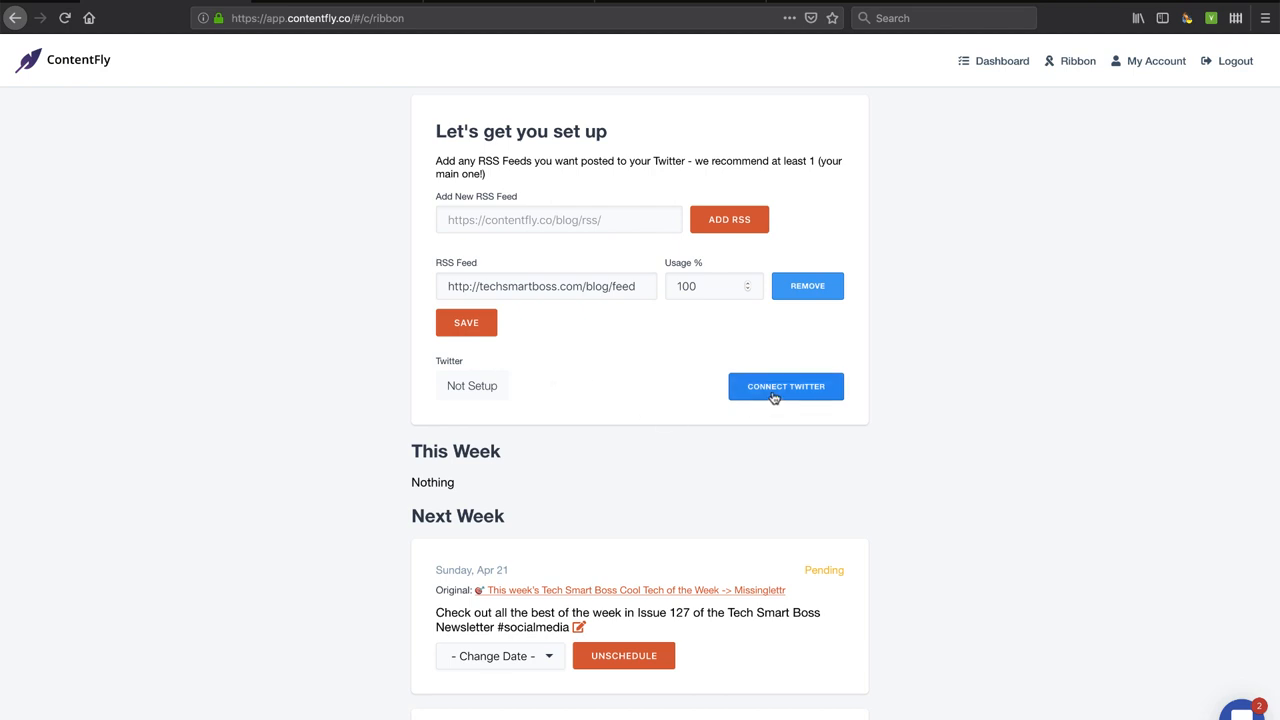
Step: Connect Twitter and authorize Ribbon.Social so the account shows as Authenticated
click(784, 386)
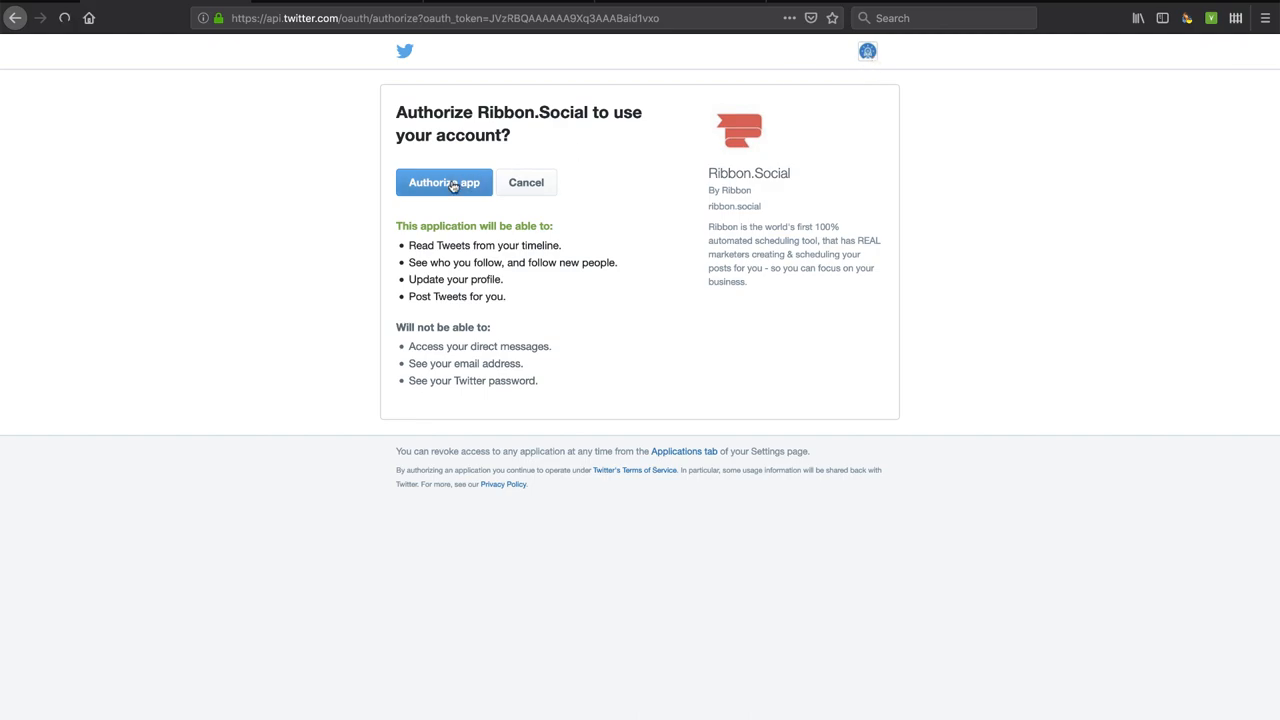
click(444, 182)
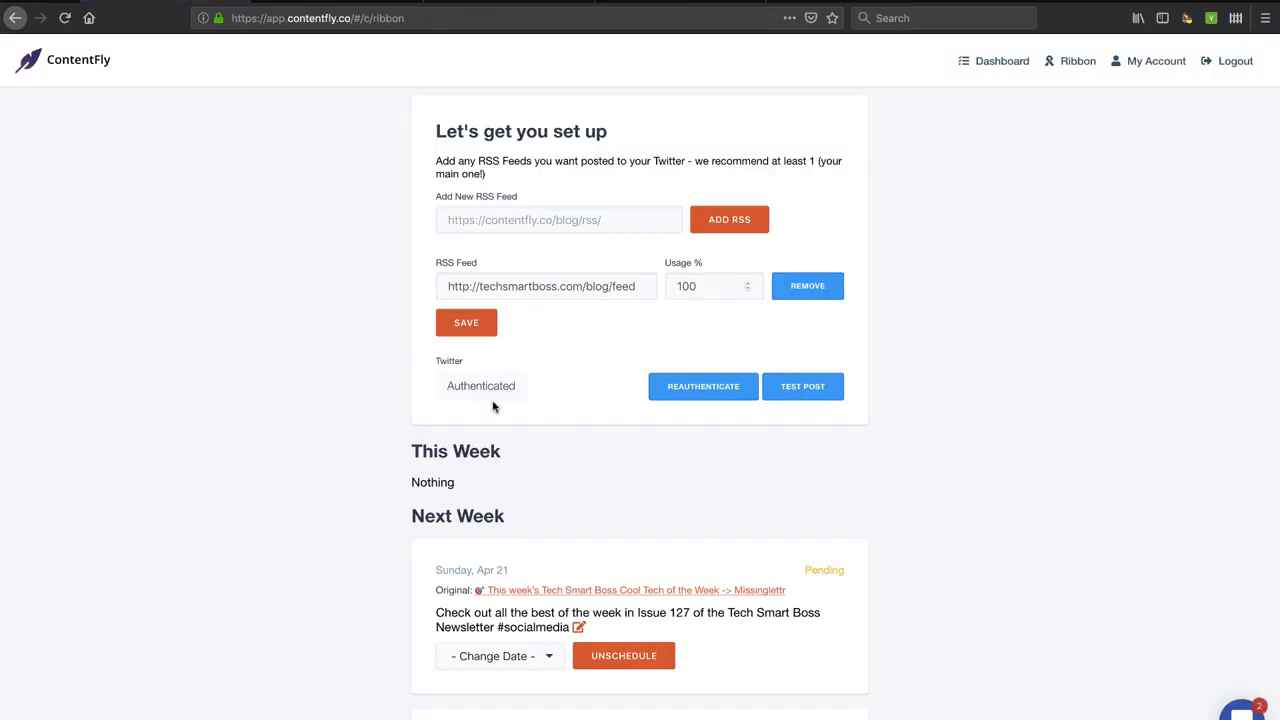
scroll(down, 3)
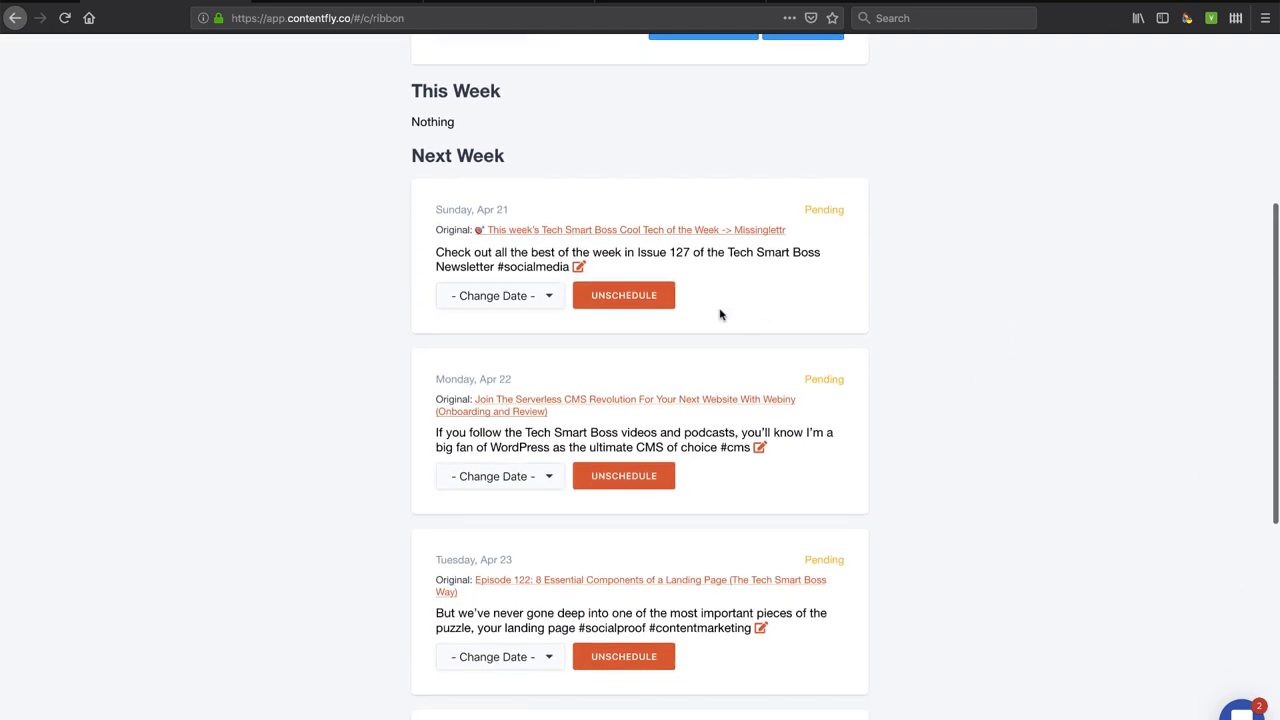
mouse_move(662, 428)
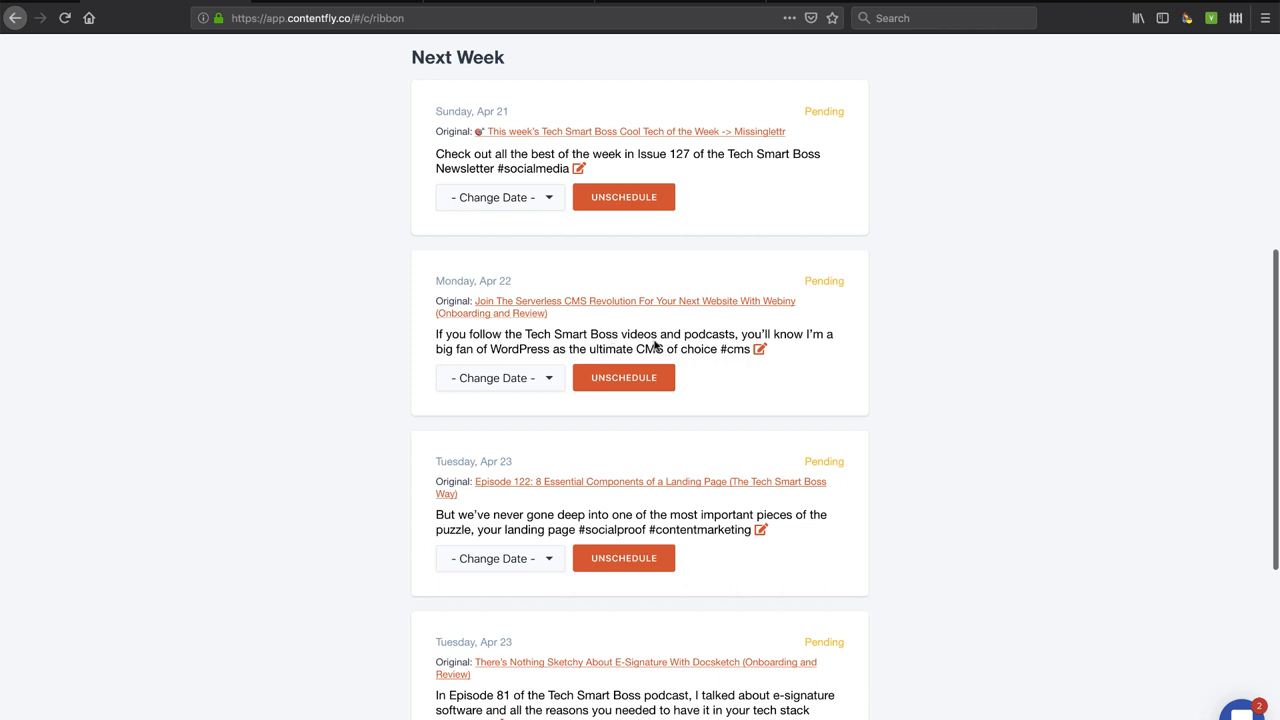
mouse_move(438, 528)
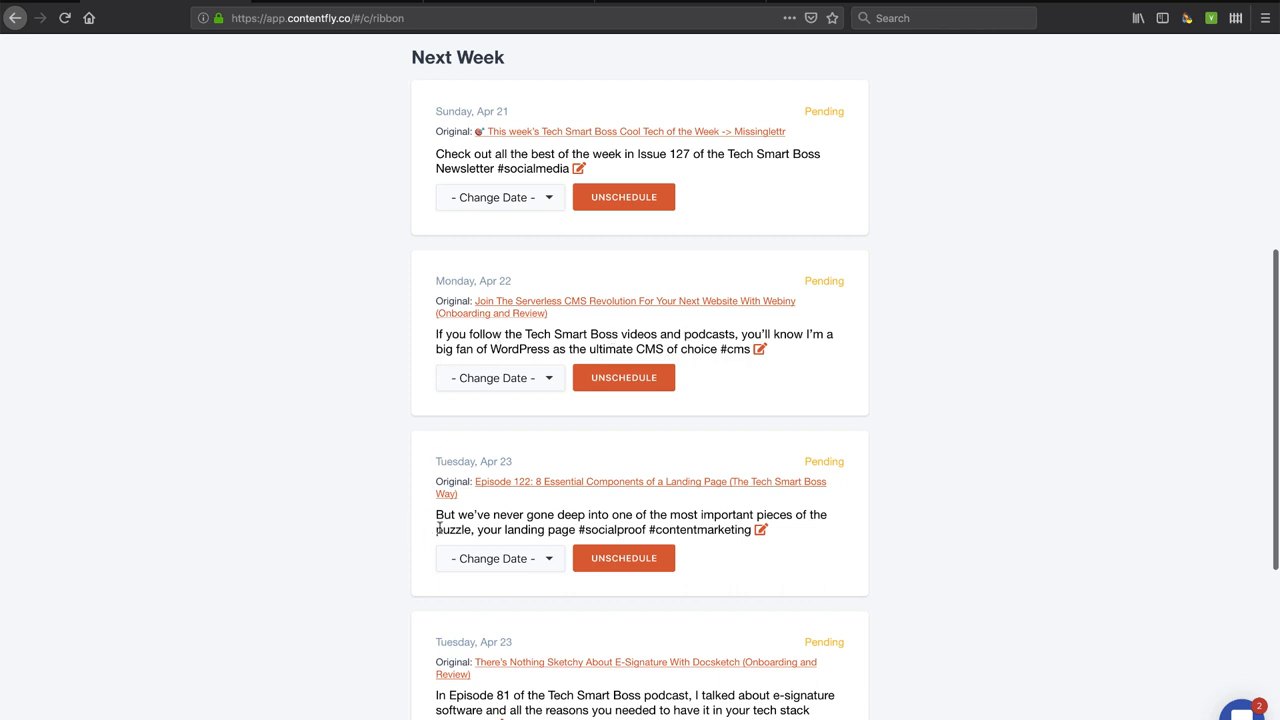
scroll(down, 3)
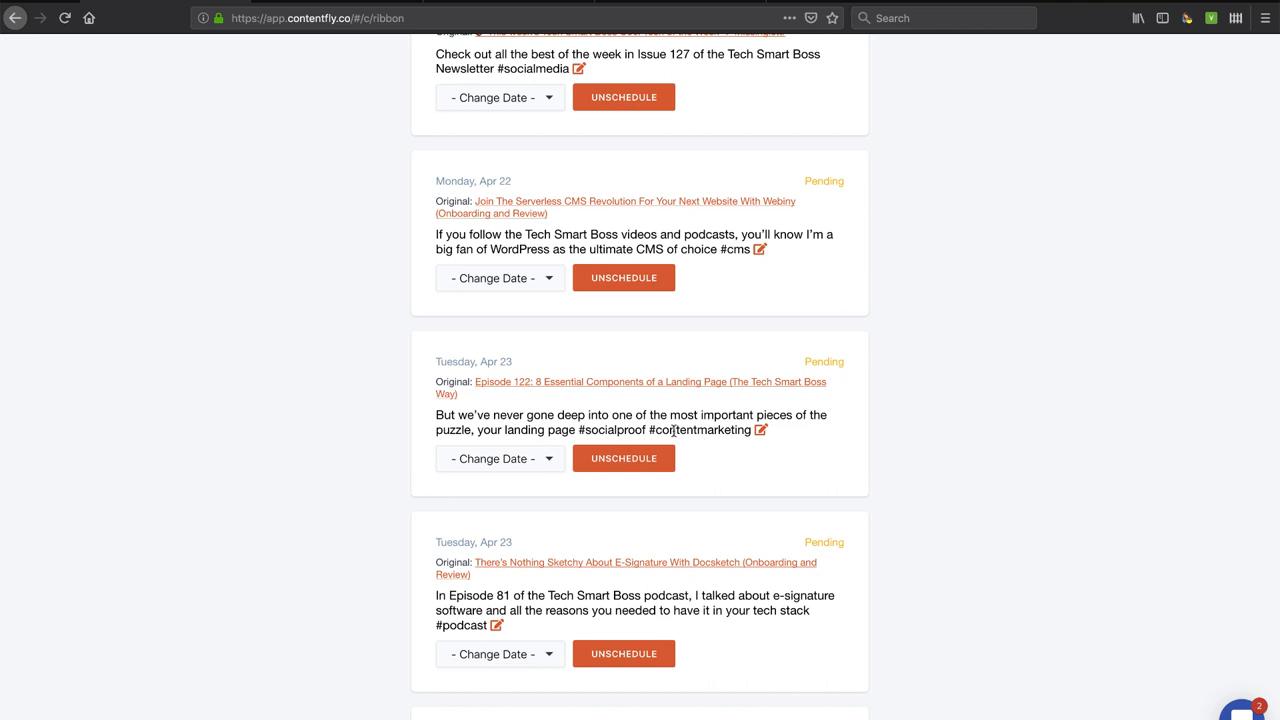
right_click(580, 388)
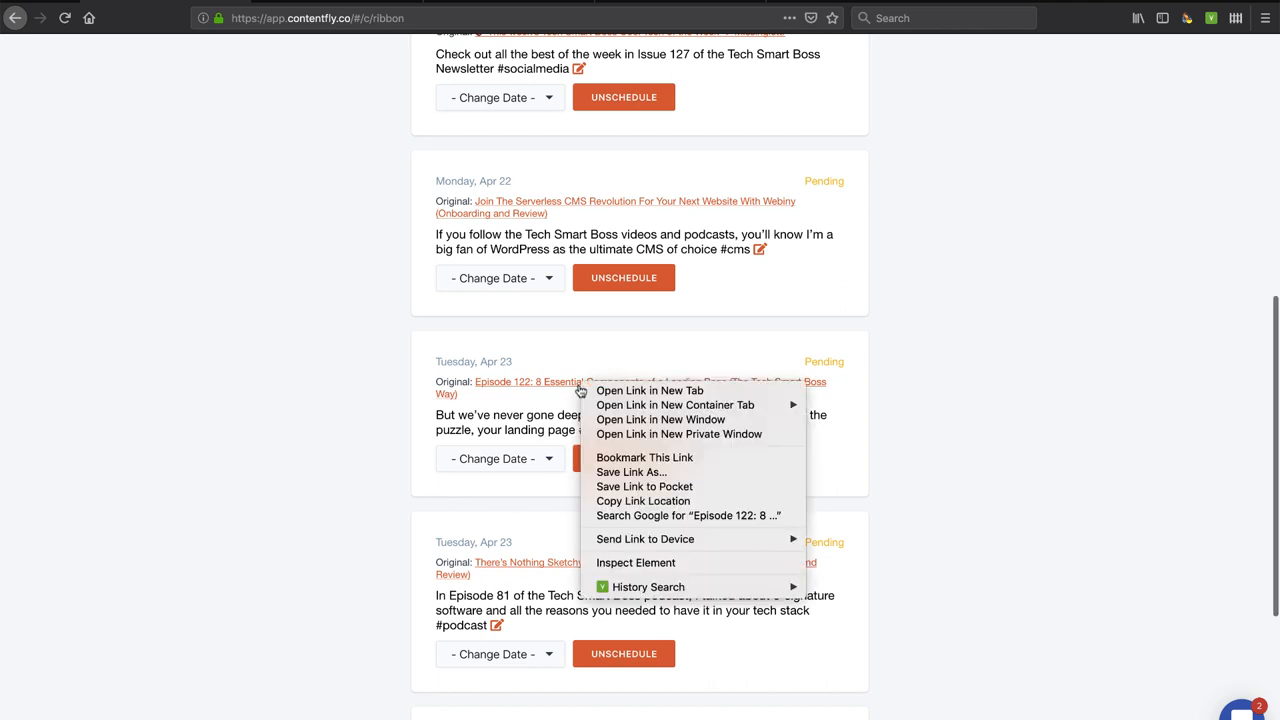
click(648, 390)
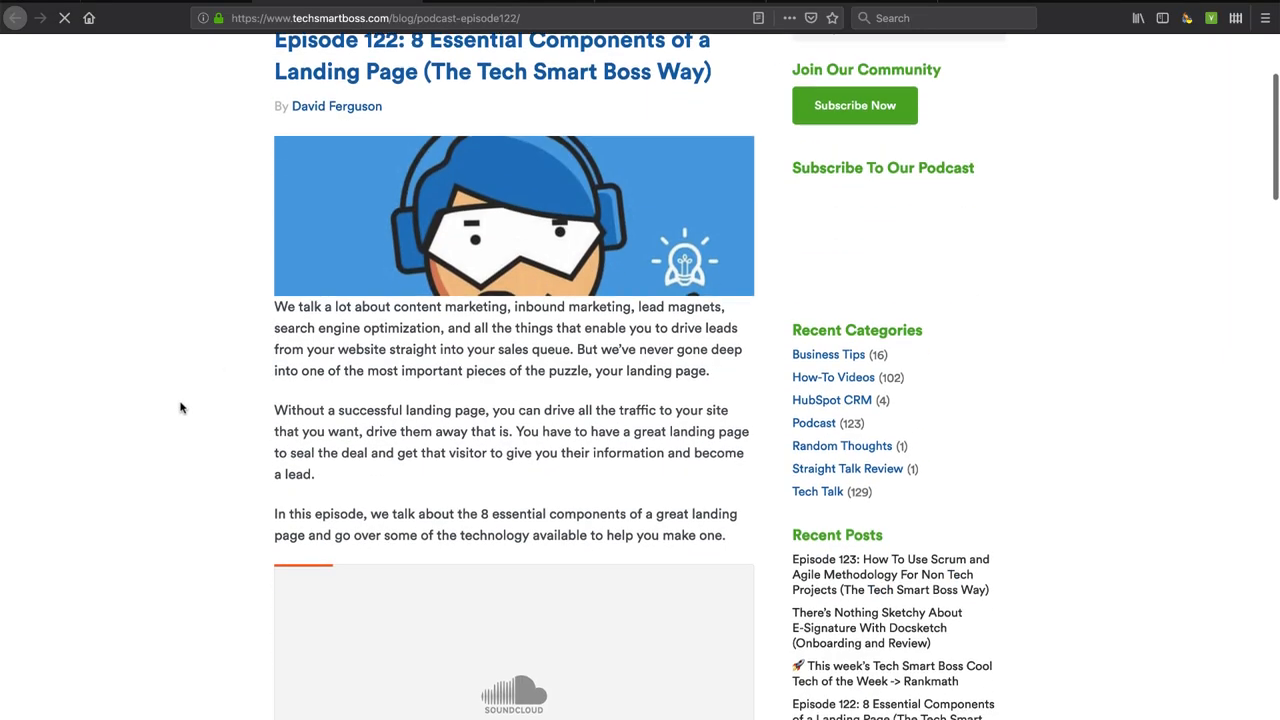
scroll(down, 3)
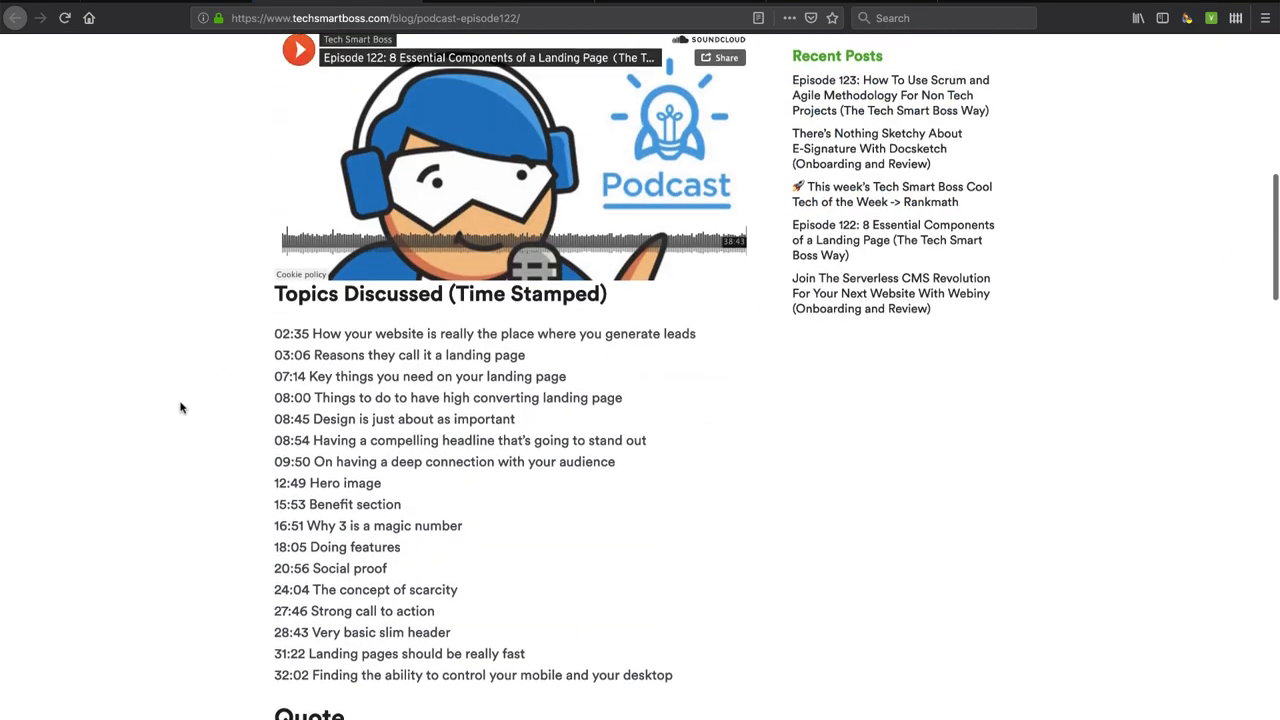
scroll(down, 3)
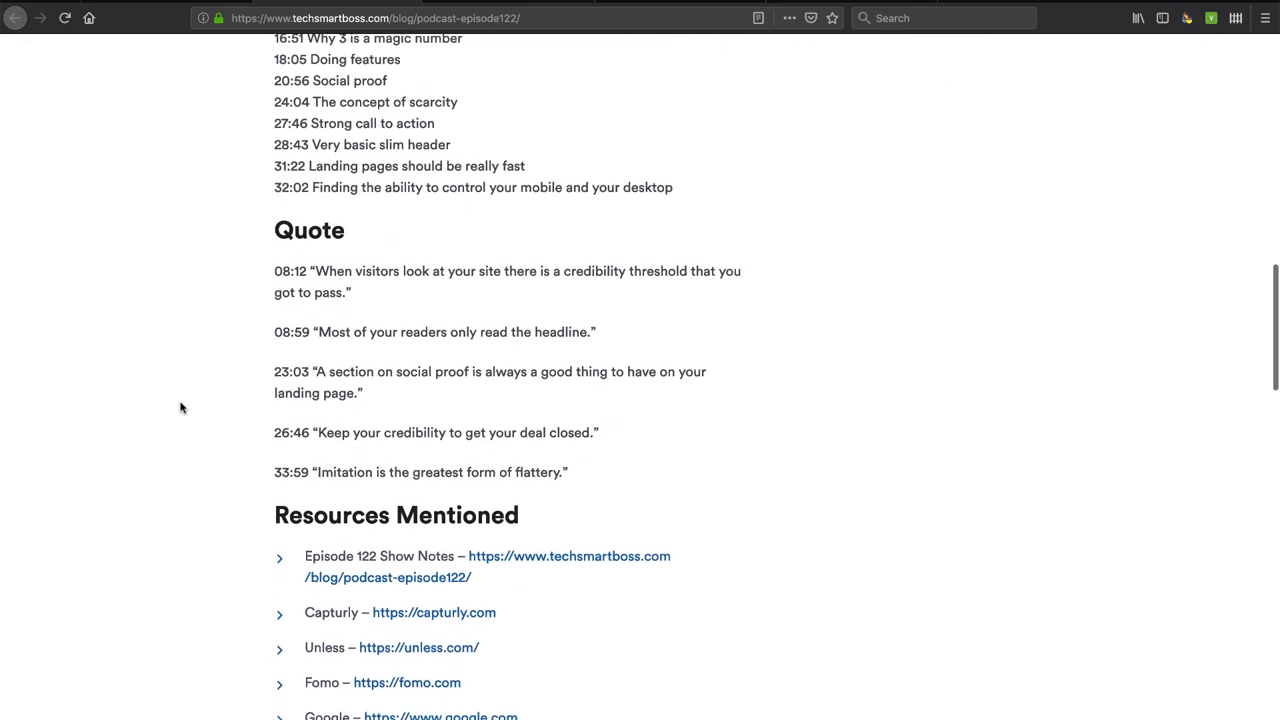
scroll(up, 3)
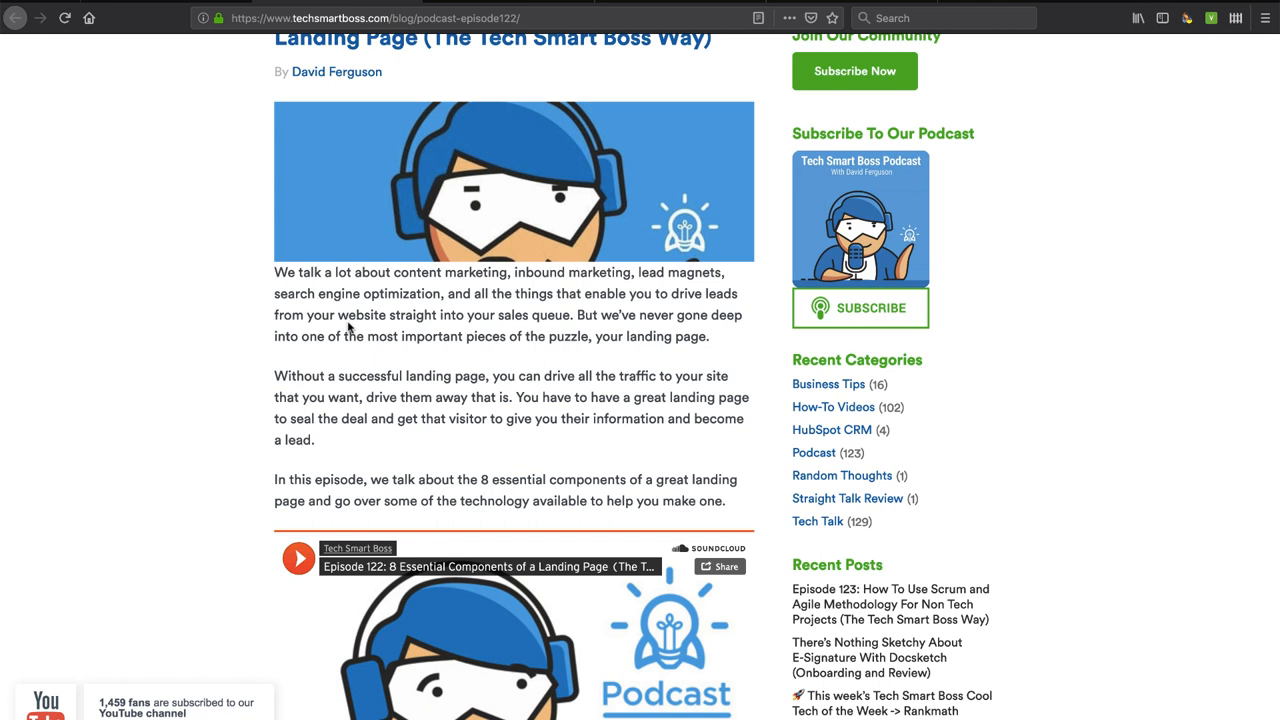
mouse_move(360, 436)
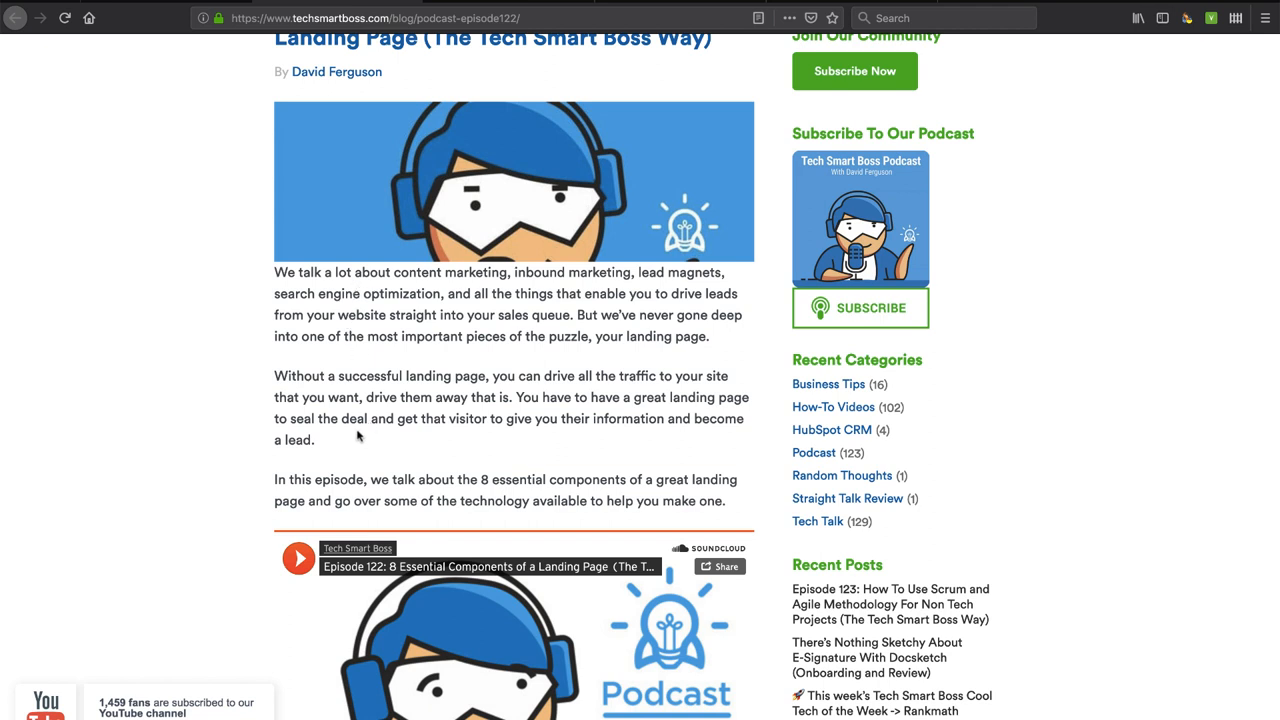
mouse_move(250, 36)
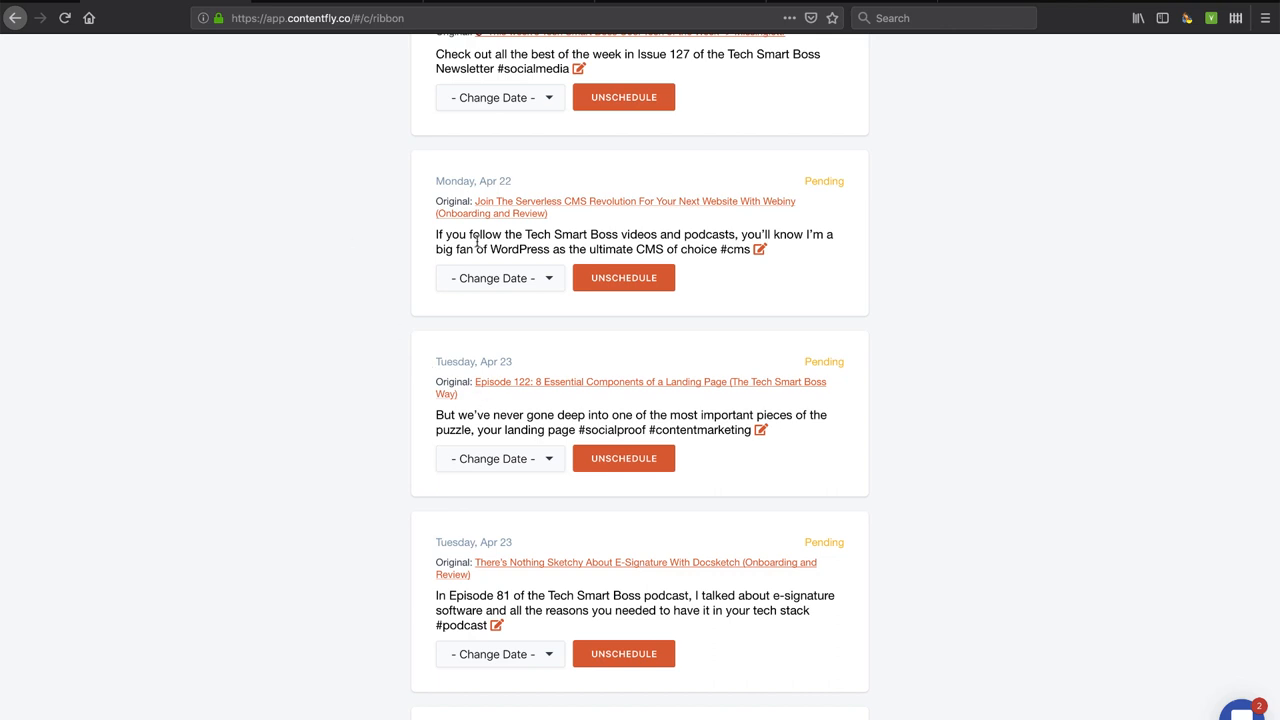
mouse_move(616, 420)
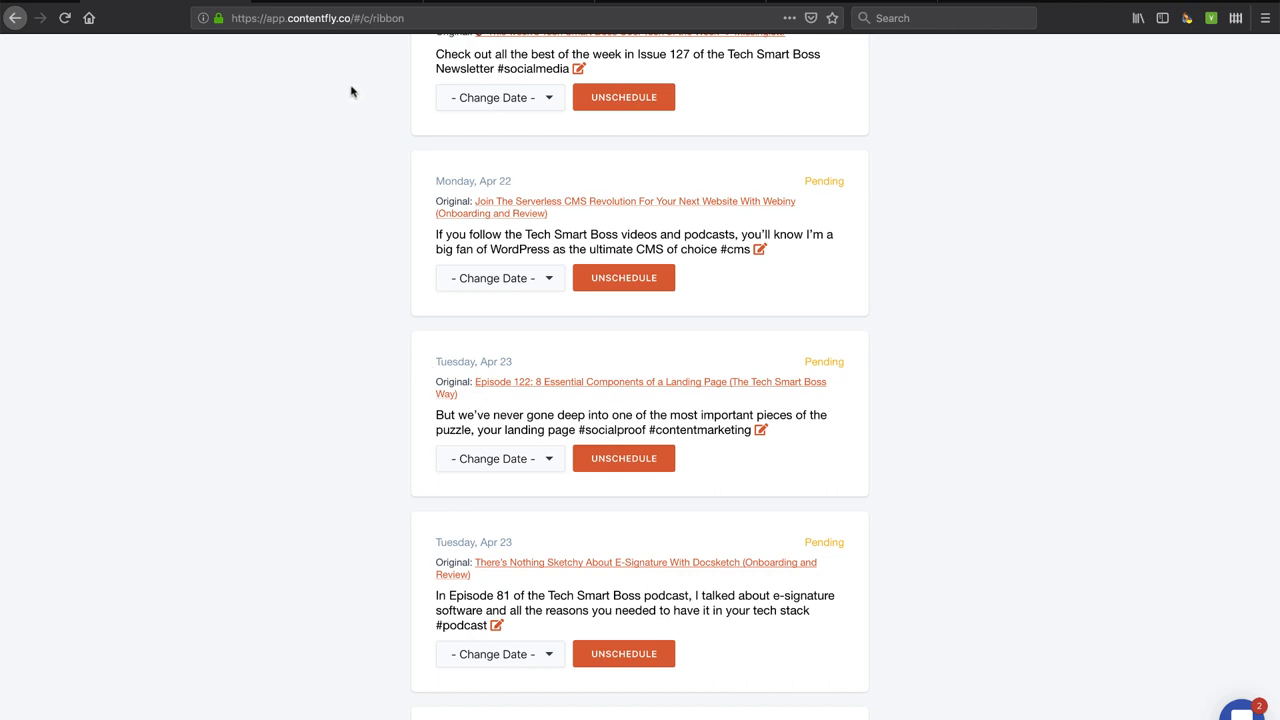
click(650, 388)
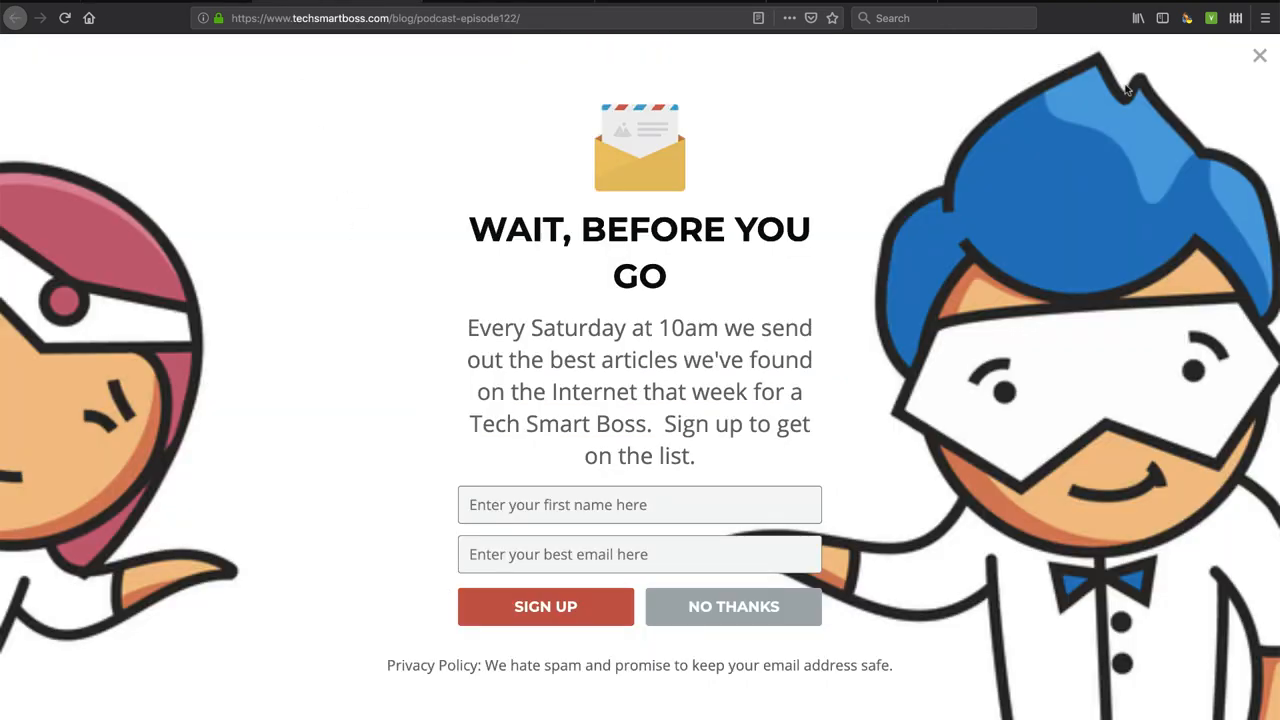
click(1260, 56)
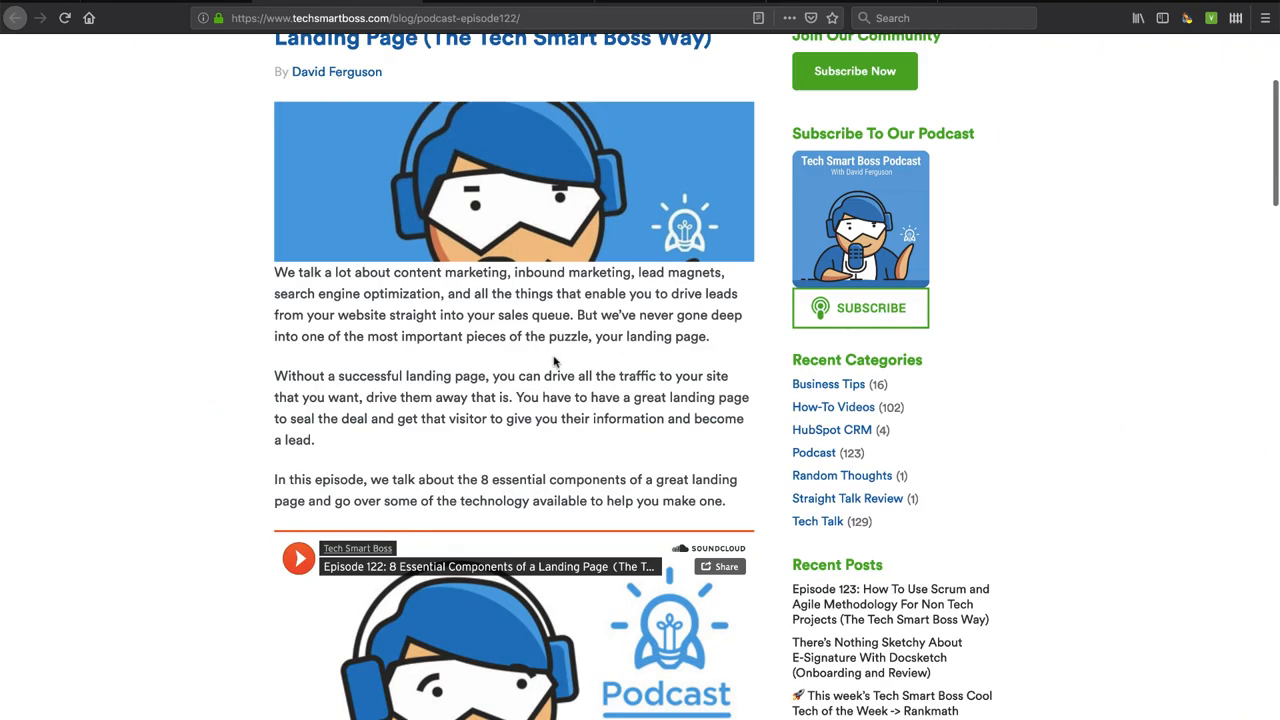
drag(576, 316, 592, 336)
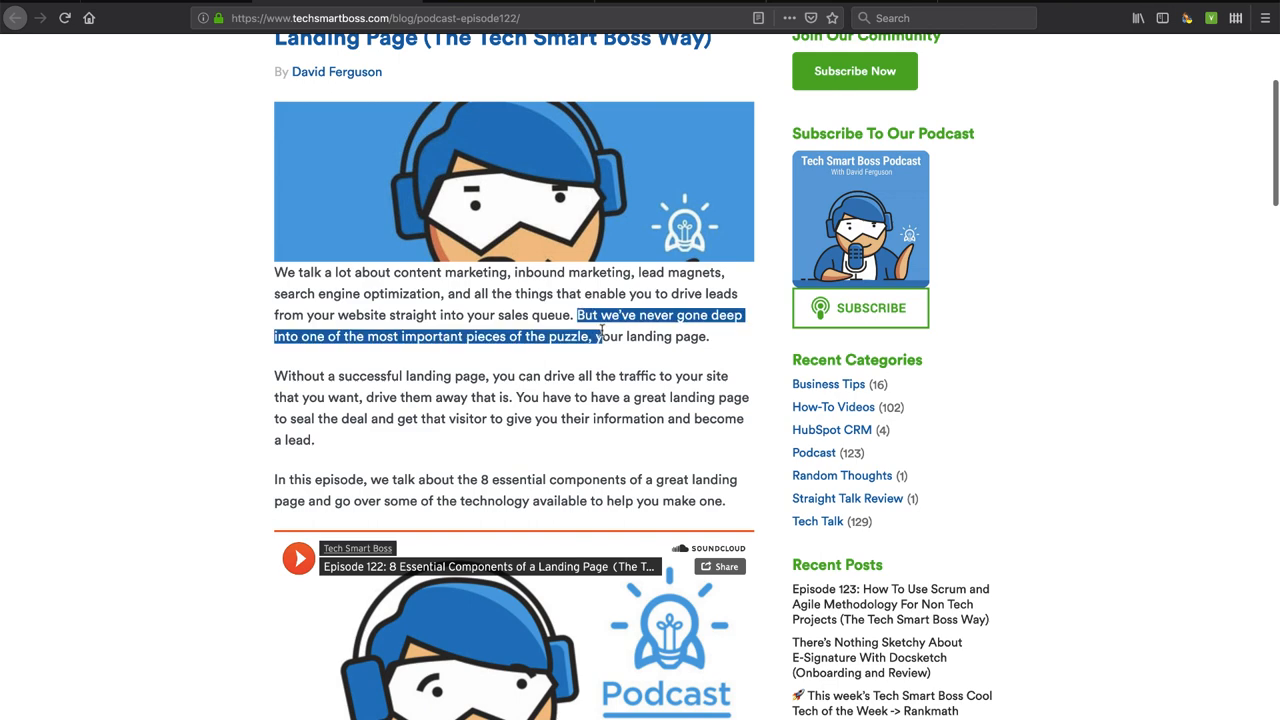
drag(600, 336, 710, 336)
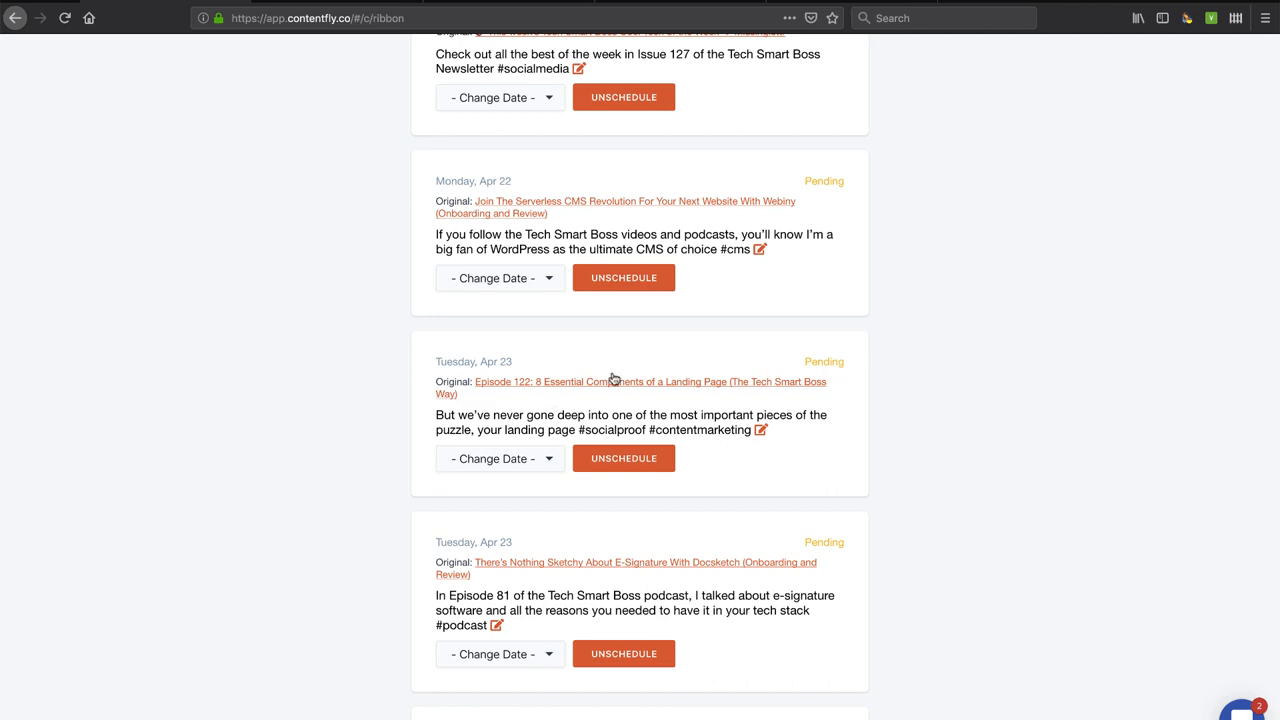
scroll(down, 3)
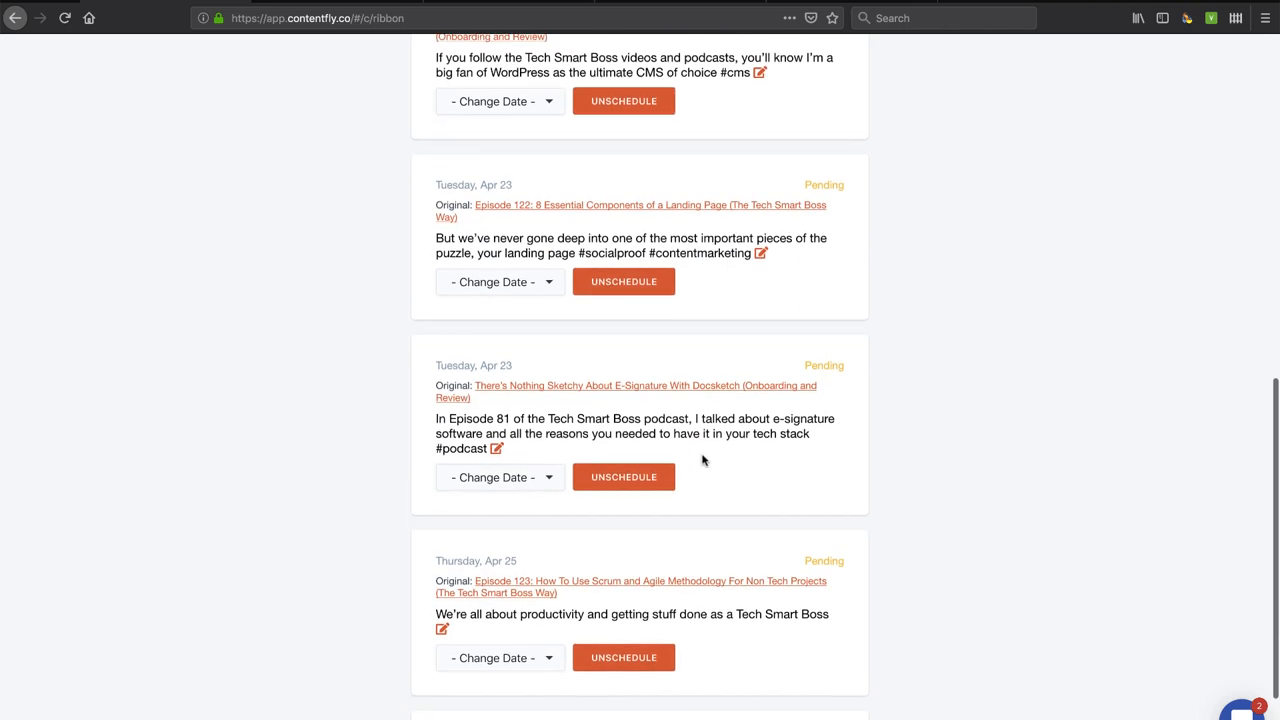
scroll(up, 3)
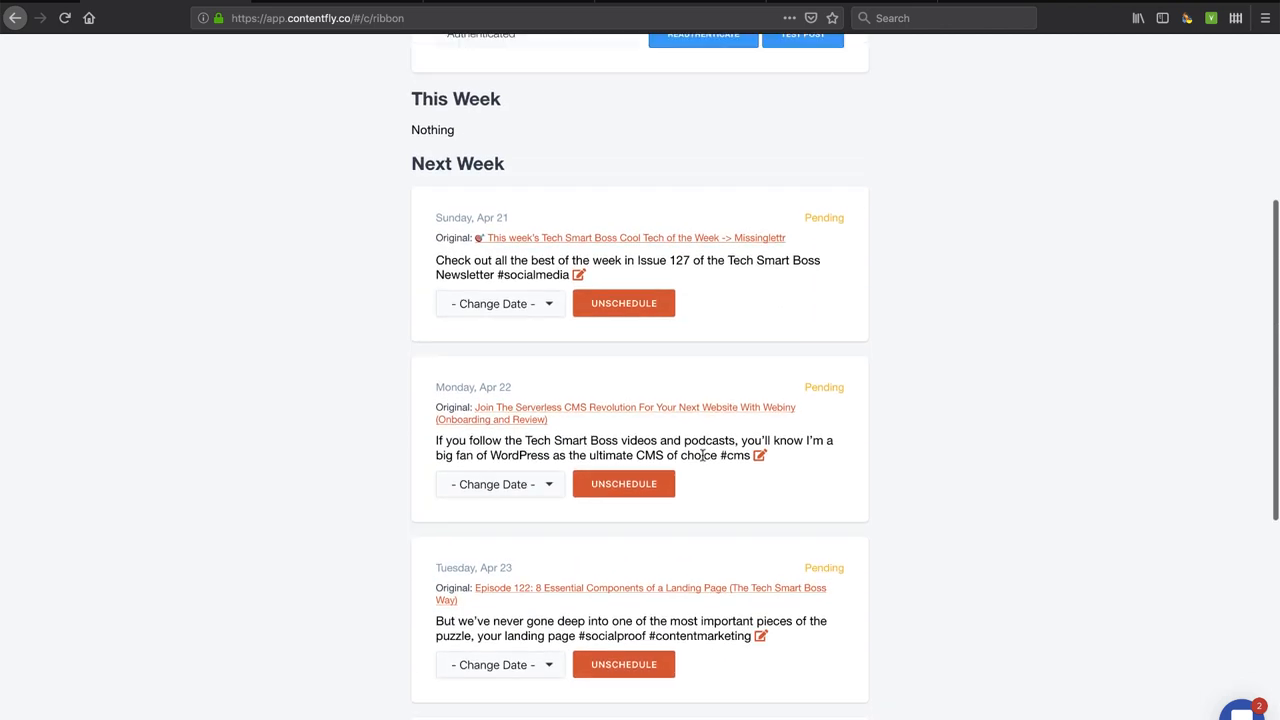
scroll(up, 3)
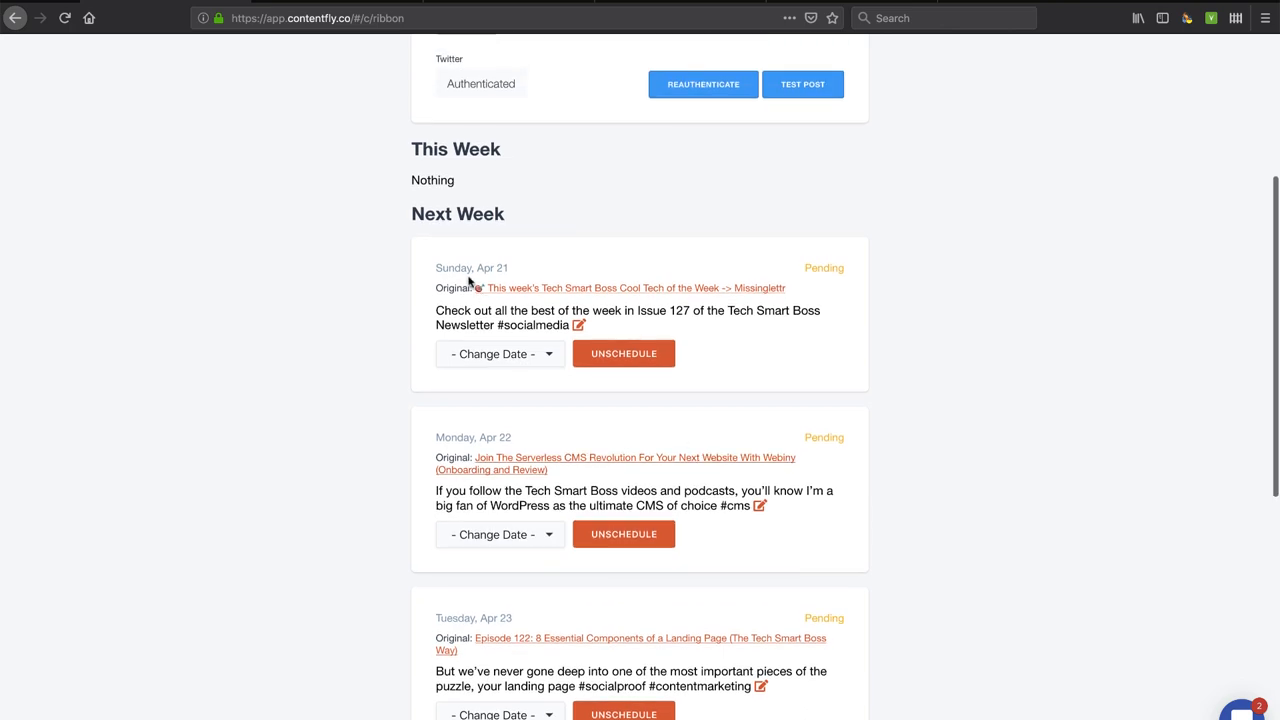
scroll(down, 3)
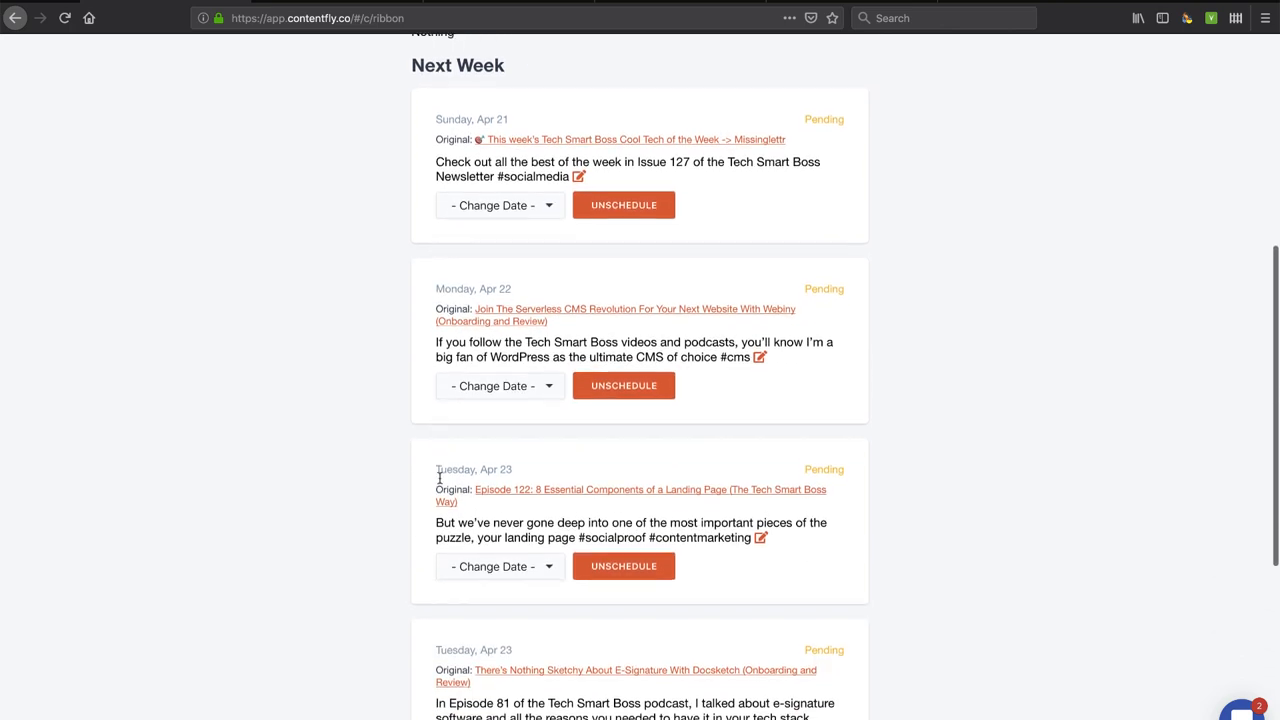
scroll(down, 3)
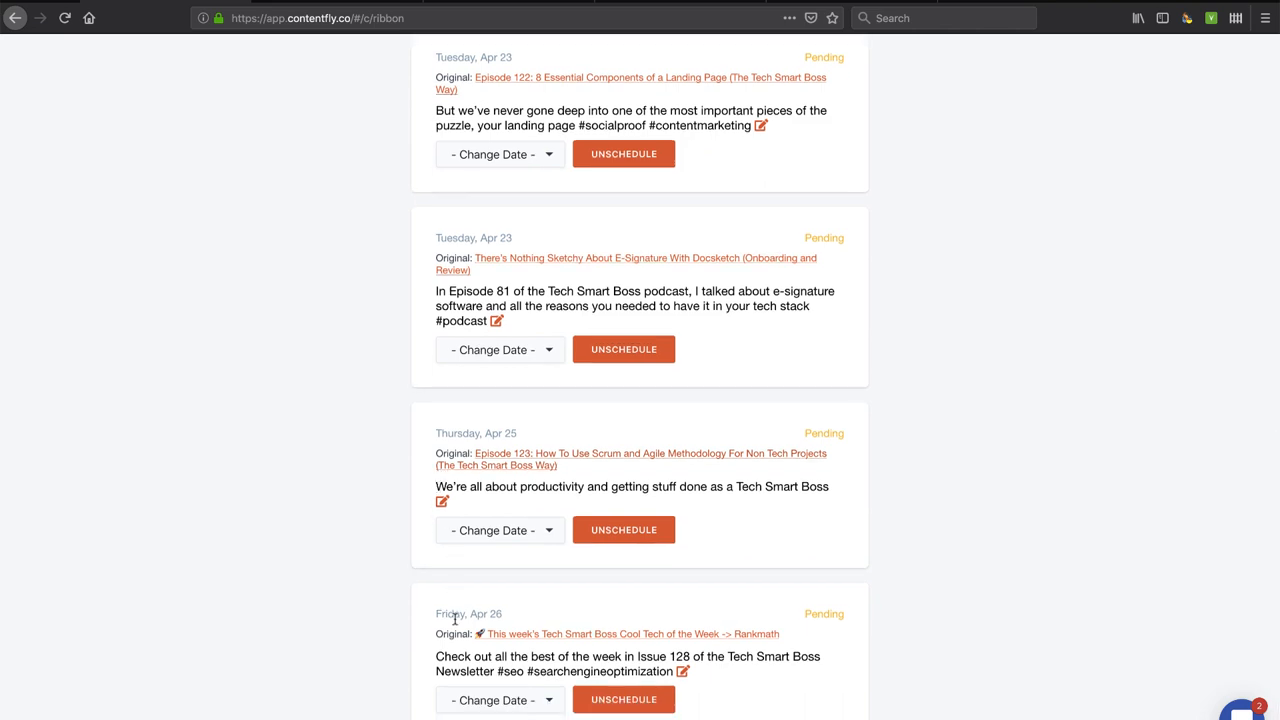
scroll(up, 3)
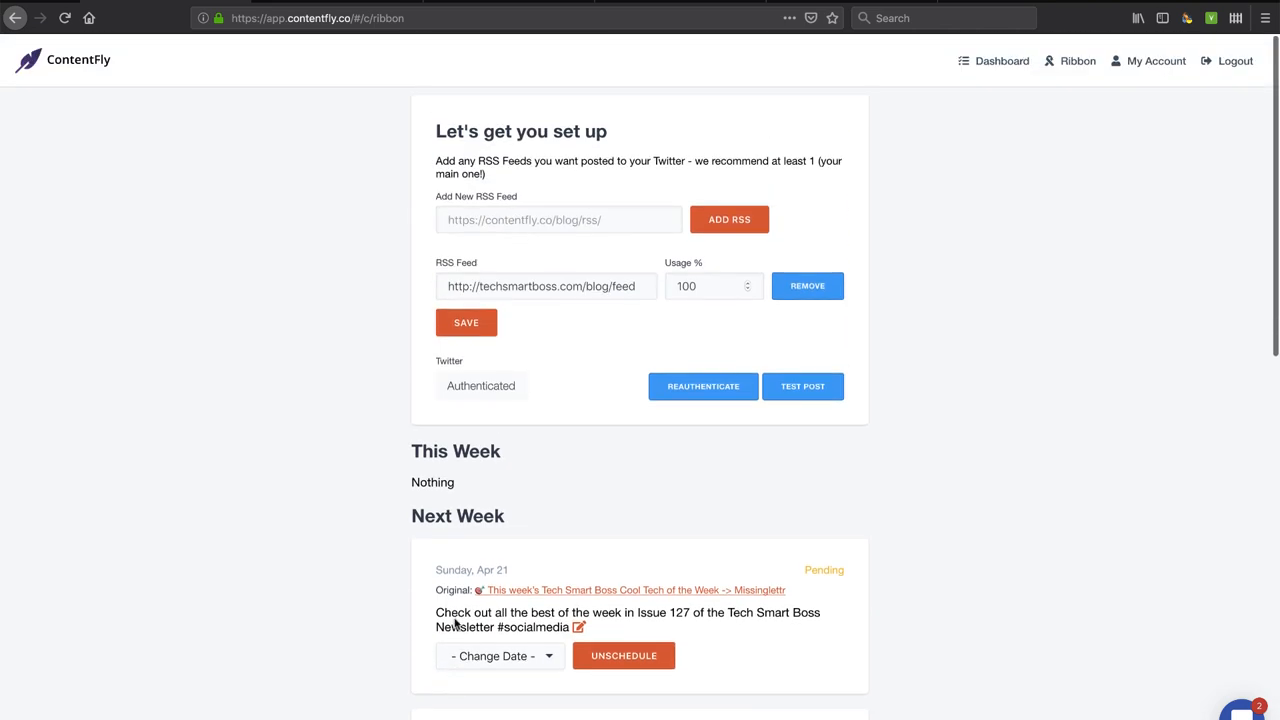
mouse_move(684, 504)
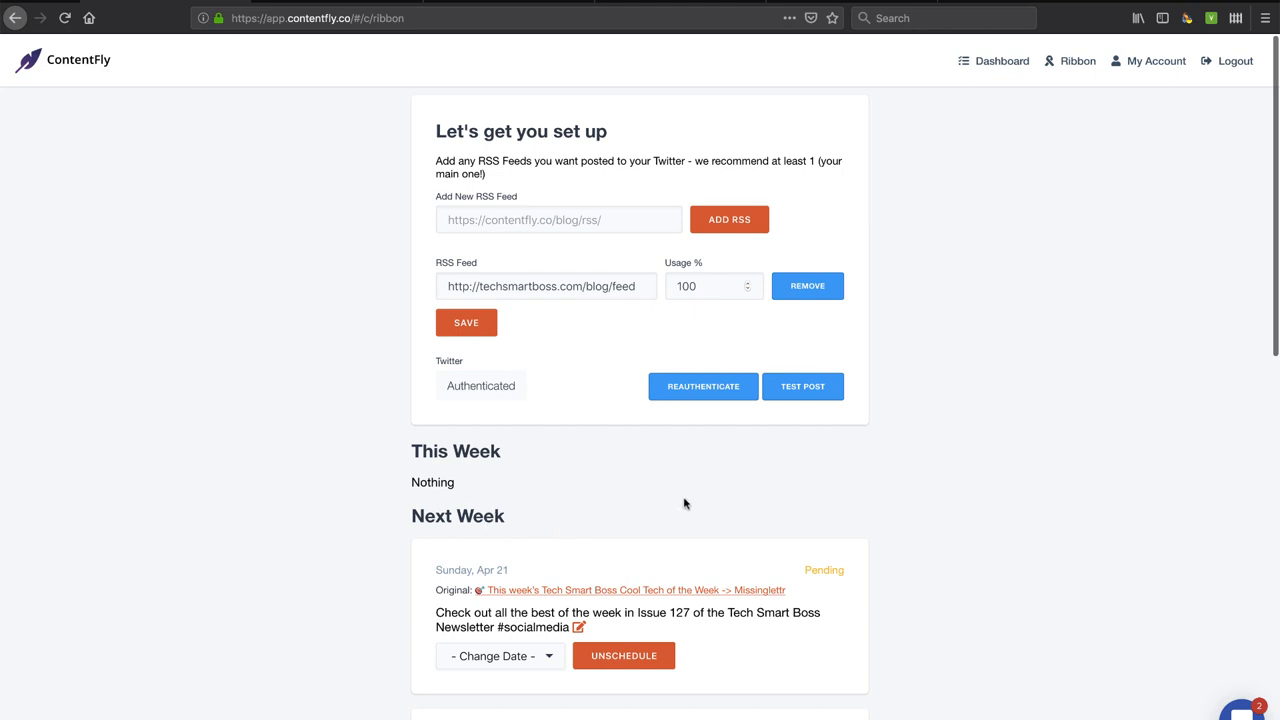
mouse_move(736, 412)
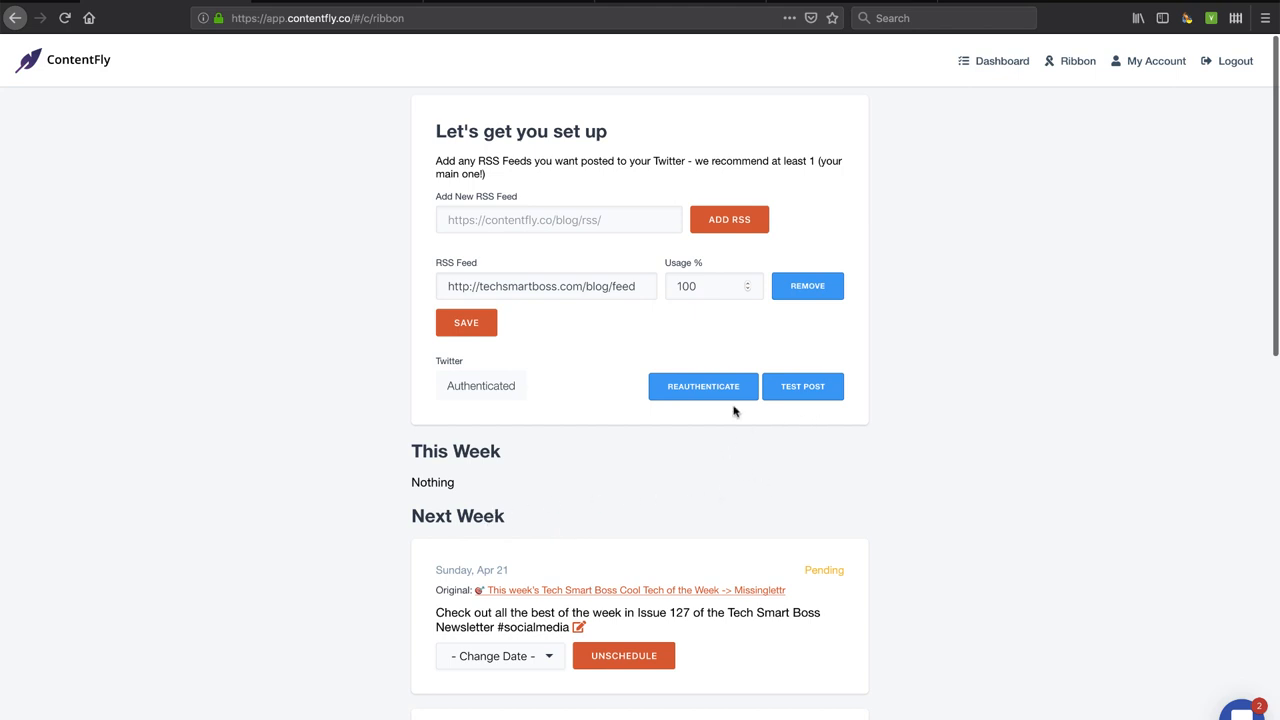
mouse_move(1016, 120)
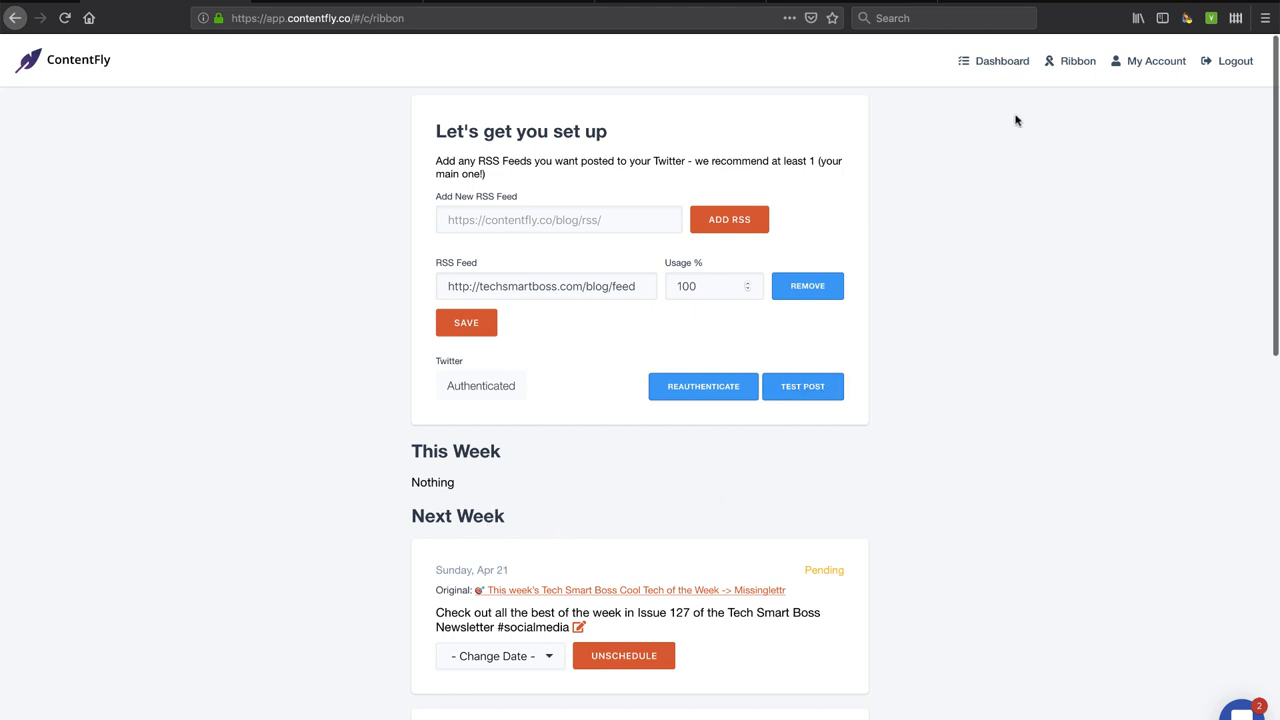
mouse_move(1052, 188)
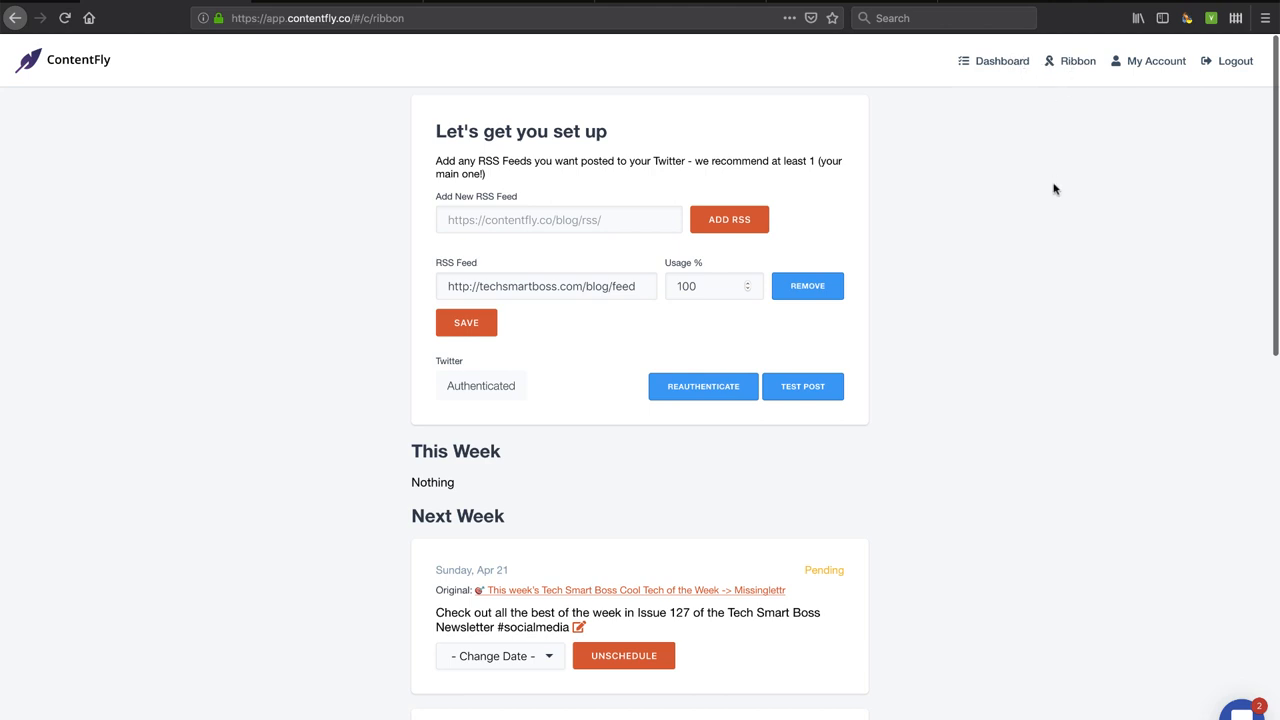
mouse_move(1020, 70)
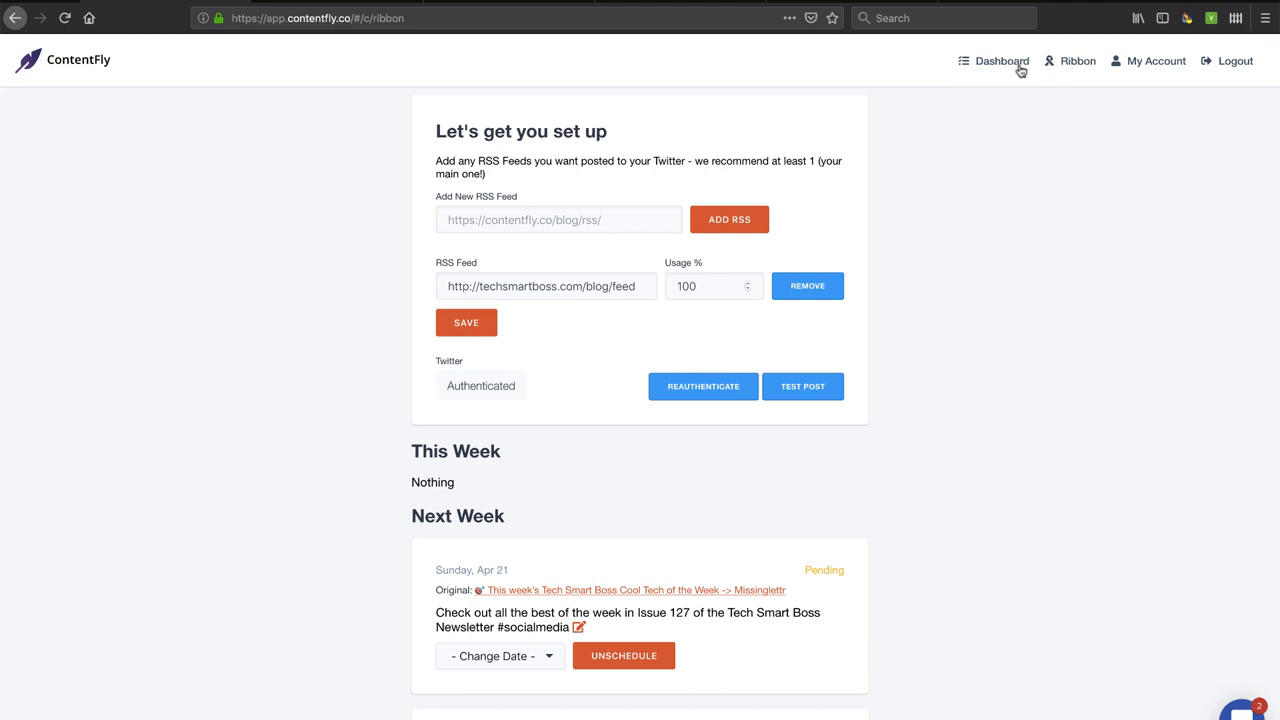
click(808, 286)
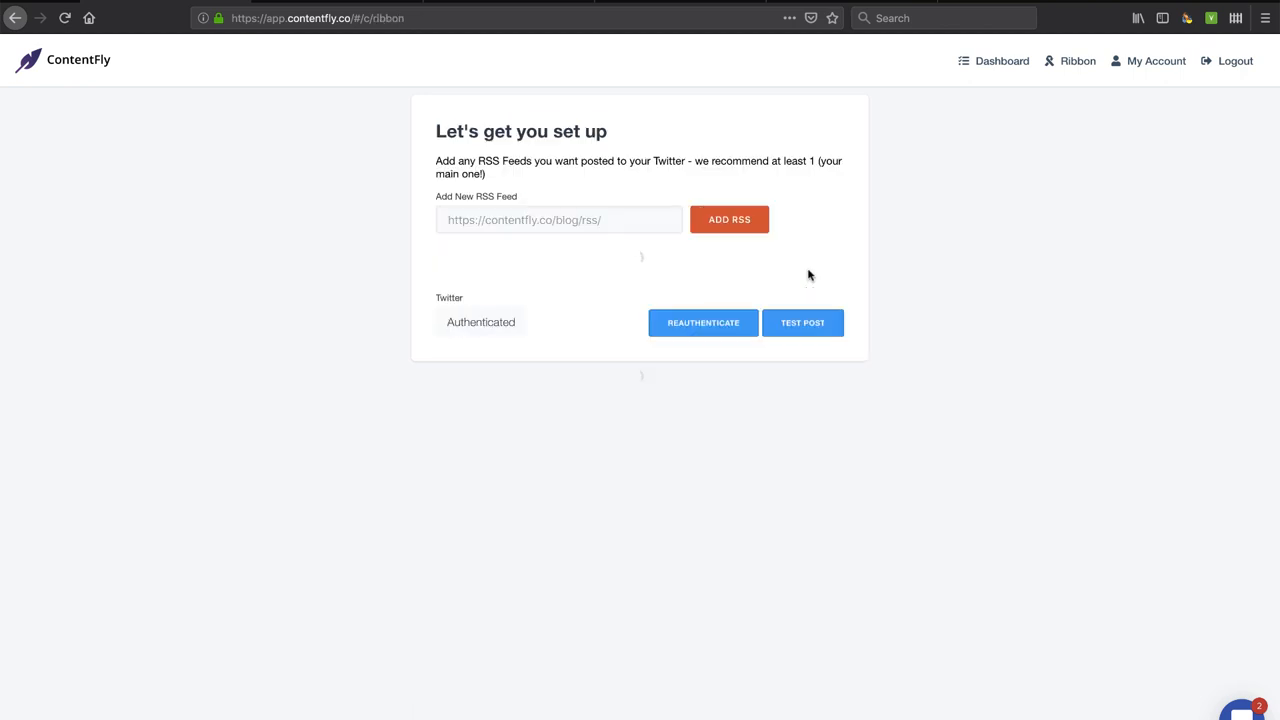
click(1156, 60)
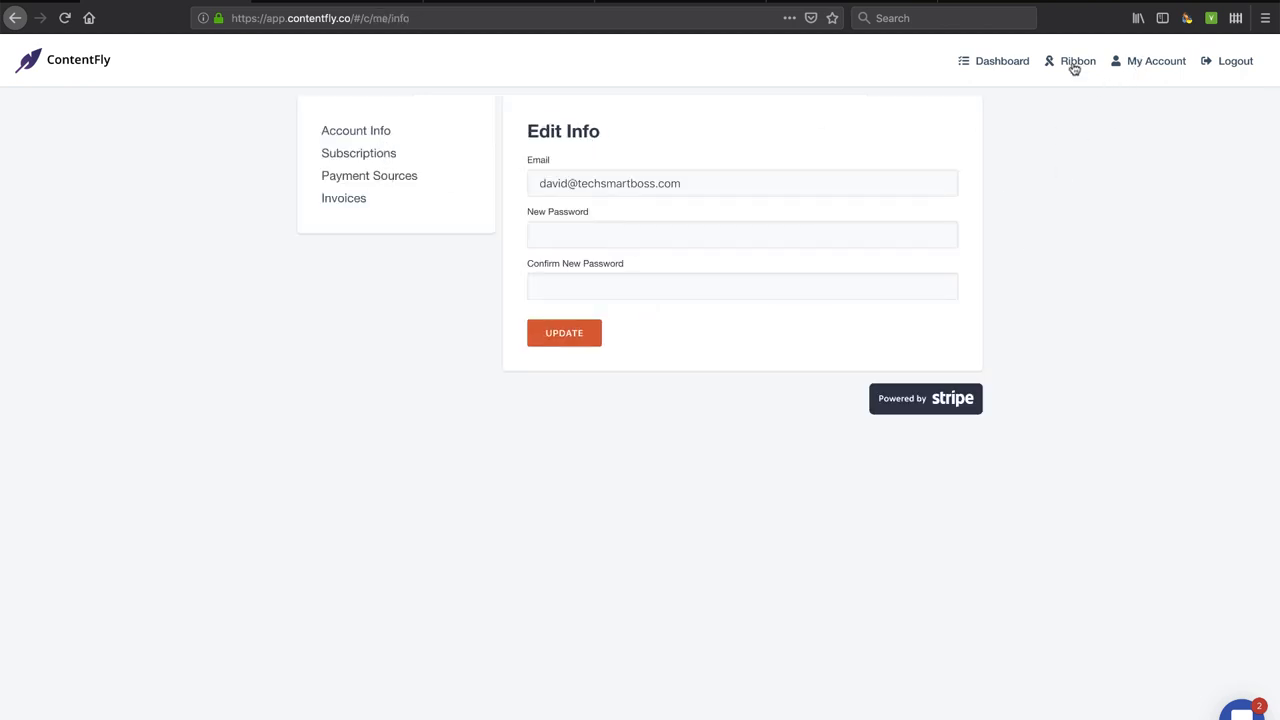
click(1078, 60)
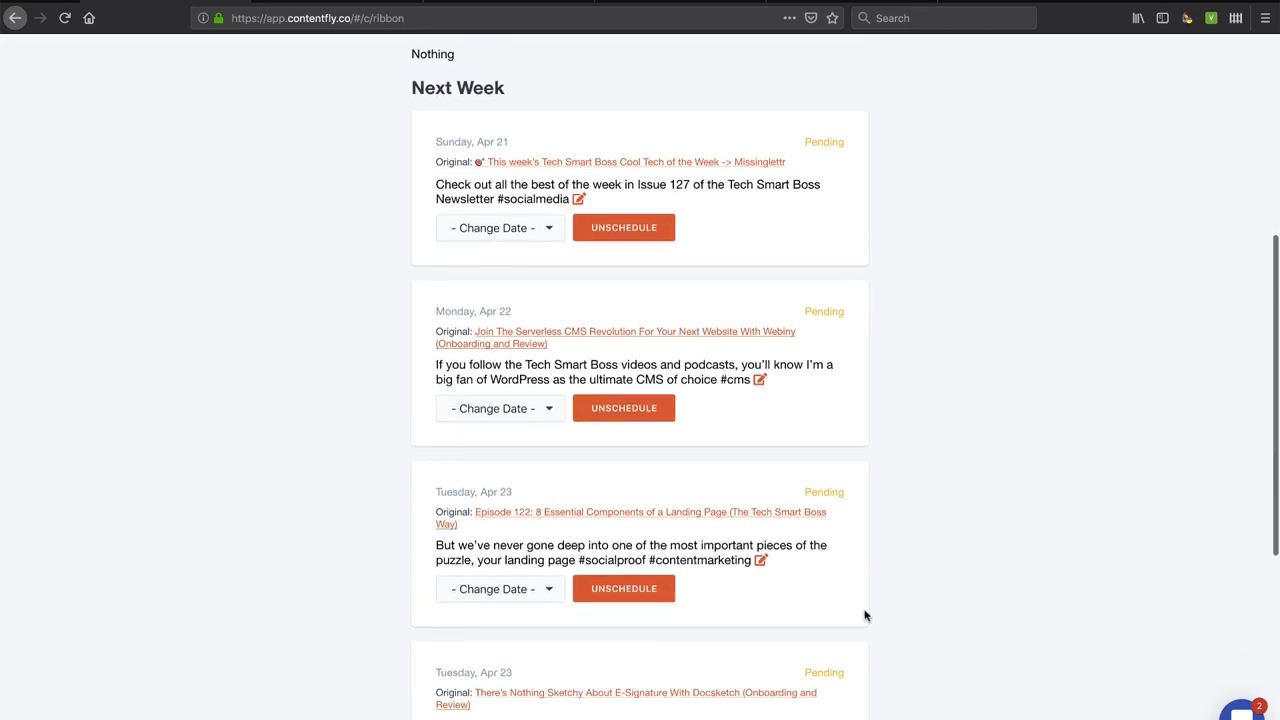
scroll(up, 3)
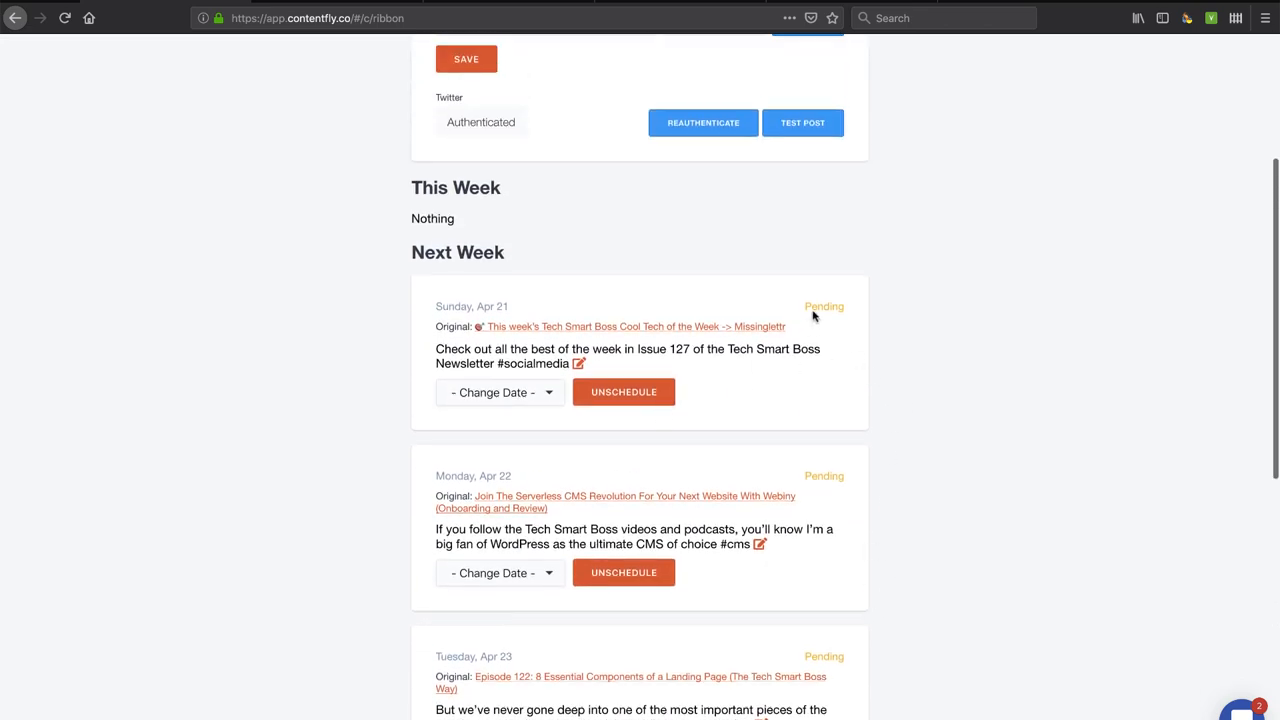
click(500, 390)
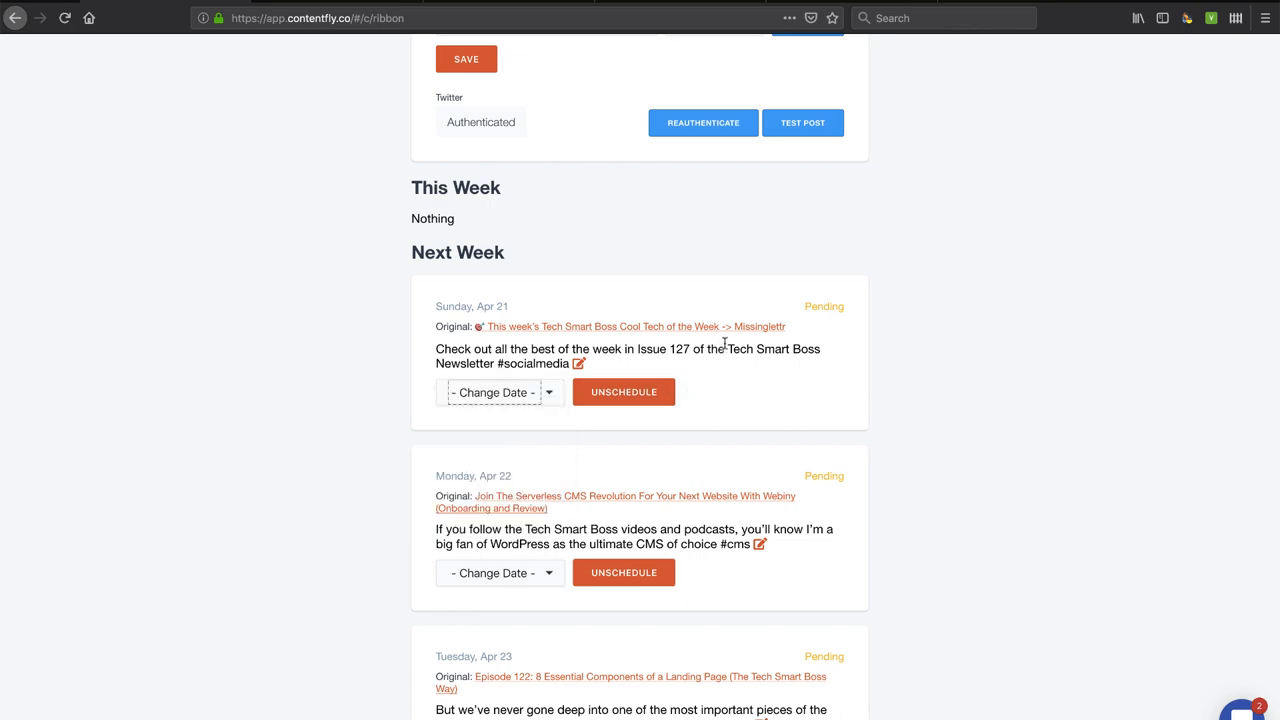
scroll(down, 3)
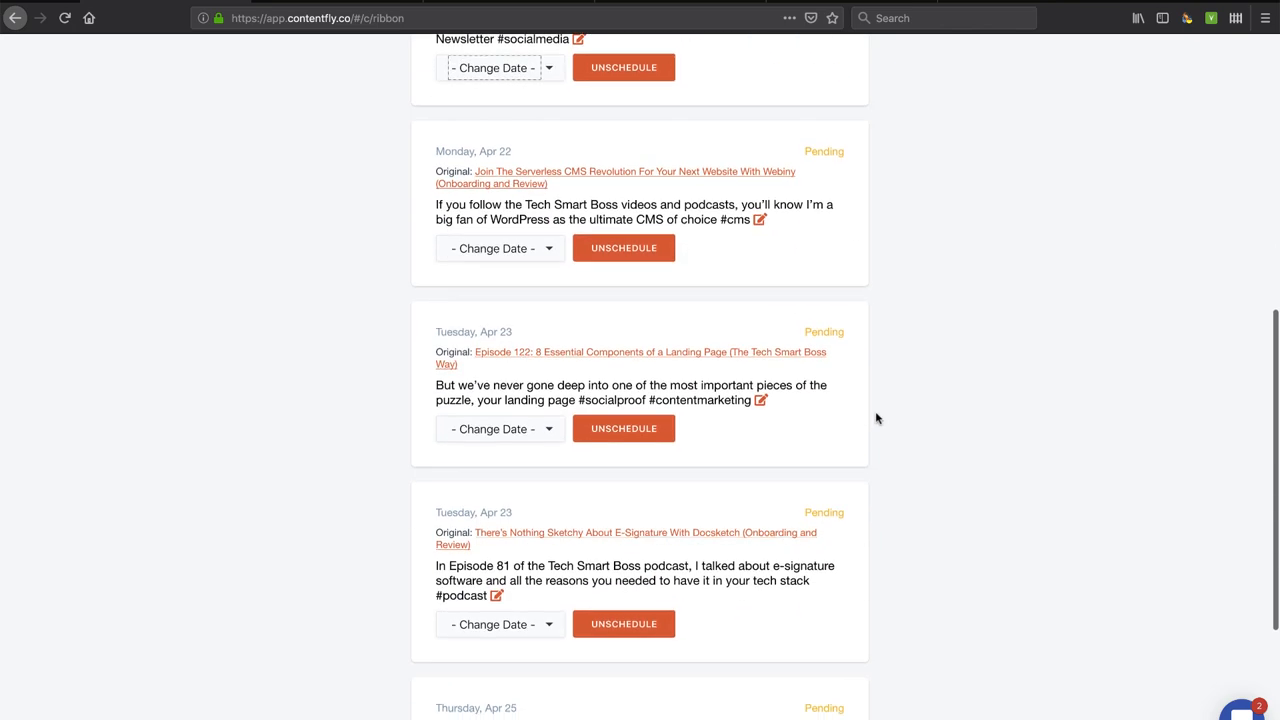
scroll(up, 3)
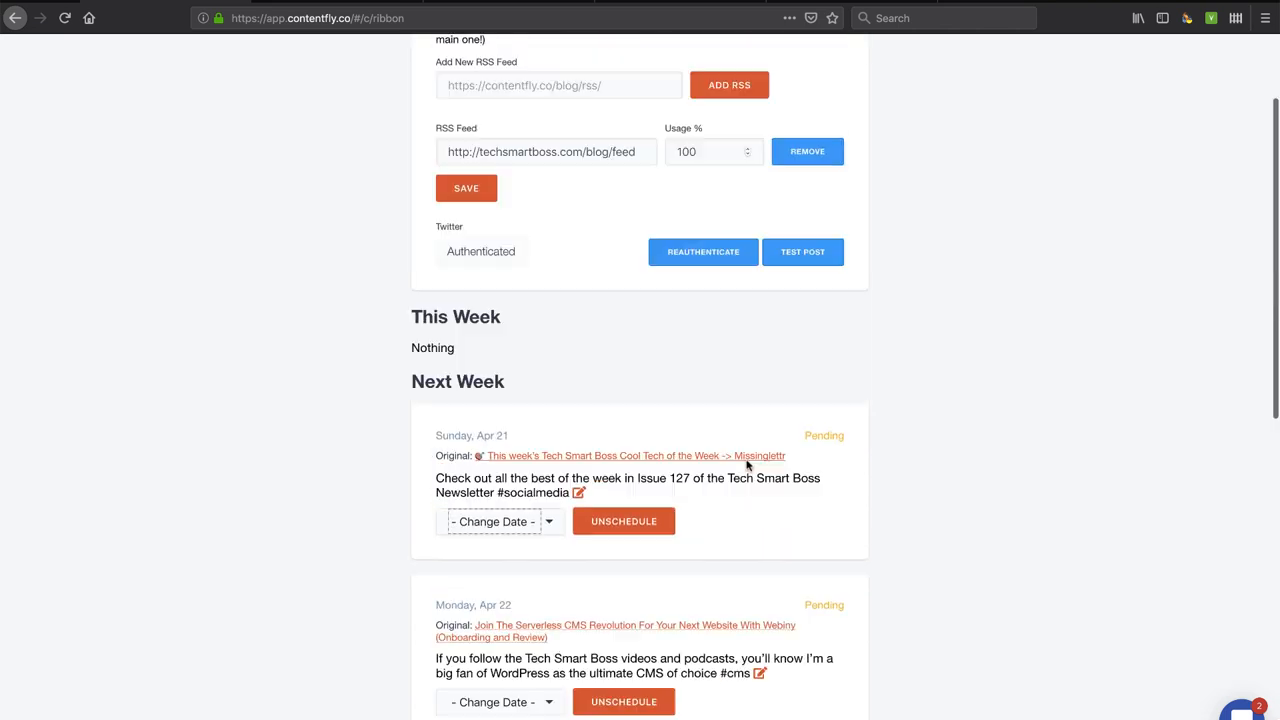
scroll(up, 3)
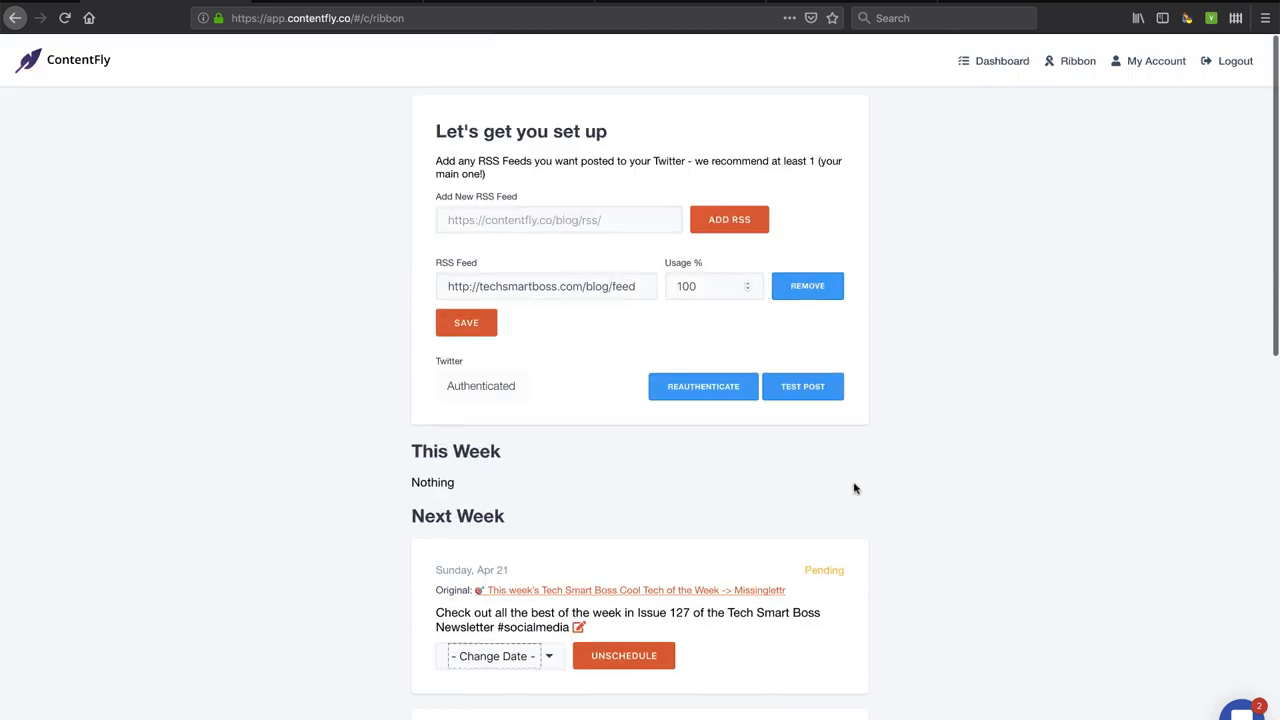
mouse_move(472, 474)
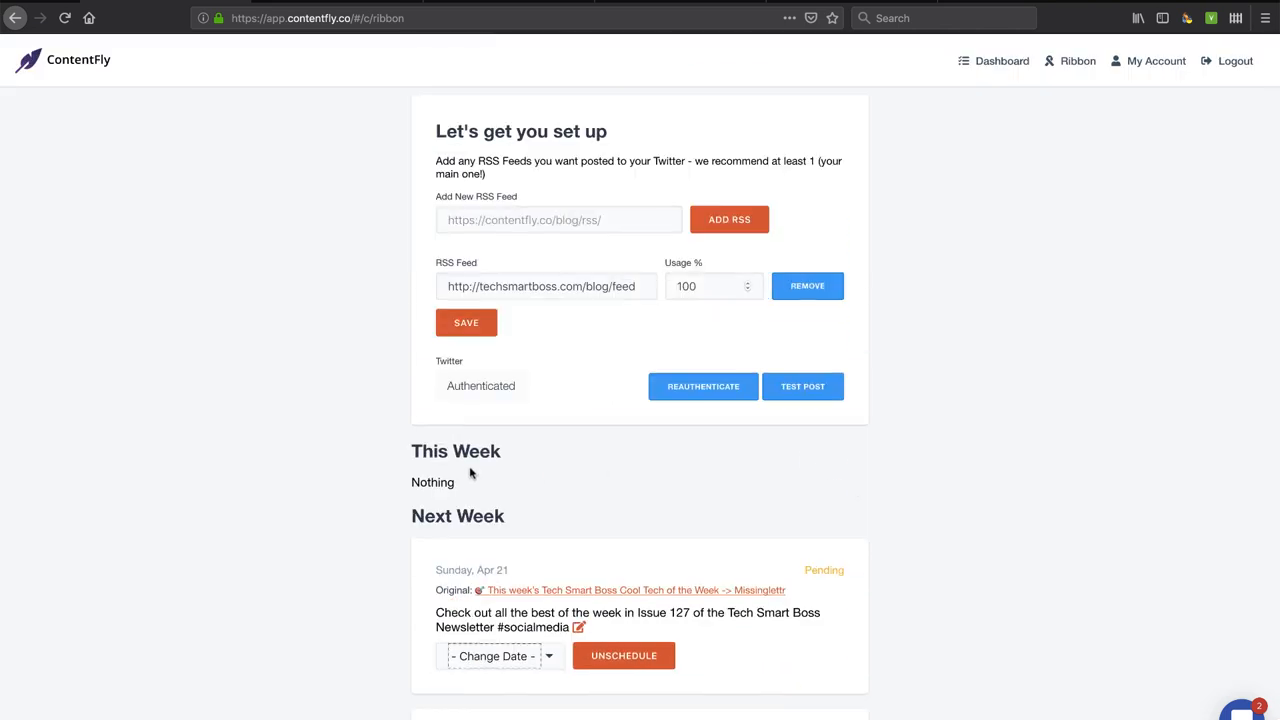
mouse_move(500, 470)
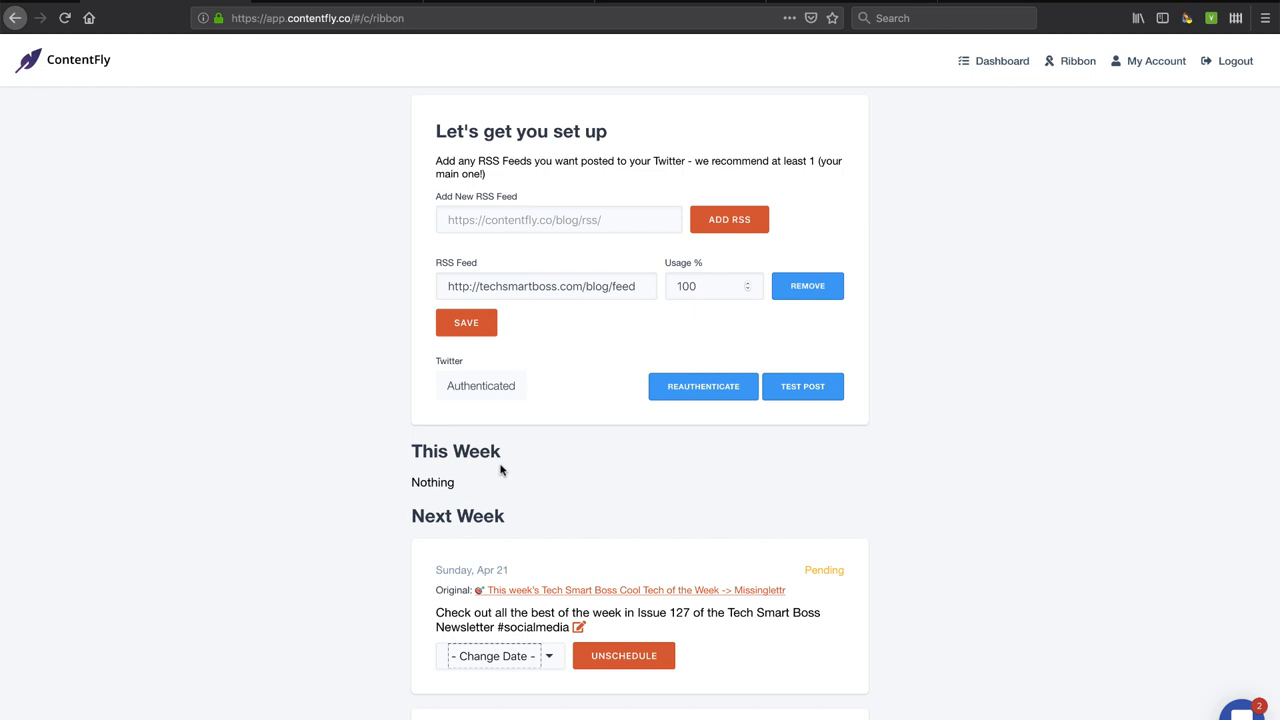
mouse_move(920, 486)
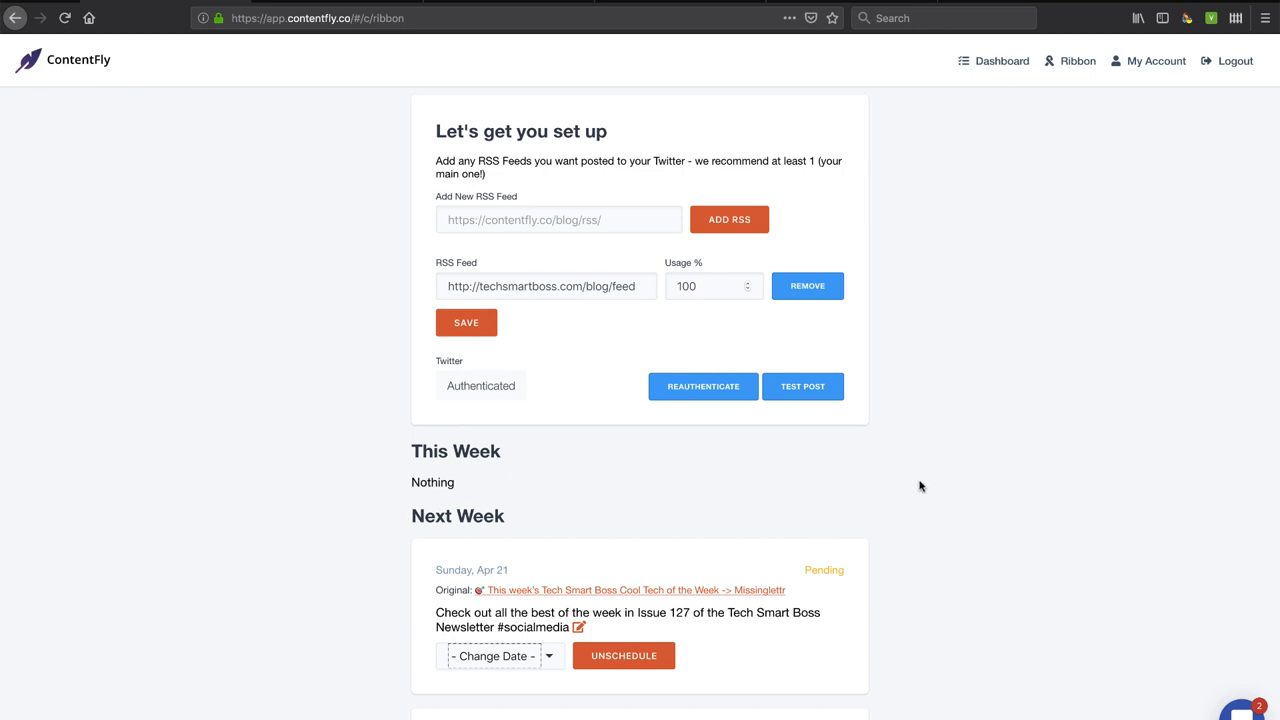
scroll(down, 3)
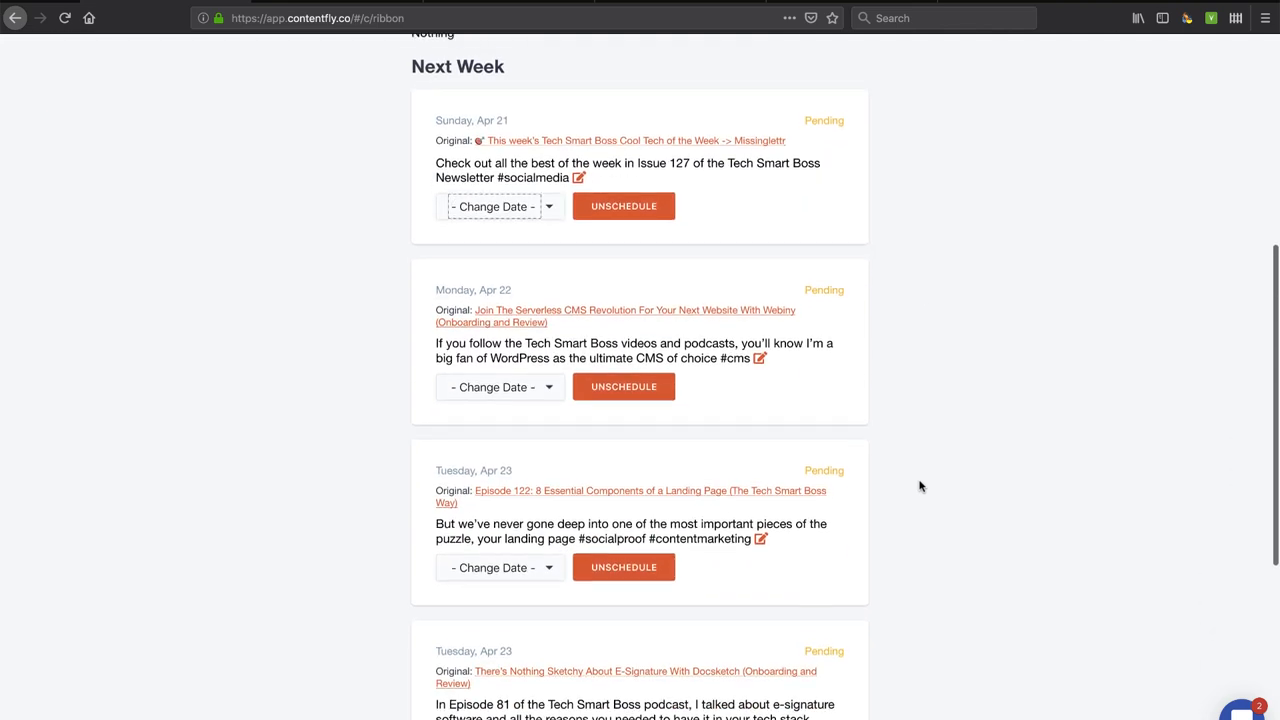
scroll(up, 3)
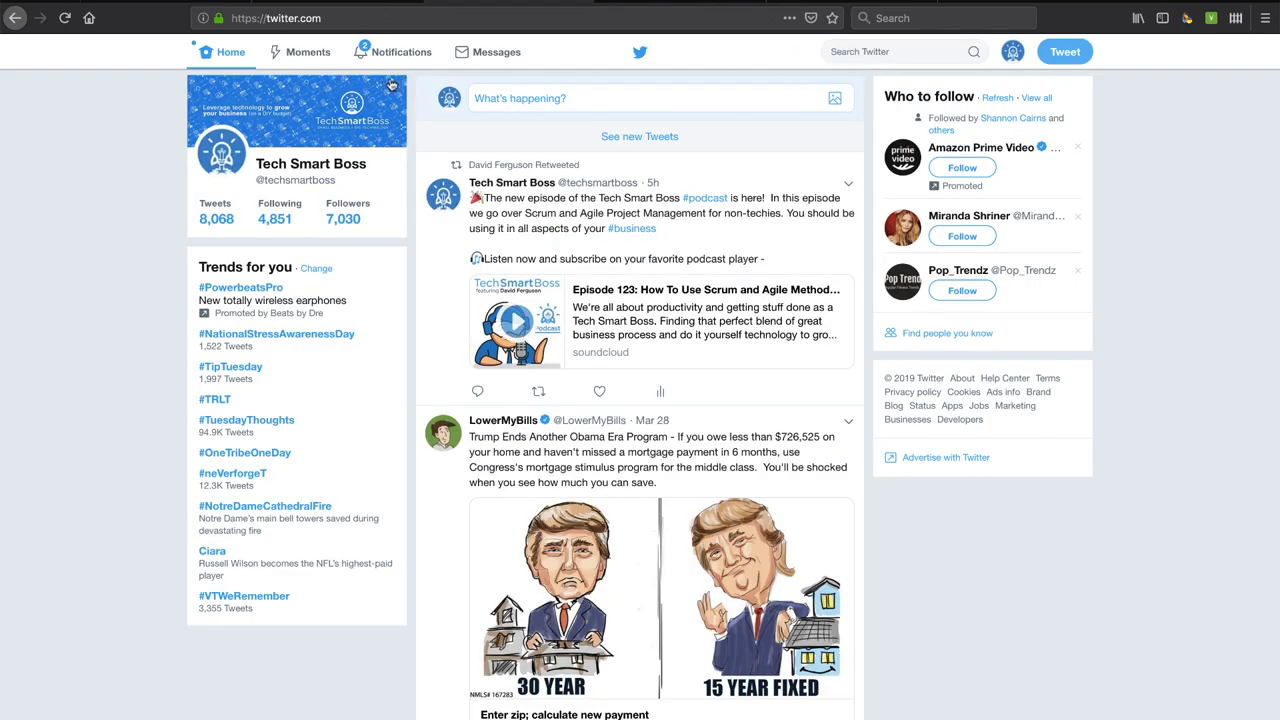
mouse_move(276, 192)
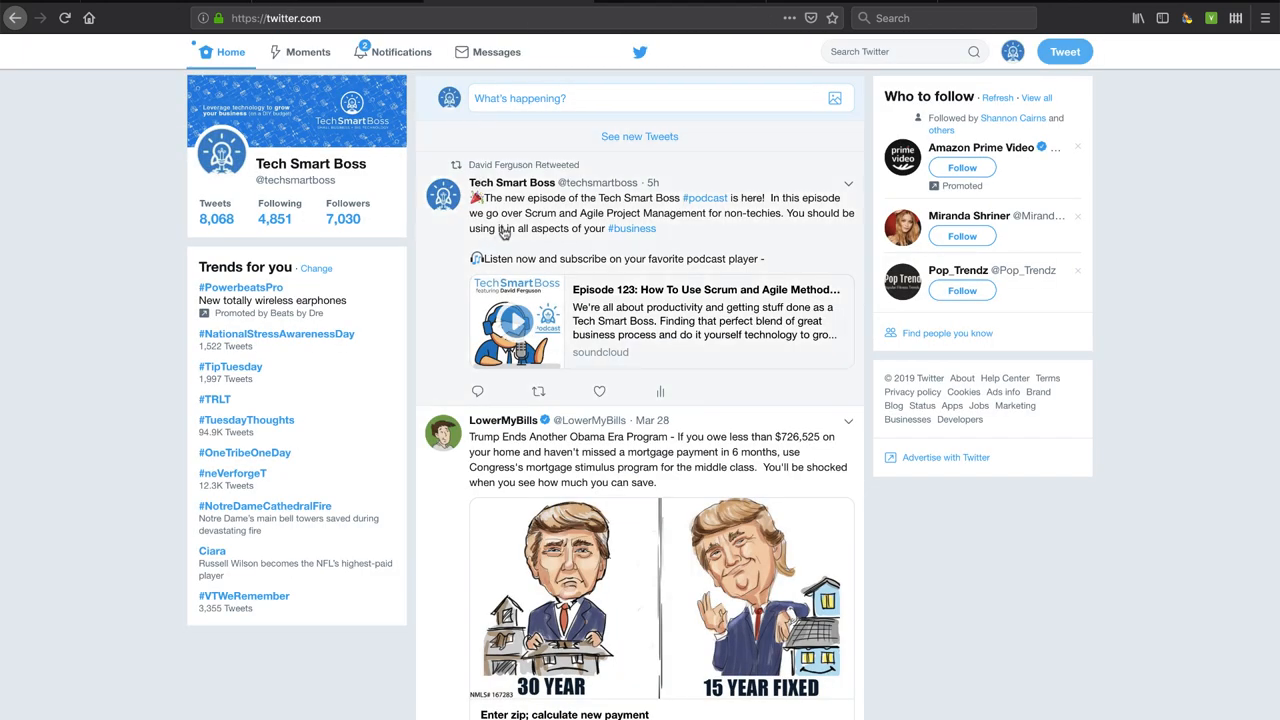
mouse_move(774, 148)
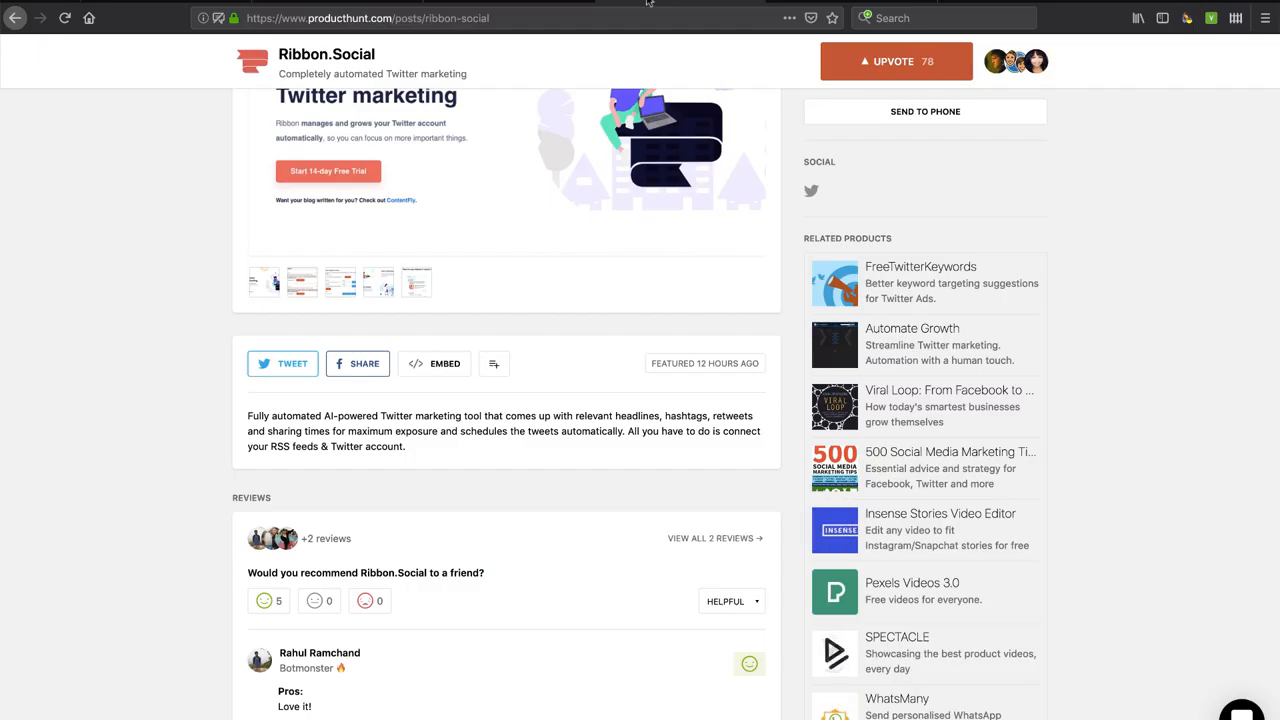
click(400, 200)
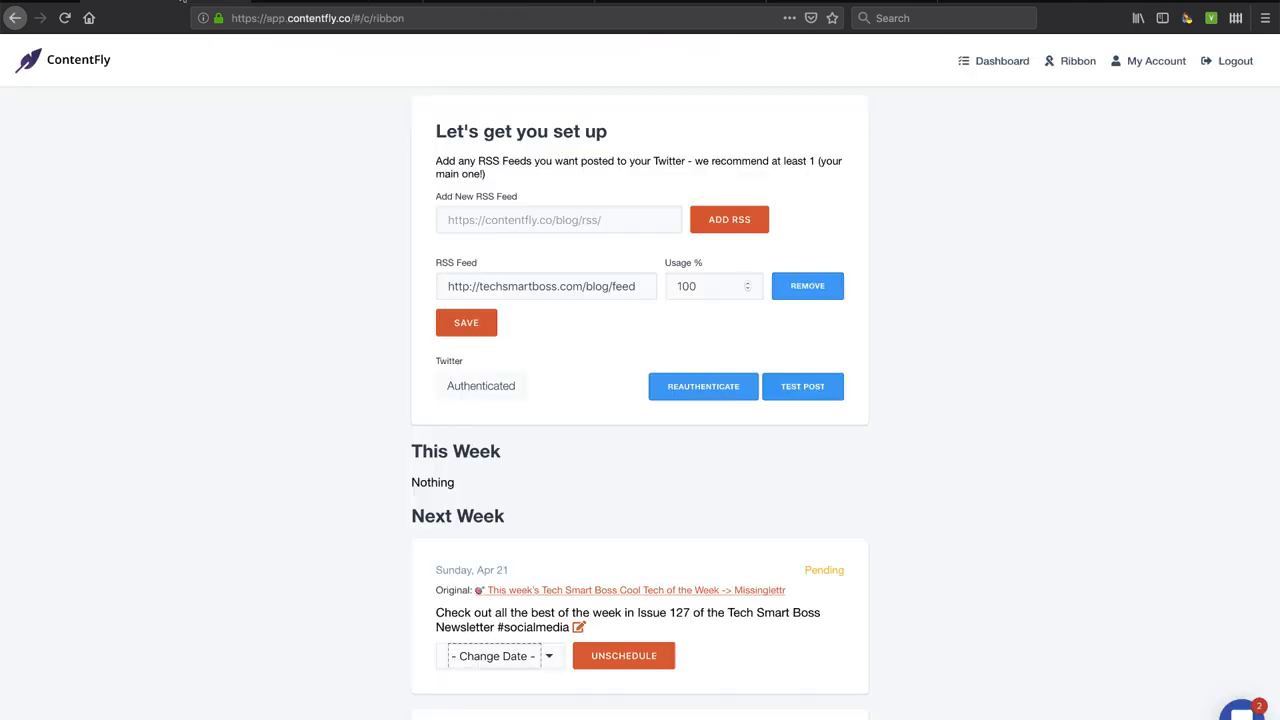
scroll(down, 3)
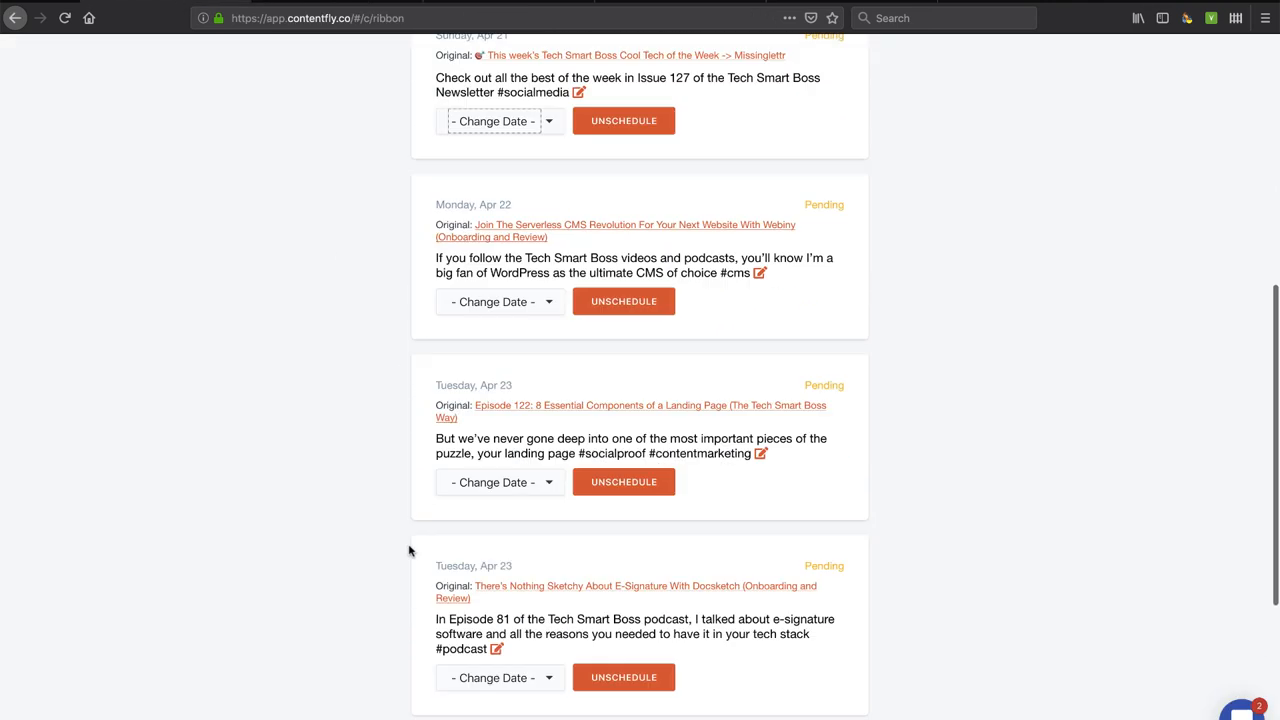
scroll(up, 3)
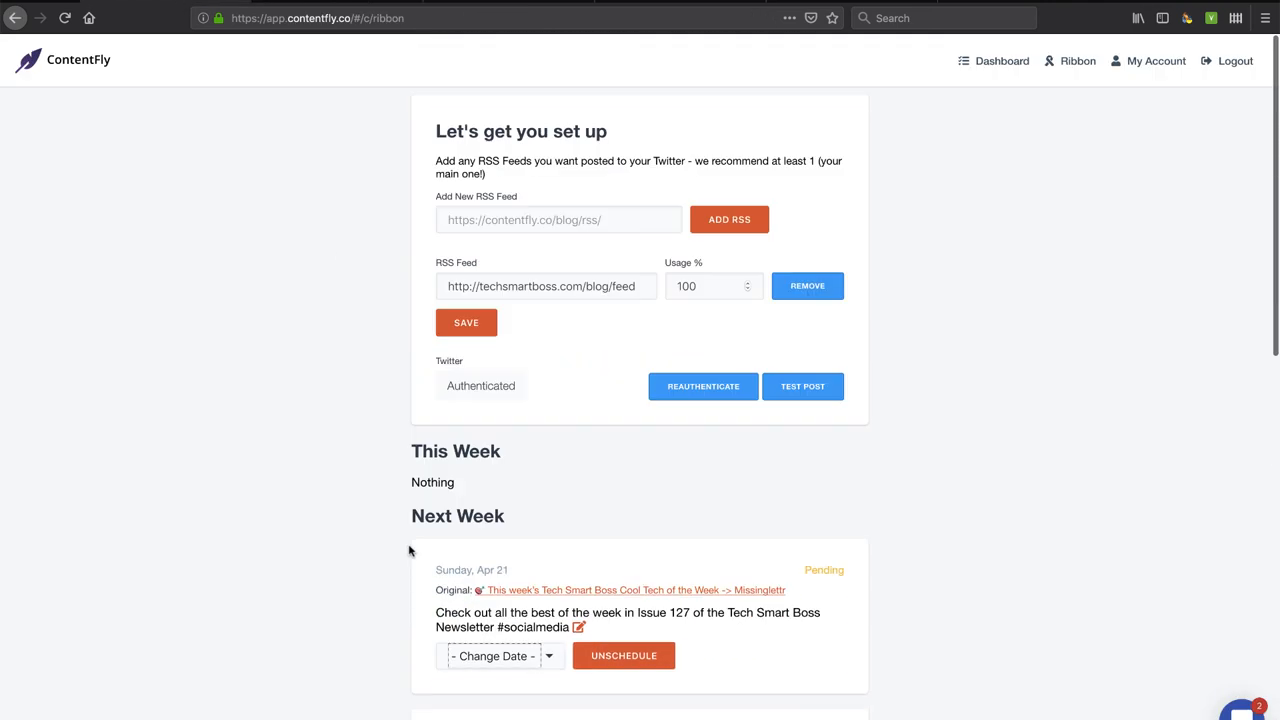